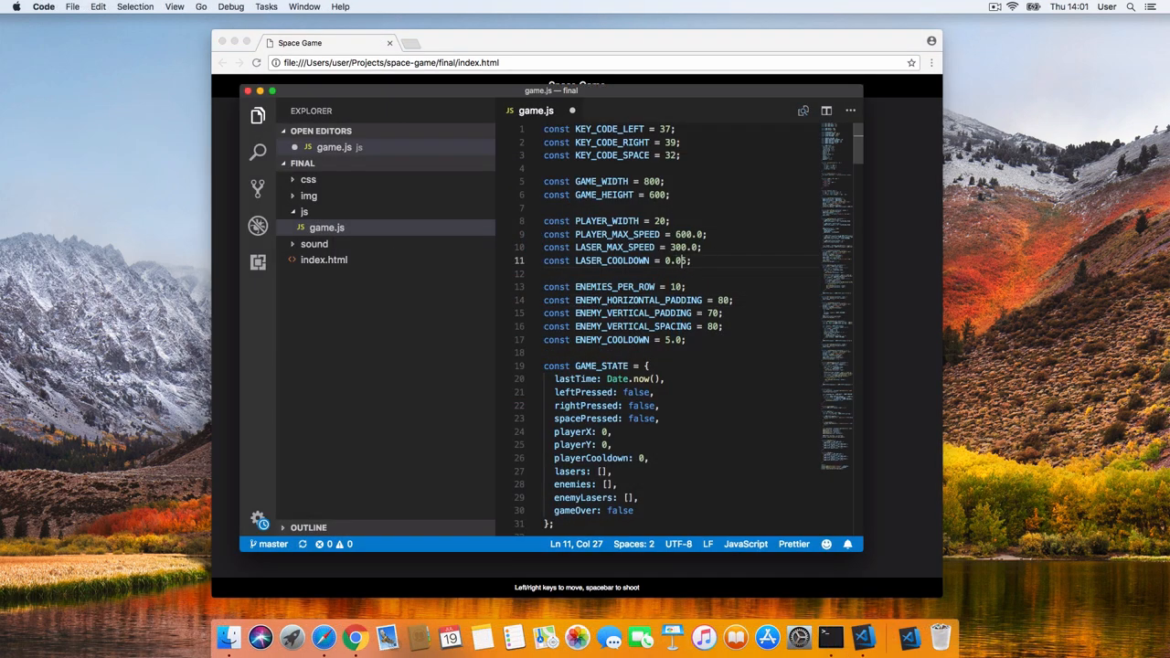
# Switch from Visual Studio Code to Google Chrome via the Cmd+Tab app switcher.
pyautogui.press('Cmd+Tab')
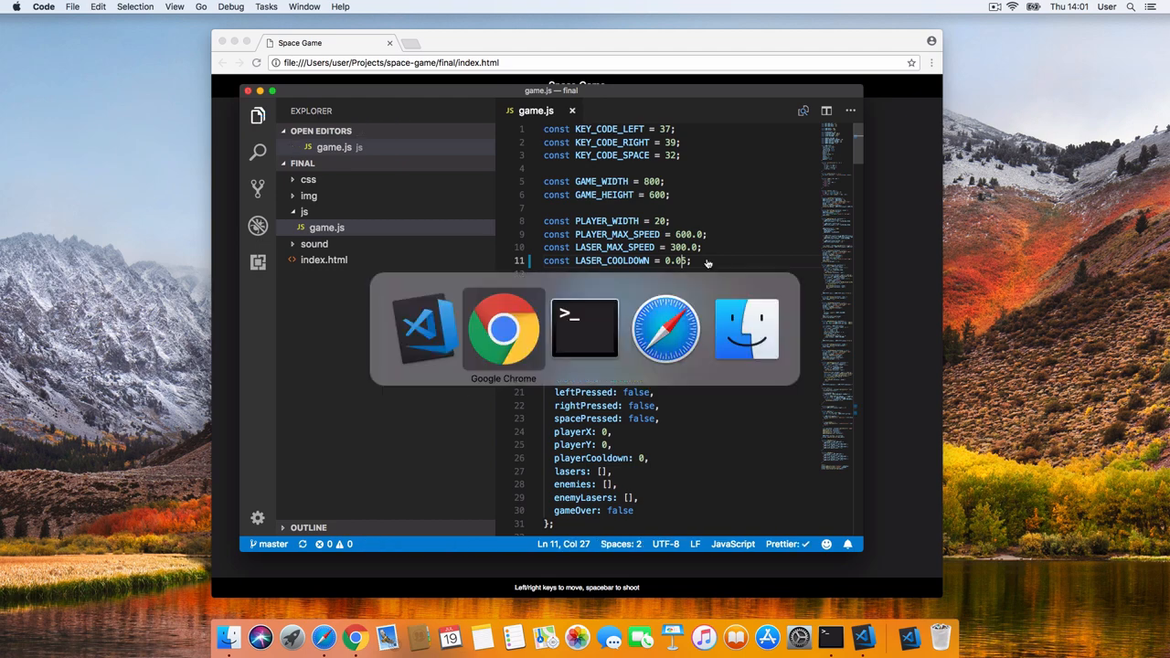
pyautogui.click(502, 329)
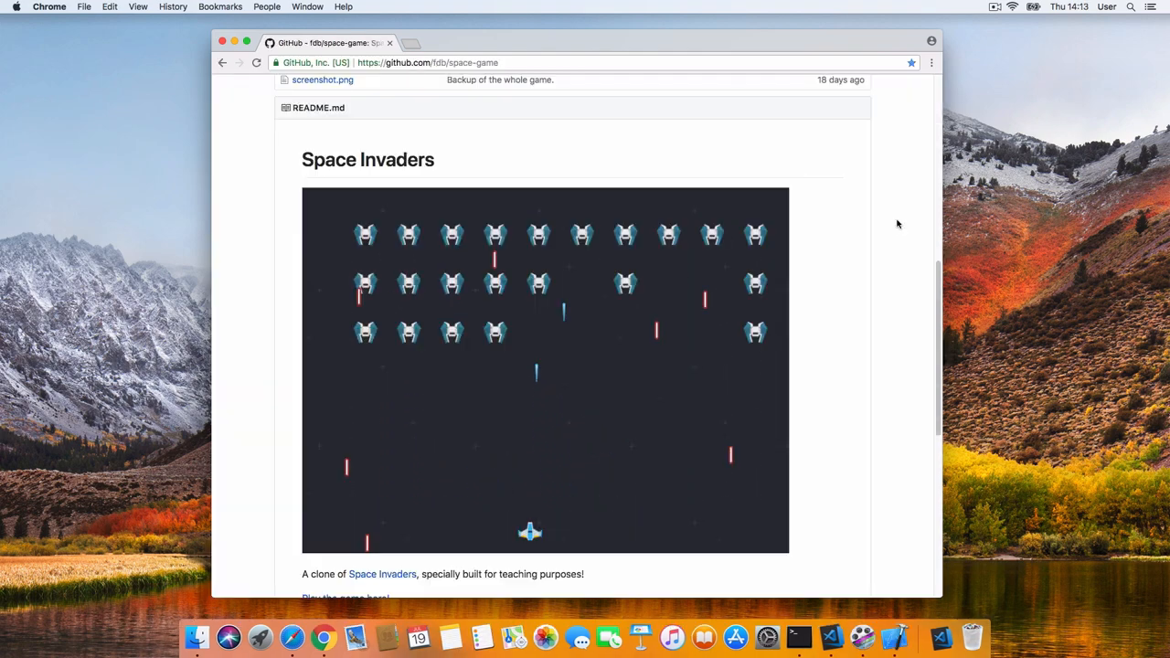
# Download the space-game GitHub repository as a ZIP archive via Clone or download.
pyautogui.scroll(3)
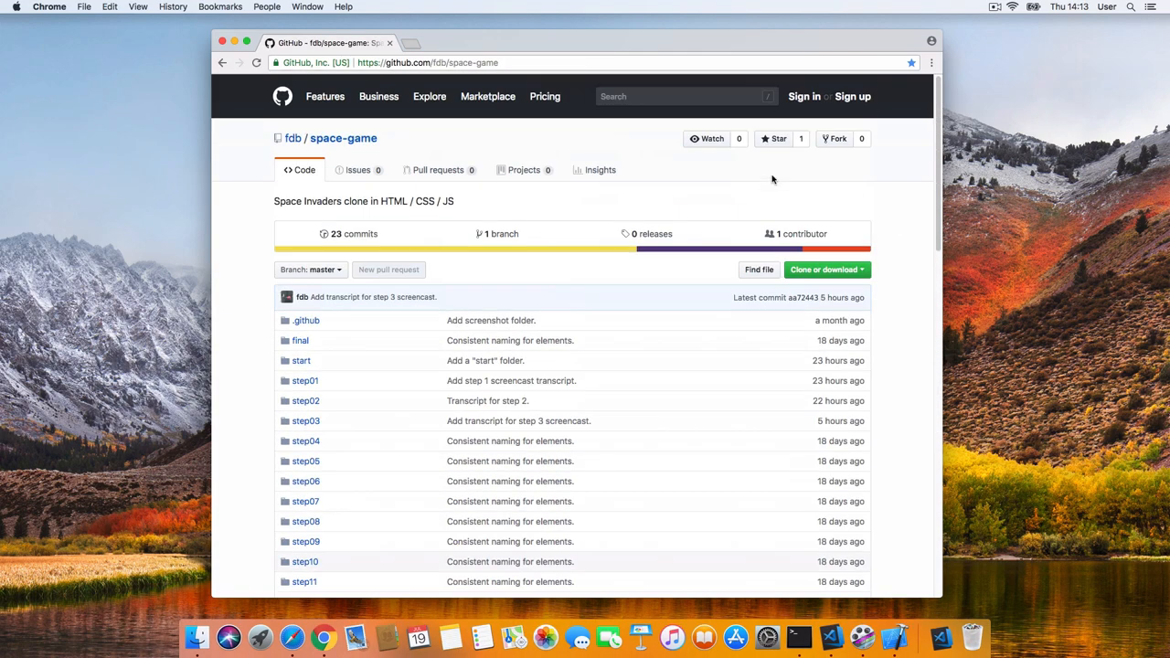
pyautogui.scroll(-3)
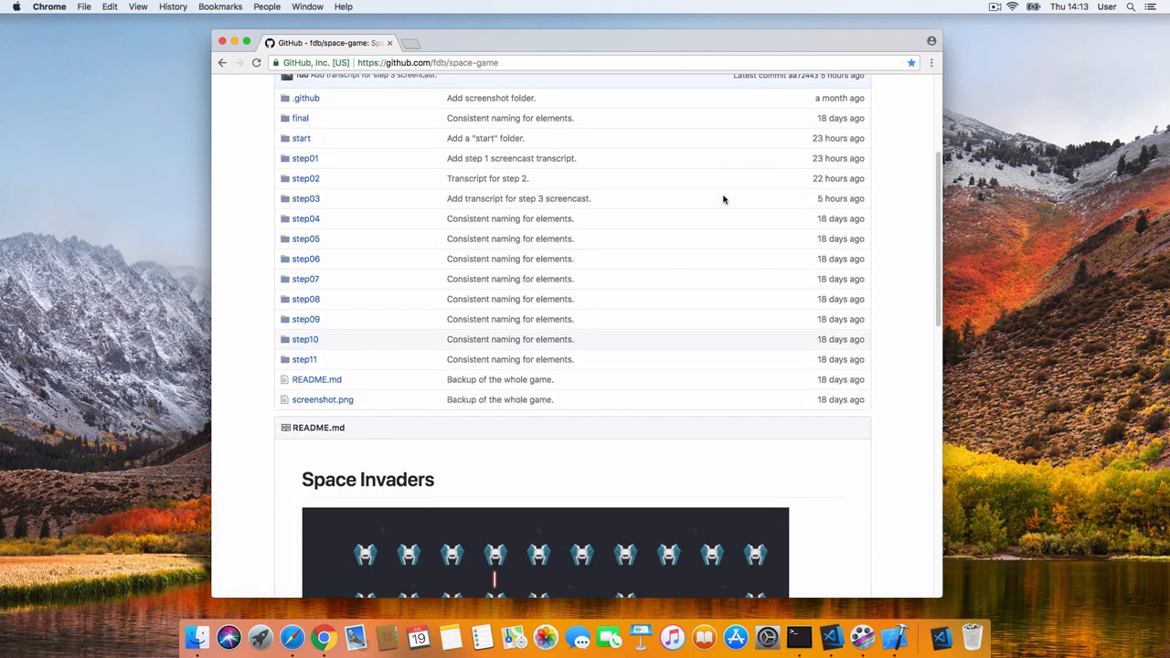
pyautogui.scroll(-3)
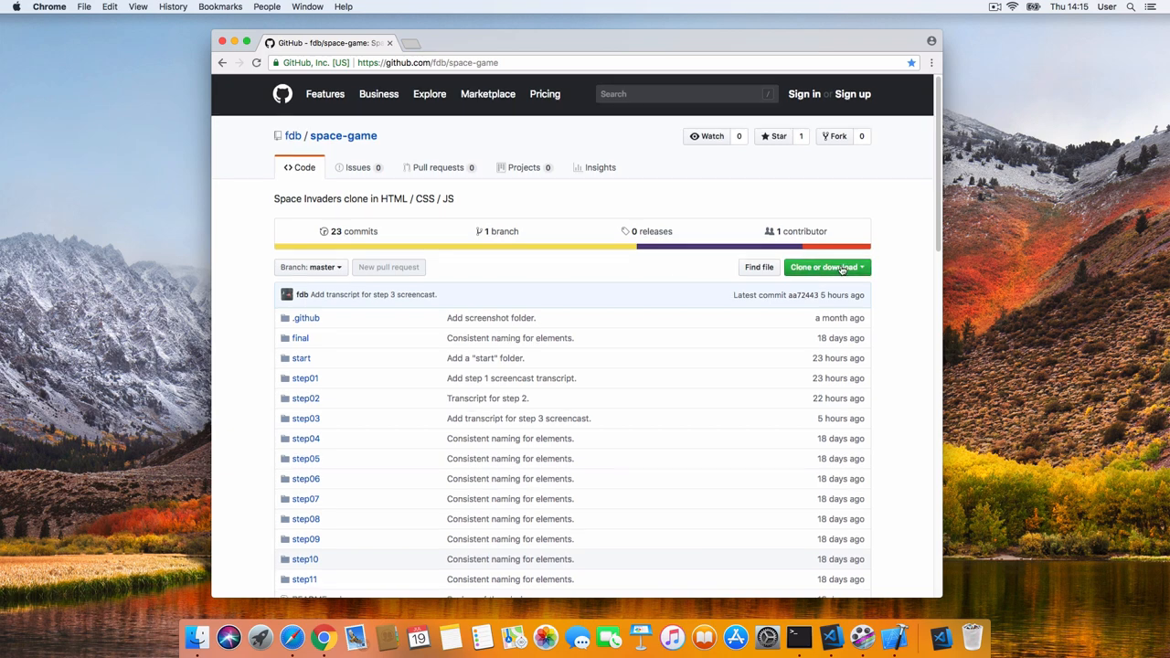
pyautogui.click(823, 267)
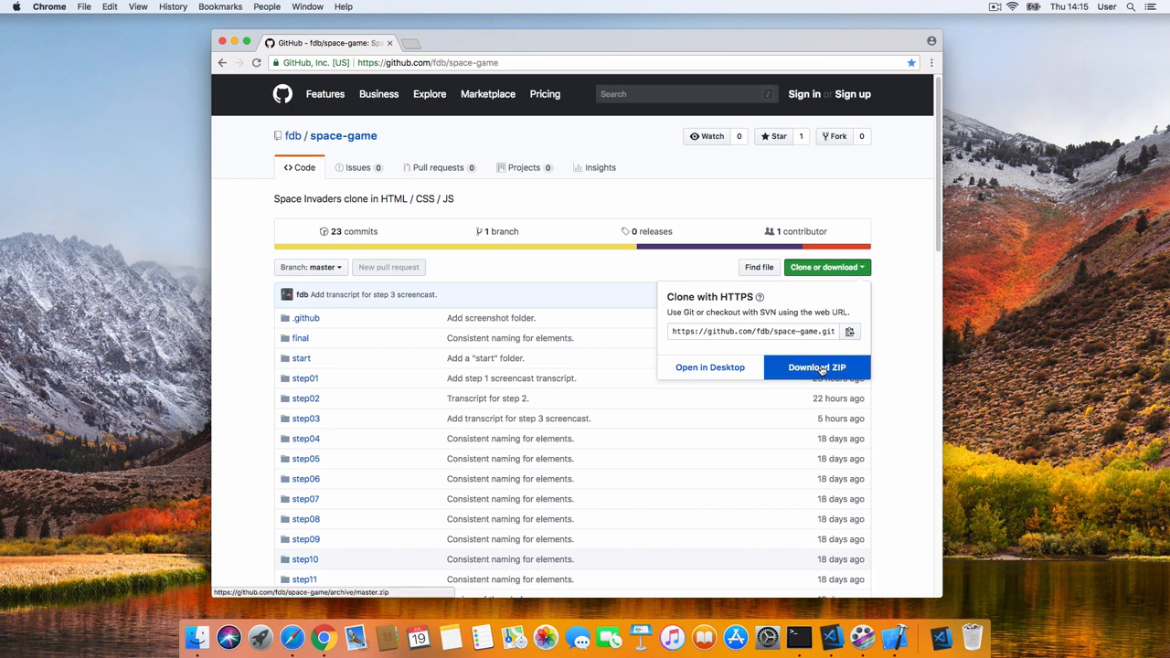
pyautogui.click(818, 367)
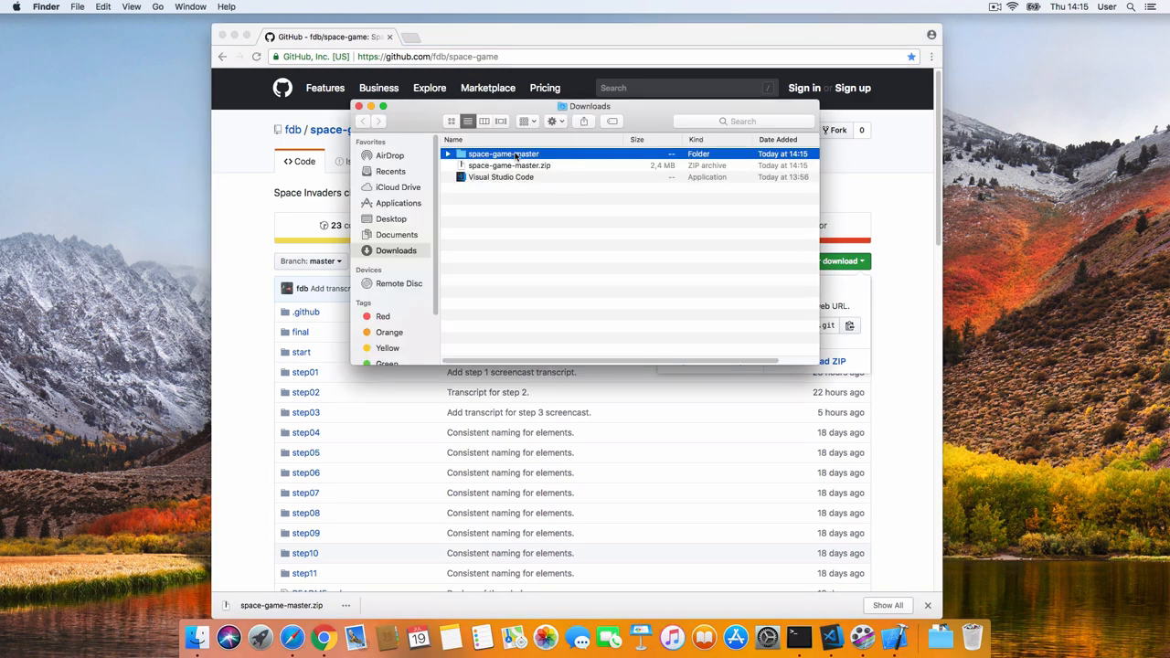
# Move space-game-master to the Desktop, open it, and duplicate the start folder.
pyautogui.moveTo(503, 154); pyautogui.dragTo(1088, 110)
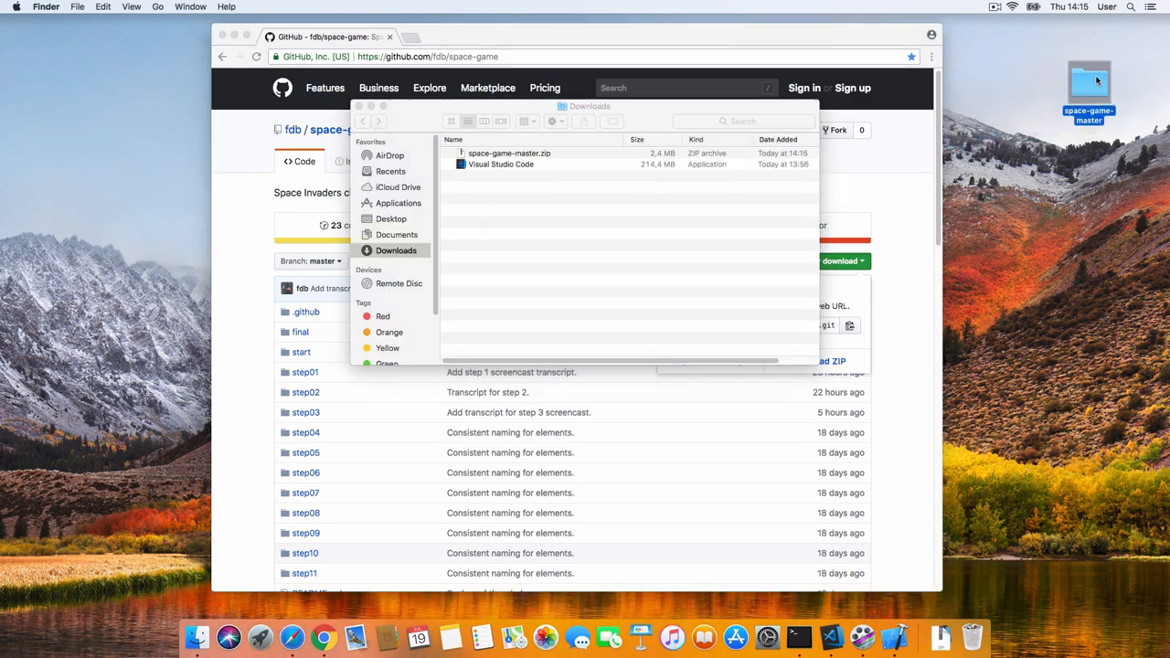
pyautogui.doubleClick(510, 153)
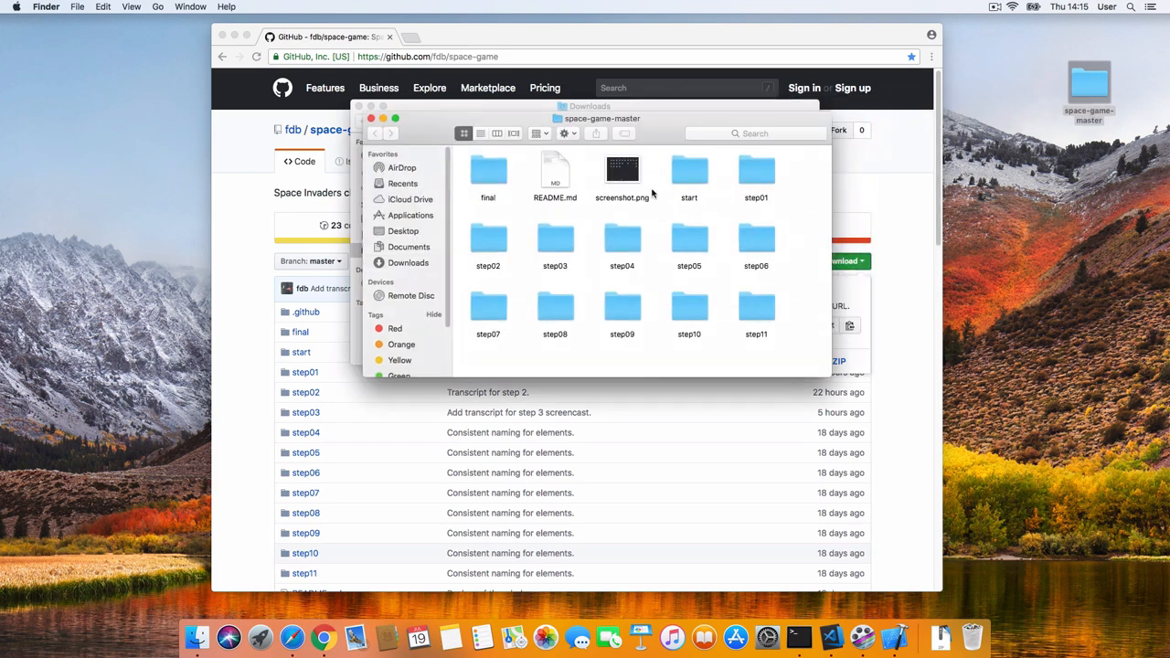
pyautogui.moveTo(681, 178)
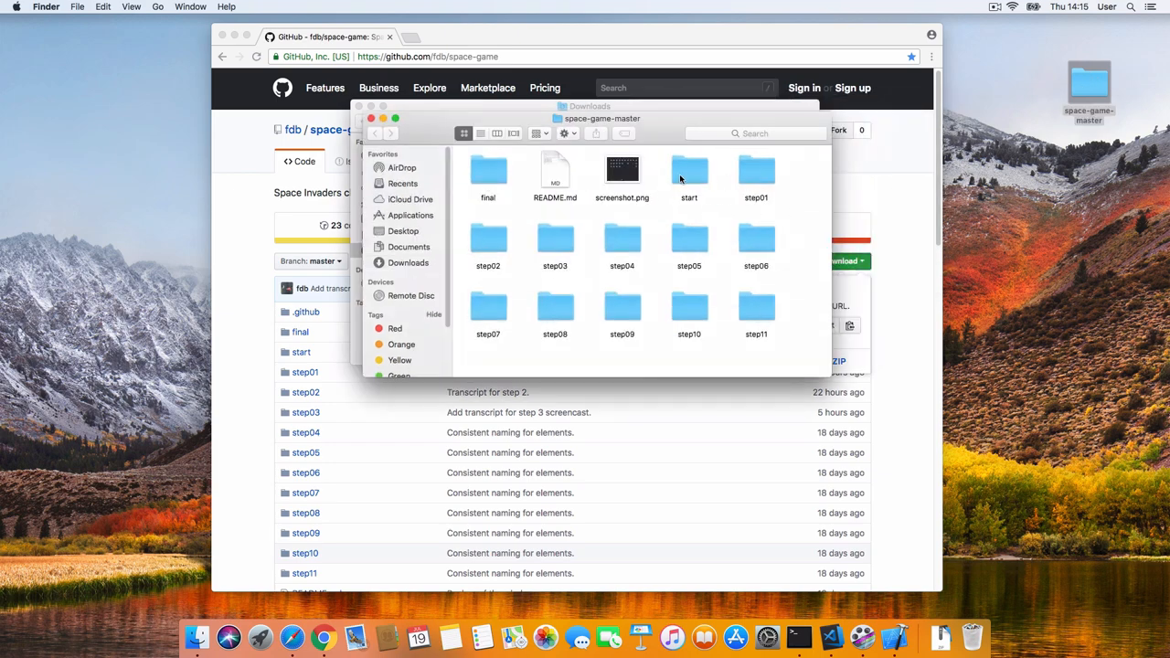
pyautogui.click(690, 170)
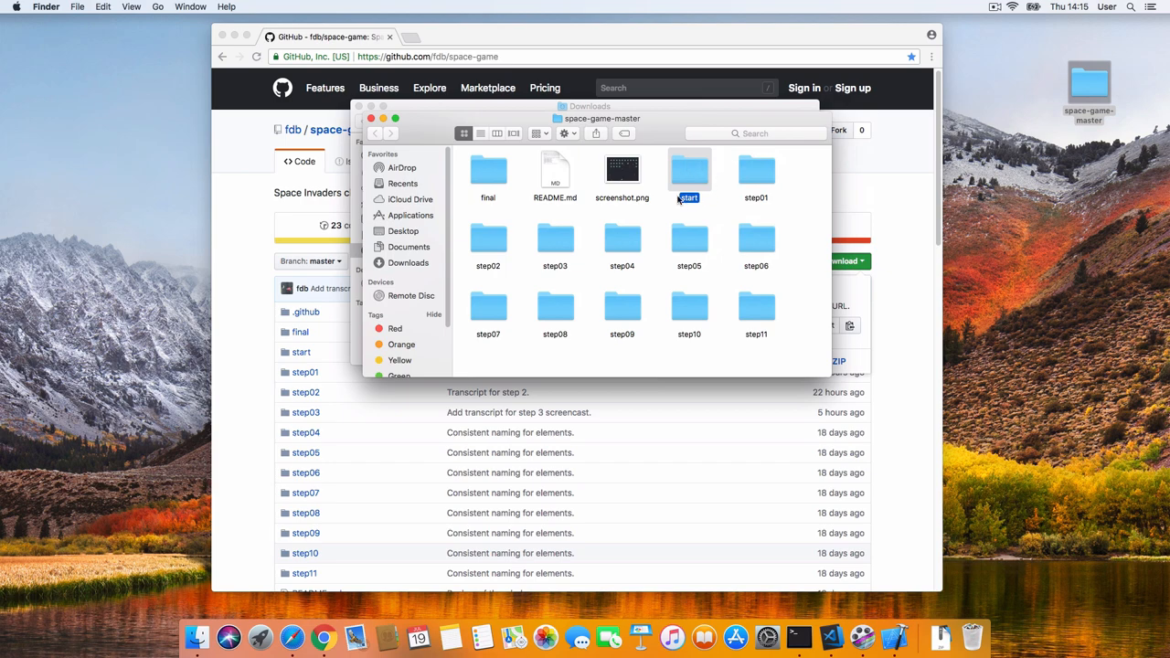
pyautogui.click(100, 6)
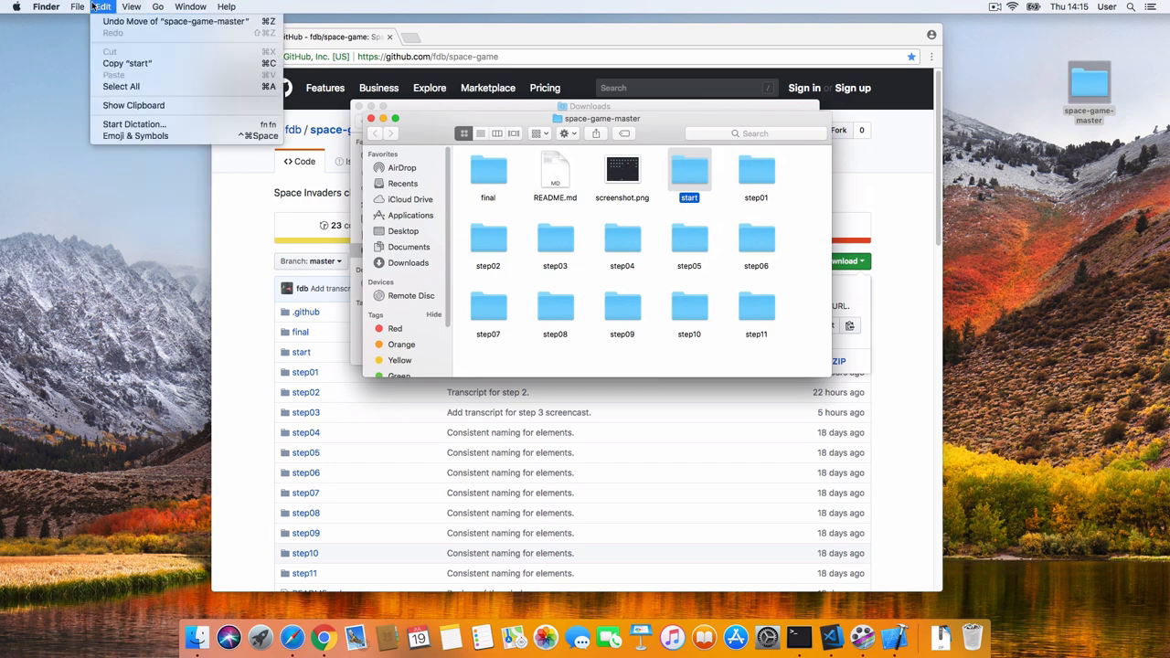
pyautogui.click(70, 5)
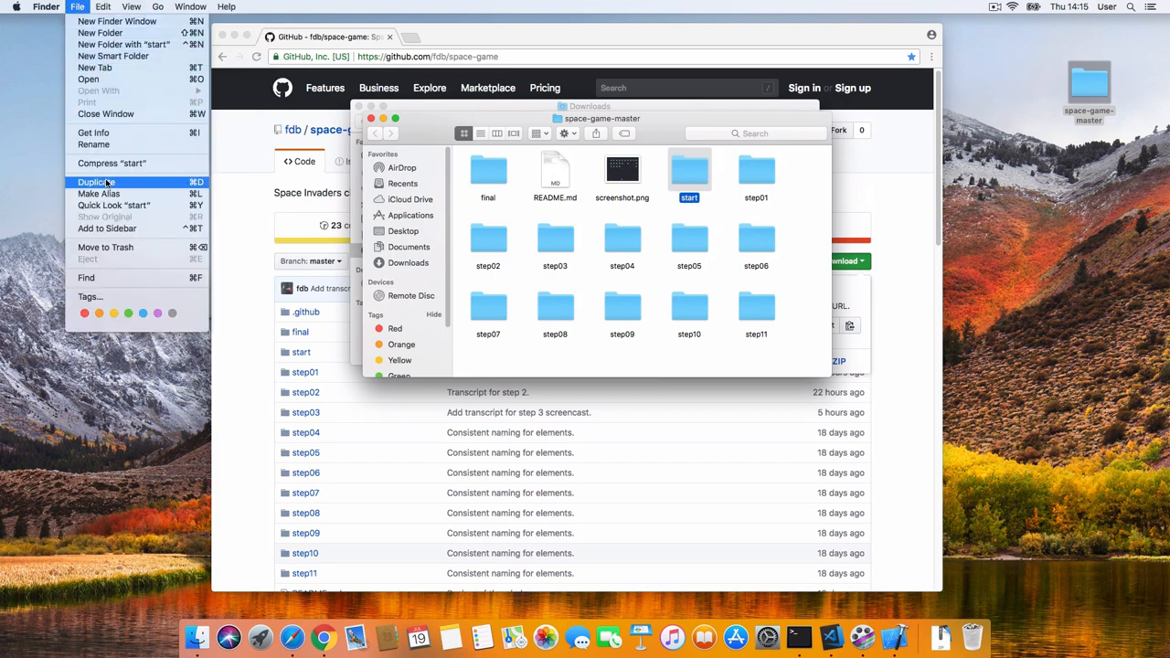
pyautogui.click(90, 181)
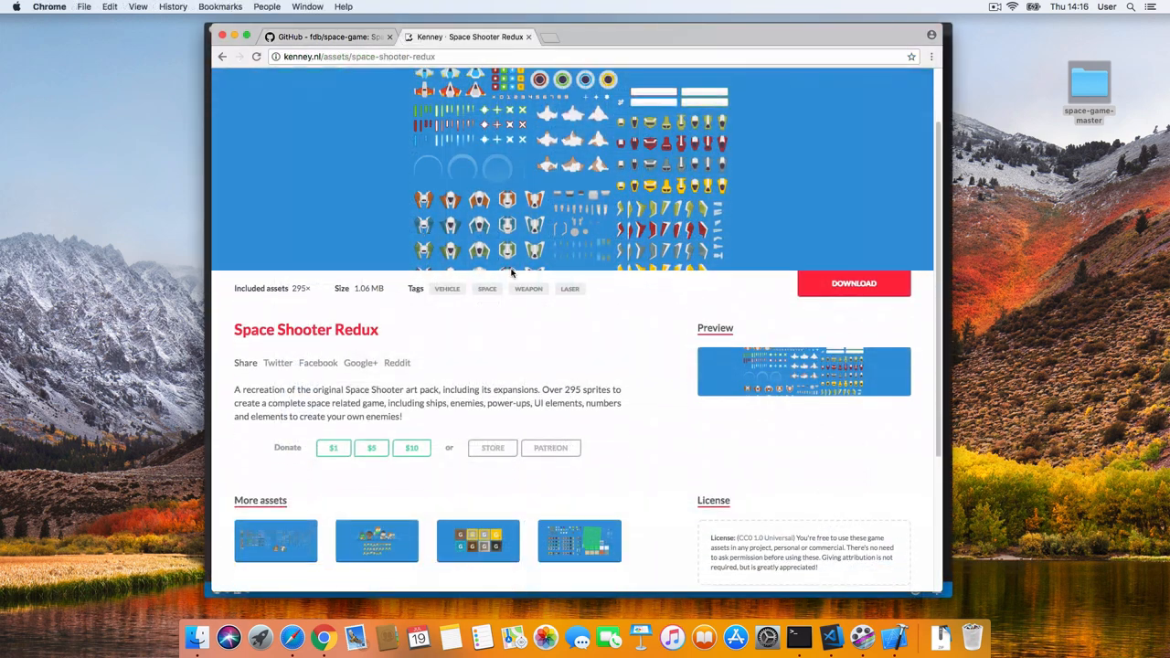
pyautogui.click(804, 371)
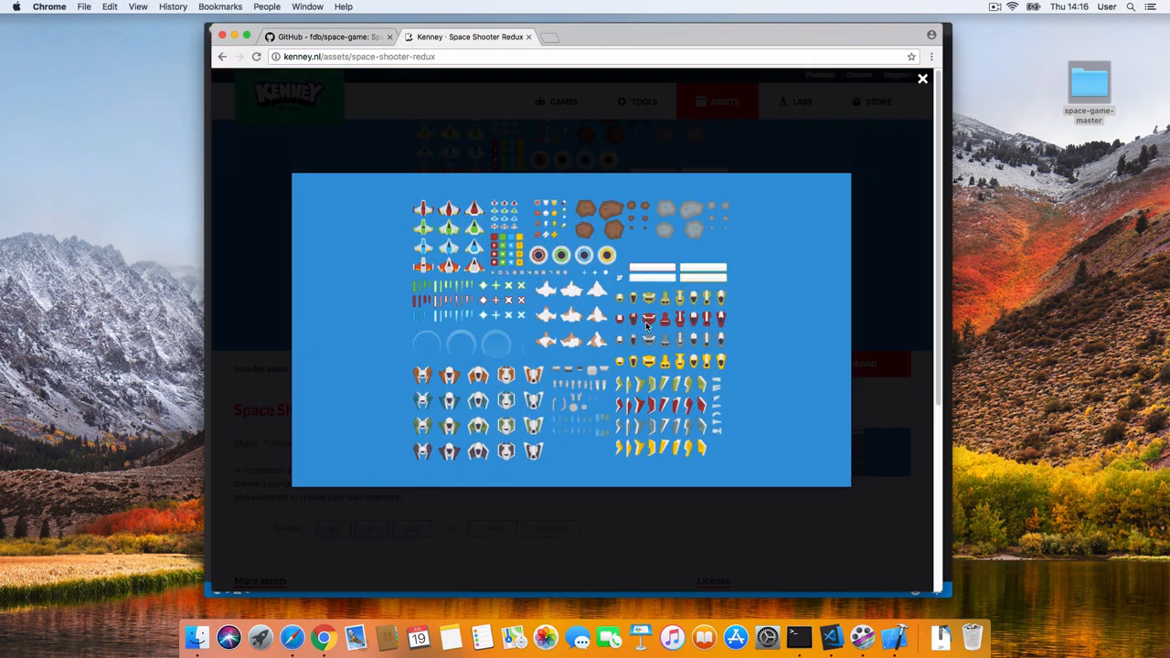
pyautogui.moveTo(634, 140)
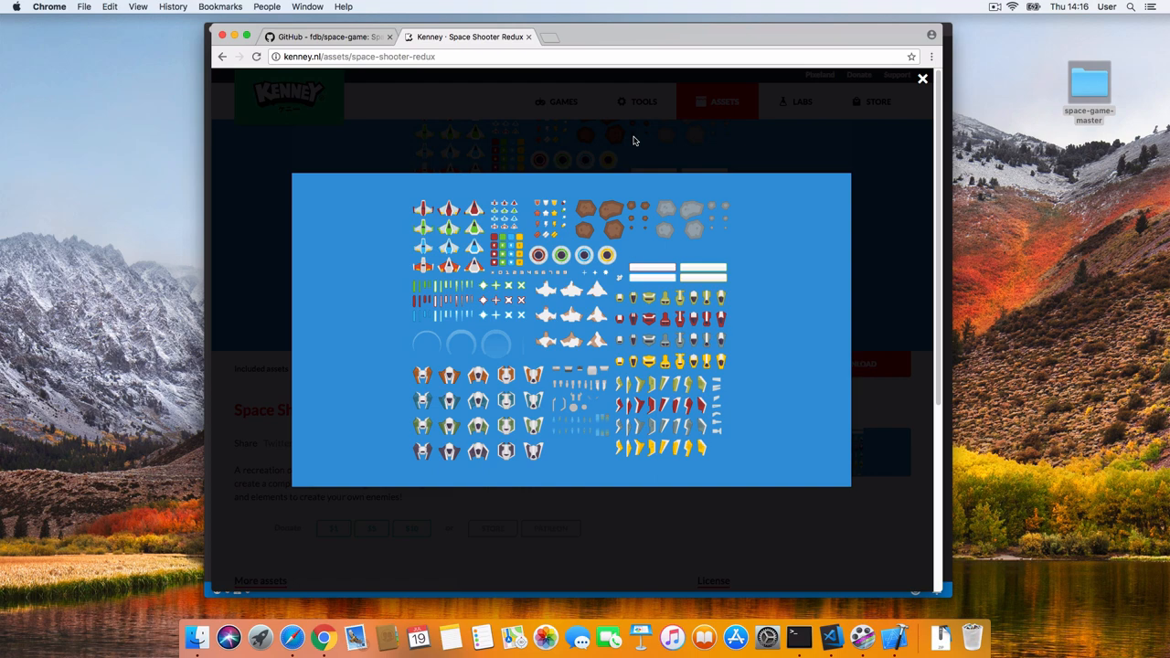
pyautogui.click(923, 78)
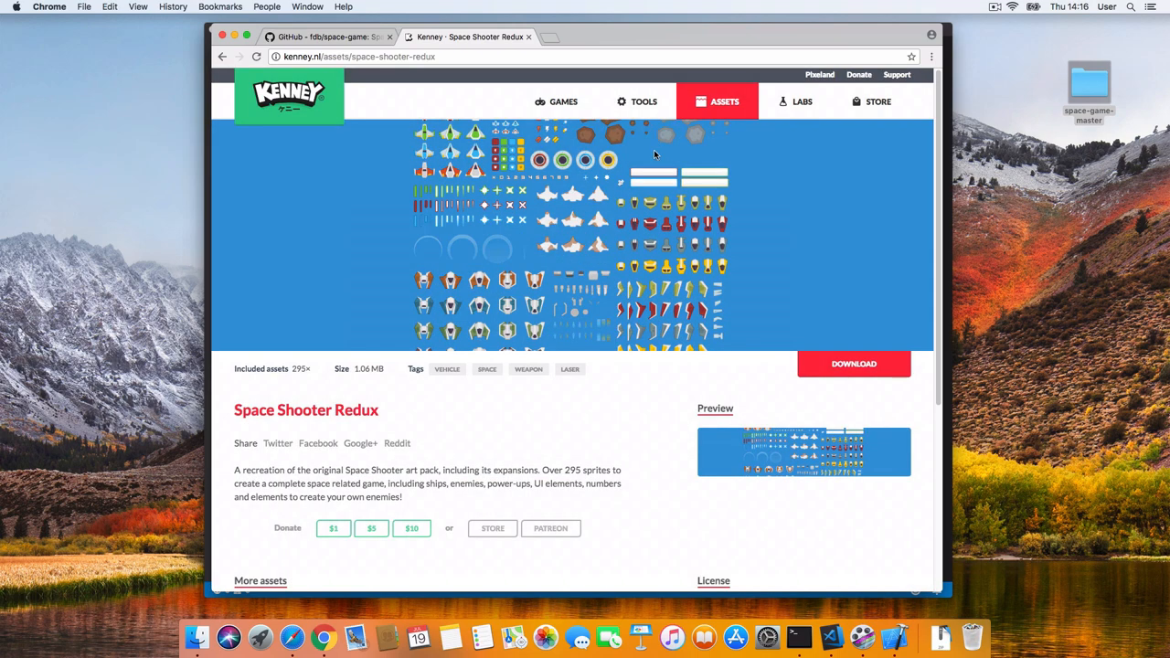
pyautogui.moveTo(664, 139)
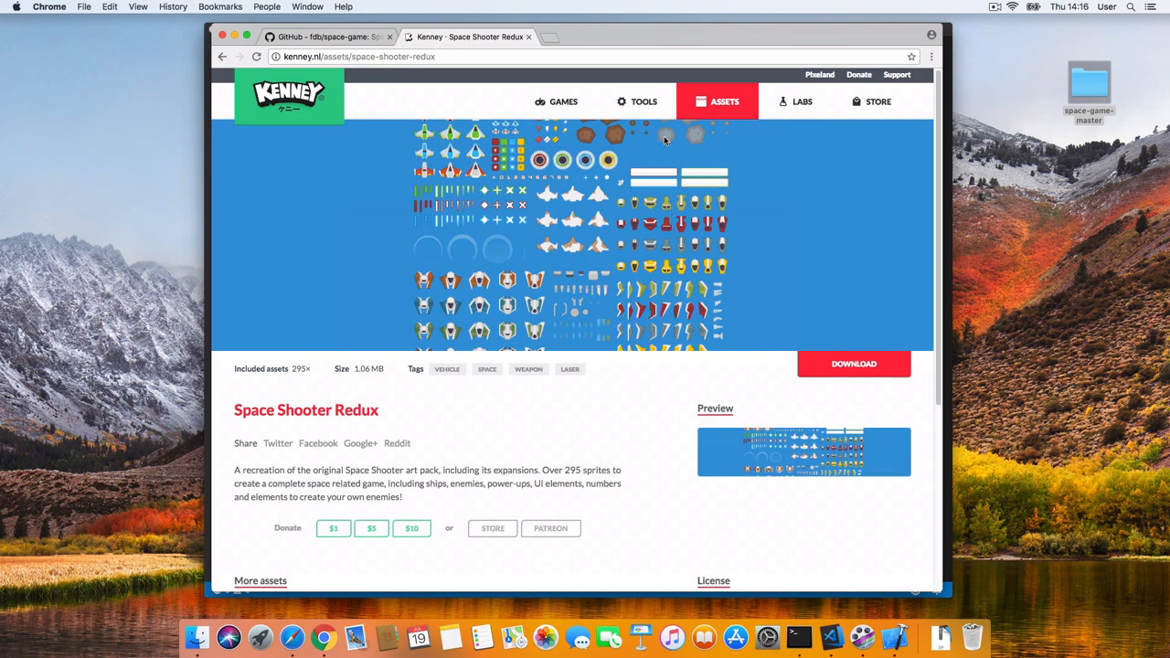
pyautogui.moveTo(674, 133)
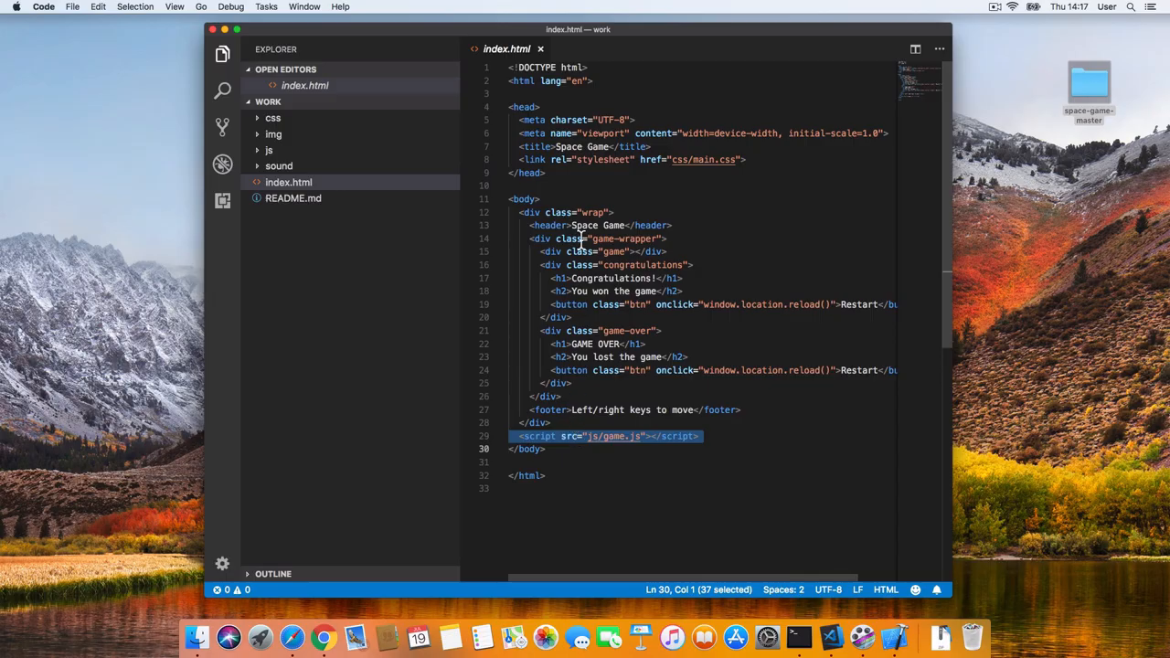
# Highlight the empty game div in index.html and expand the css folder.
pyautogui.click(638, 252)
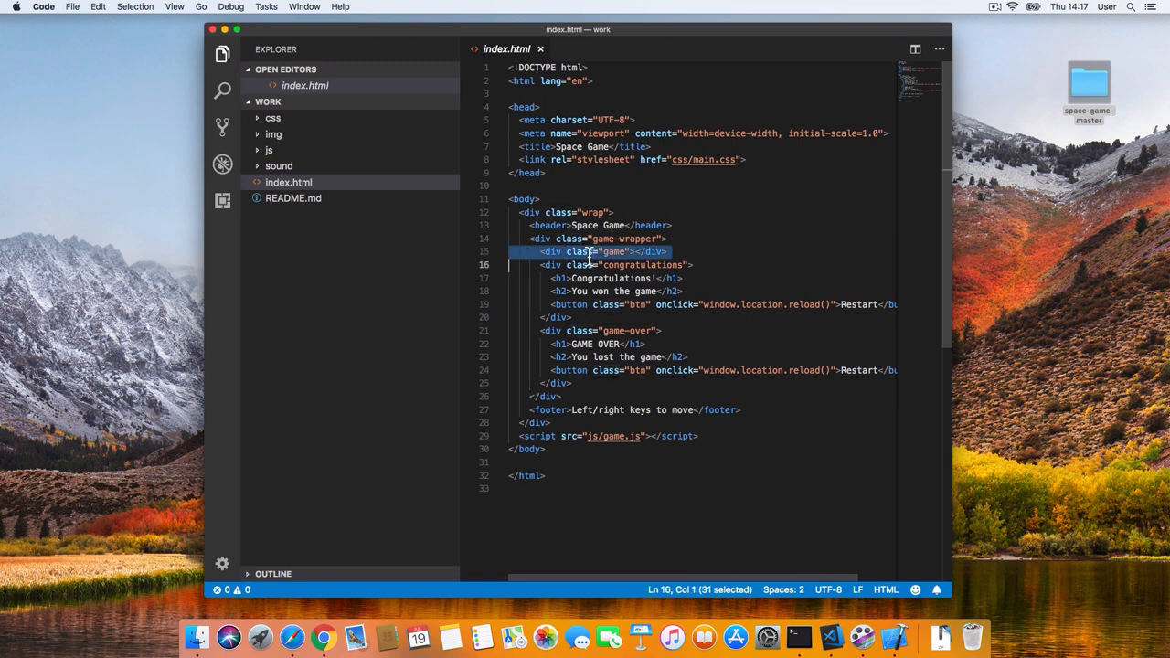
pyautogui.moveTo(656, 251)
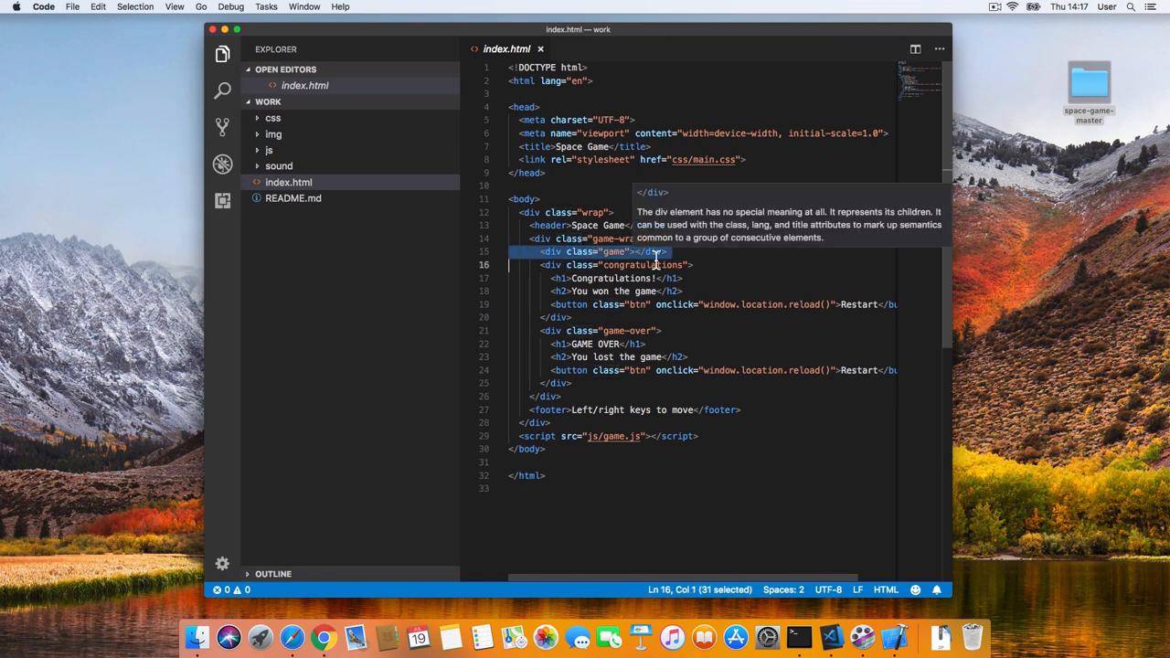
pyautogui.moveTo(656, 264)
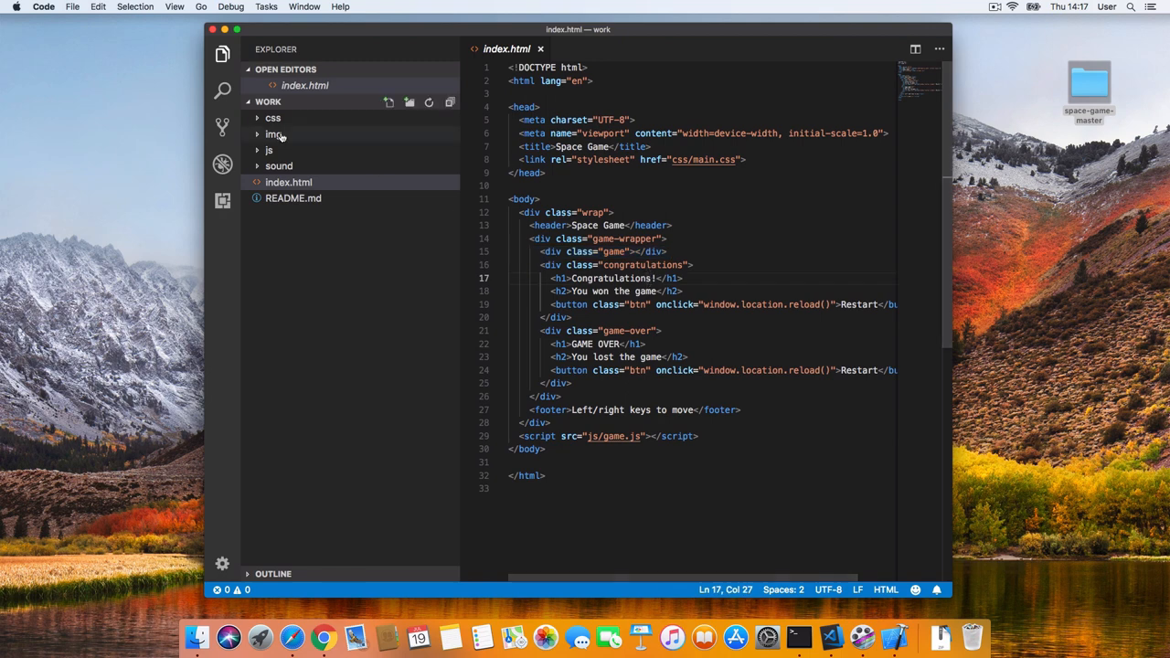
pyautogui.click(272, 117)
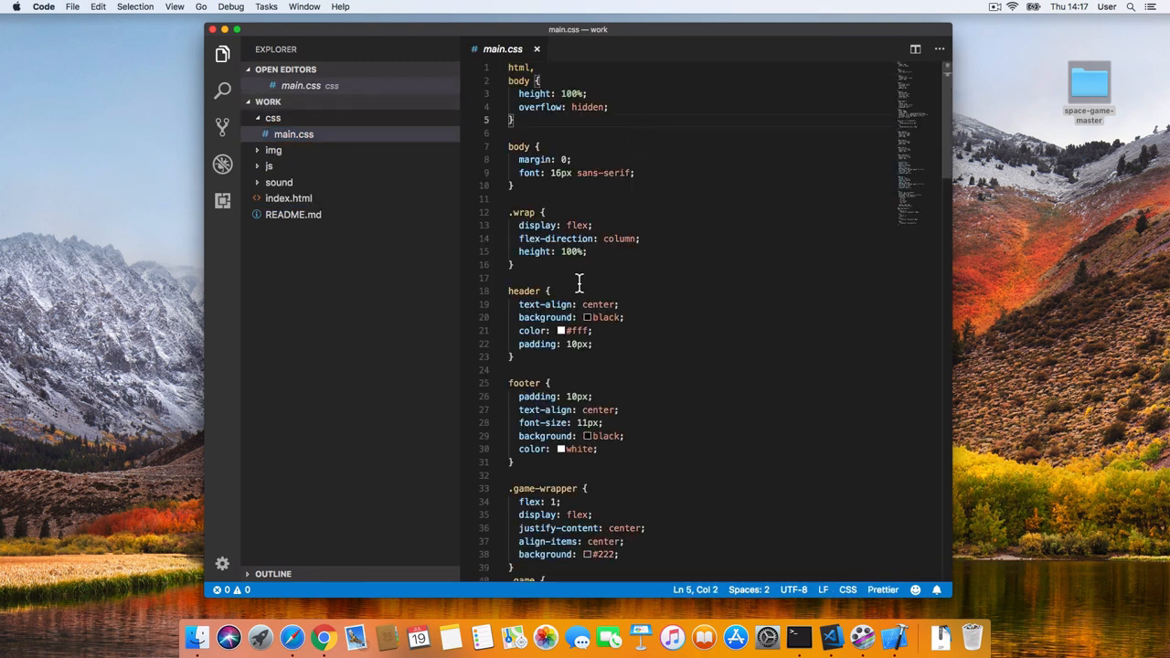
pyautogui.scroll(-3)
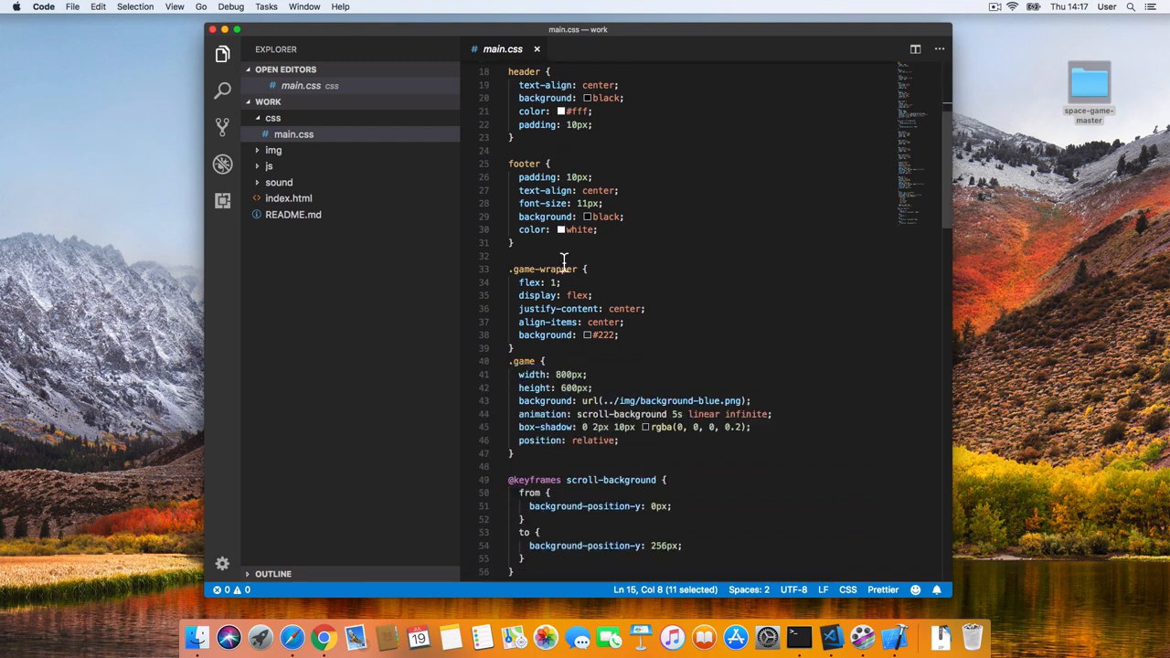
pyautogui.scroll(-3)
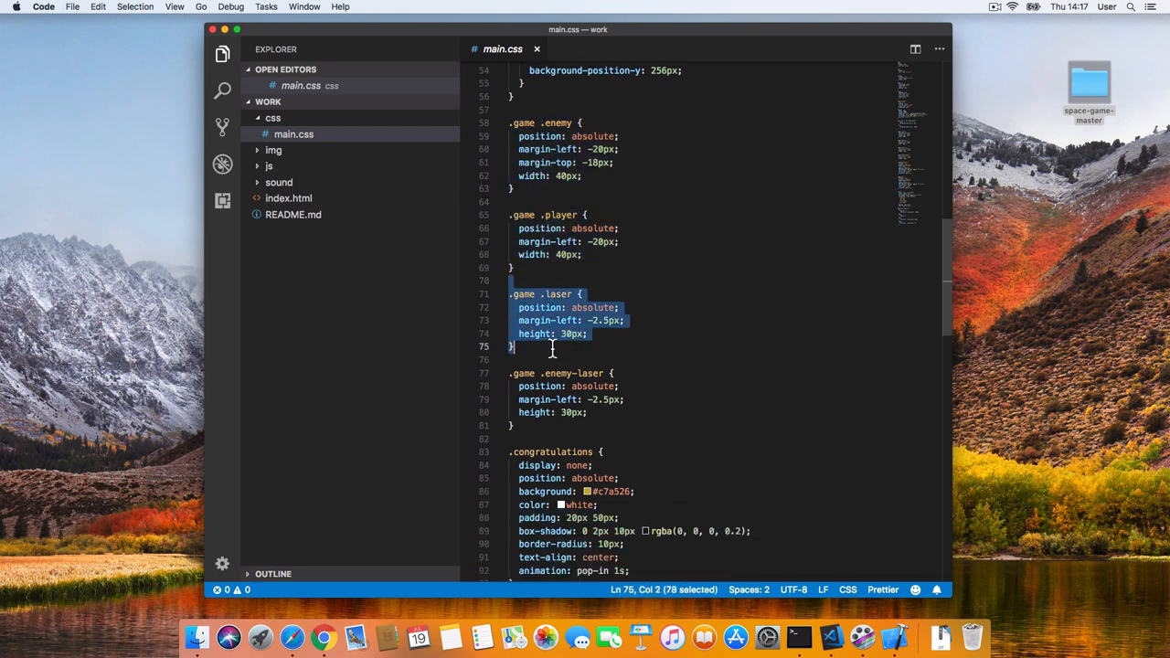
pyautogui.click(570, 386)
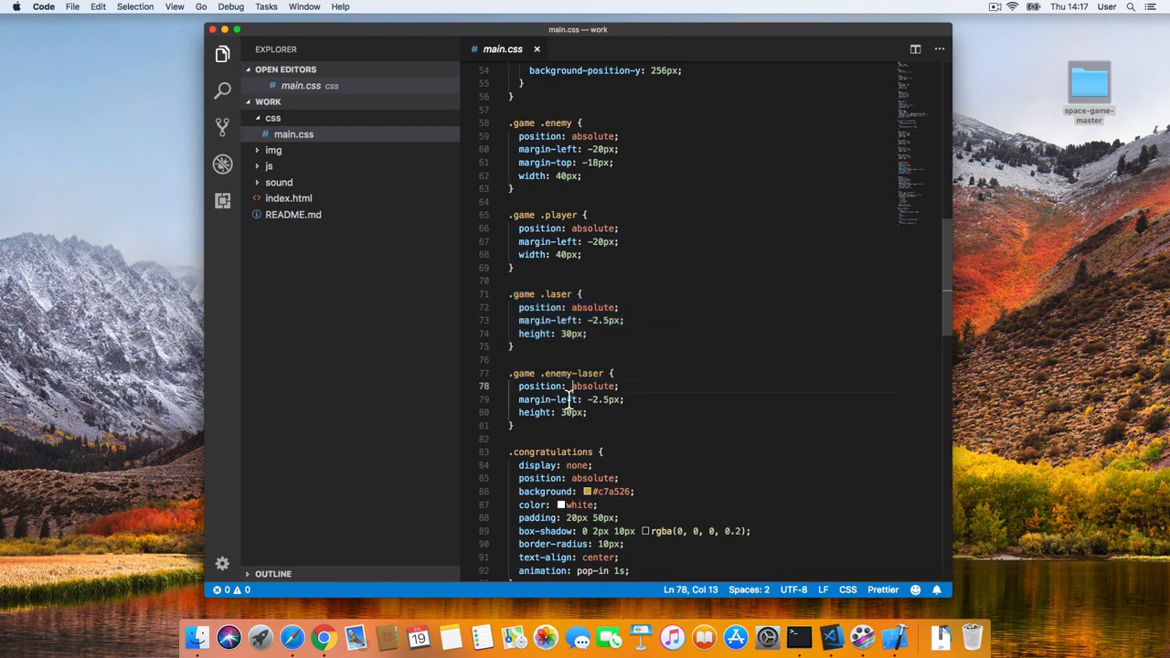
pyautogui.scroll(-3)
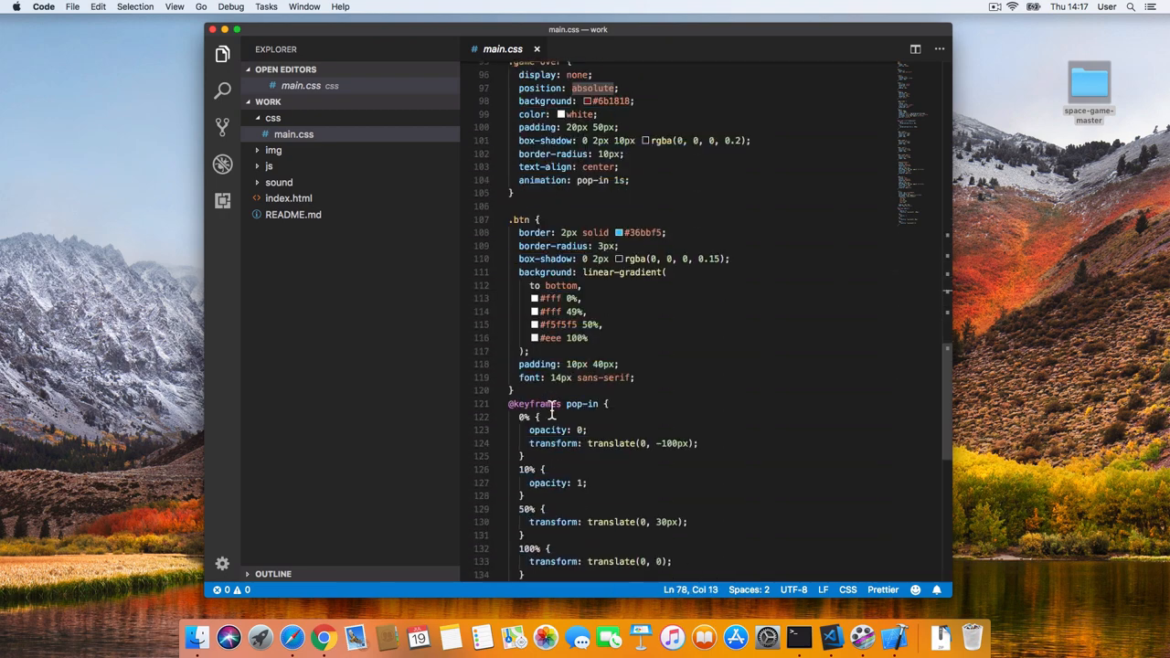
pyautogui.scroll(3)
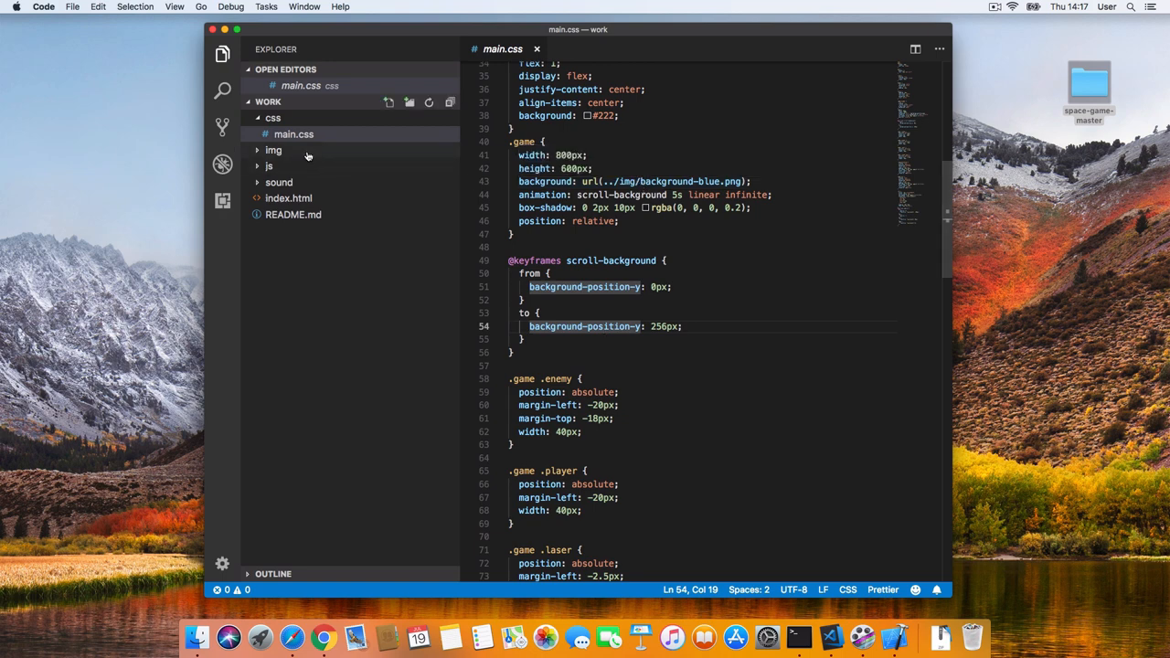
# Expand the img folder, return to main.css, and highlight background-position-y and scroll-background.
pyautogui.click(273, 150)
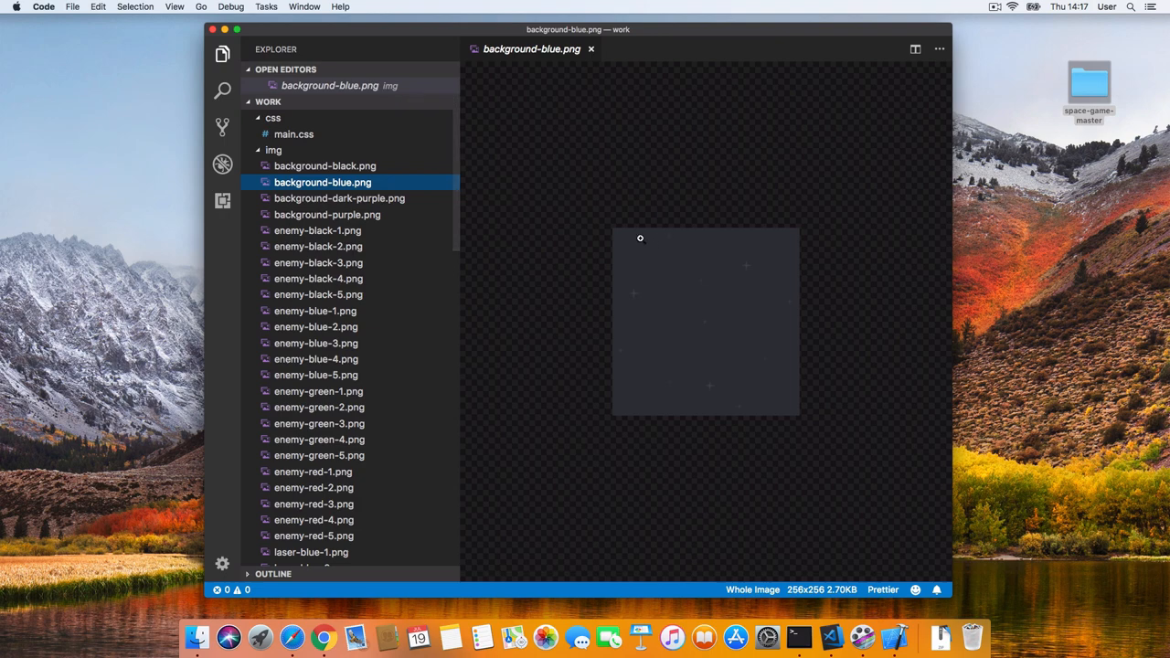
pyautogui.moveTo(718, 331)
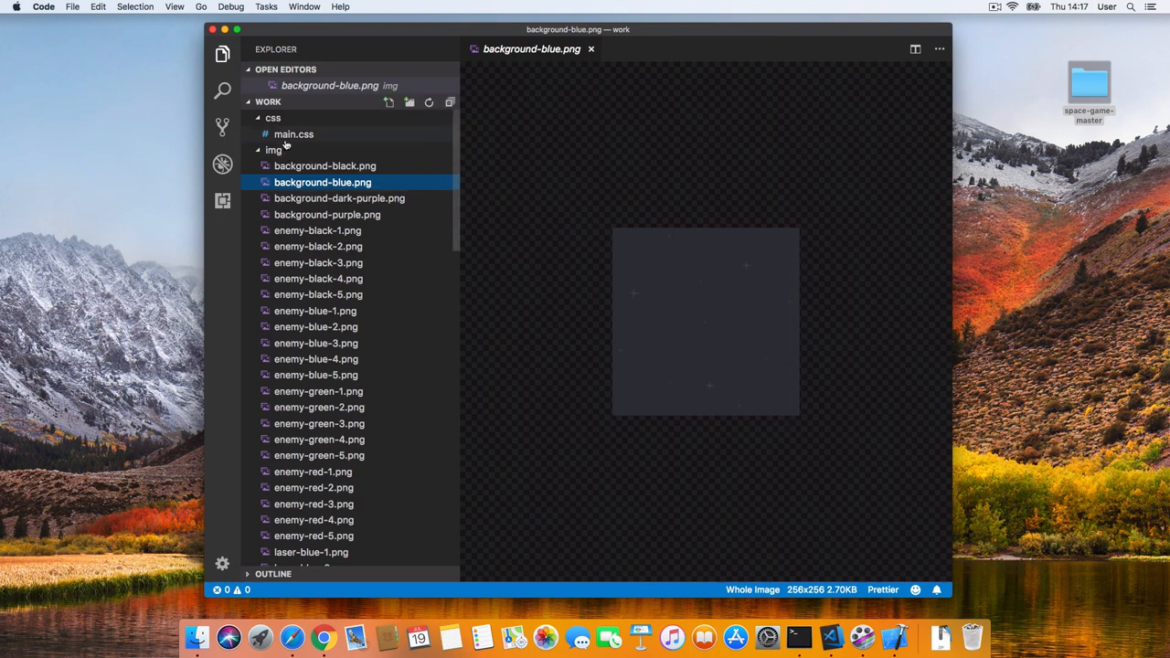
pyautogui.click(293, 134)
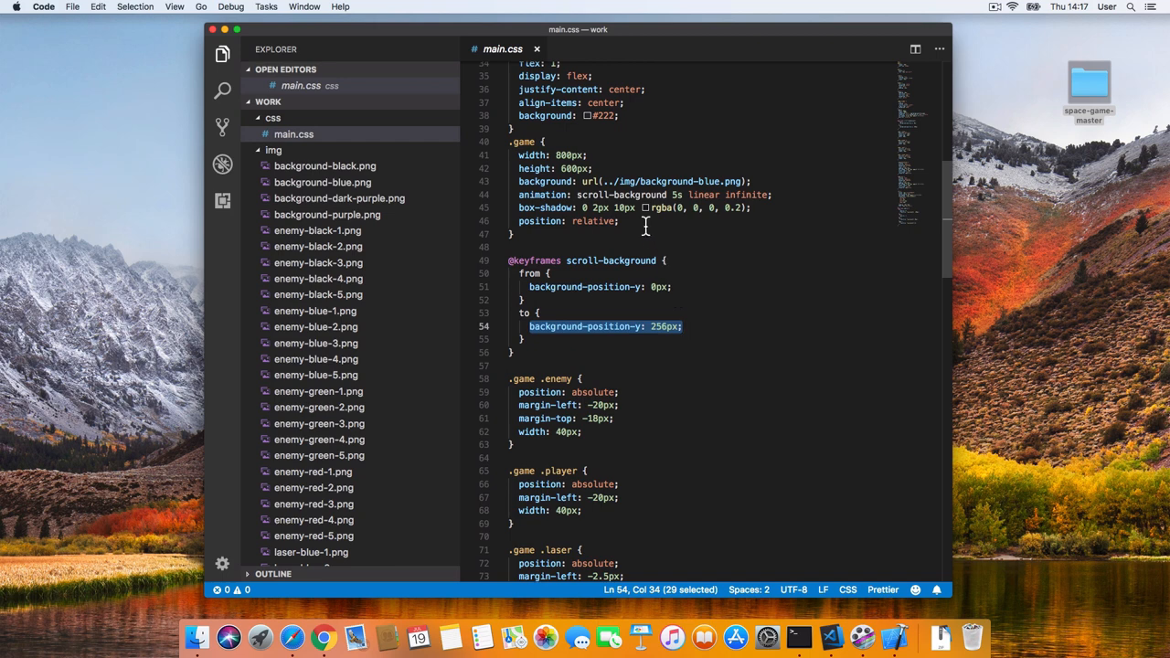
pyautogui.doubleClick(597, 195)
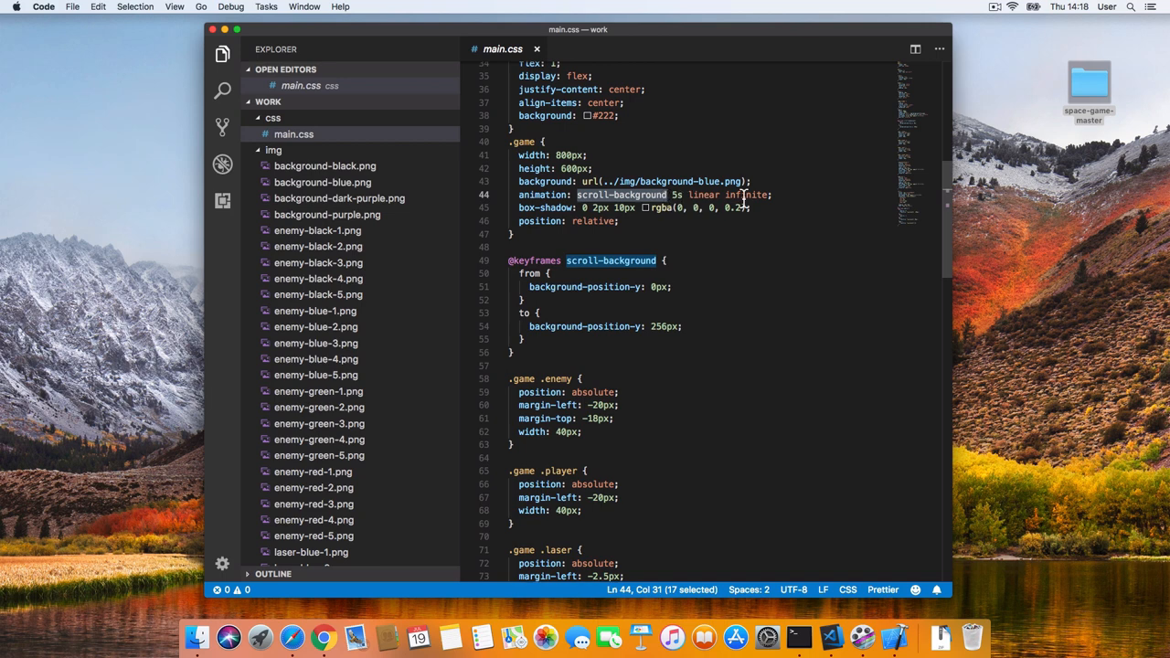
pyautogui.doubleClick(747, 194)
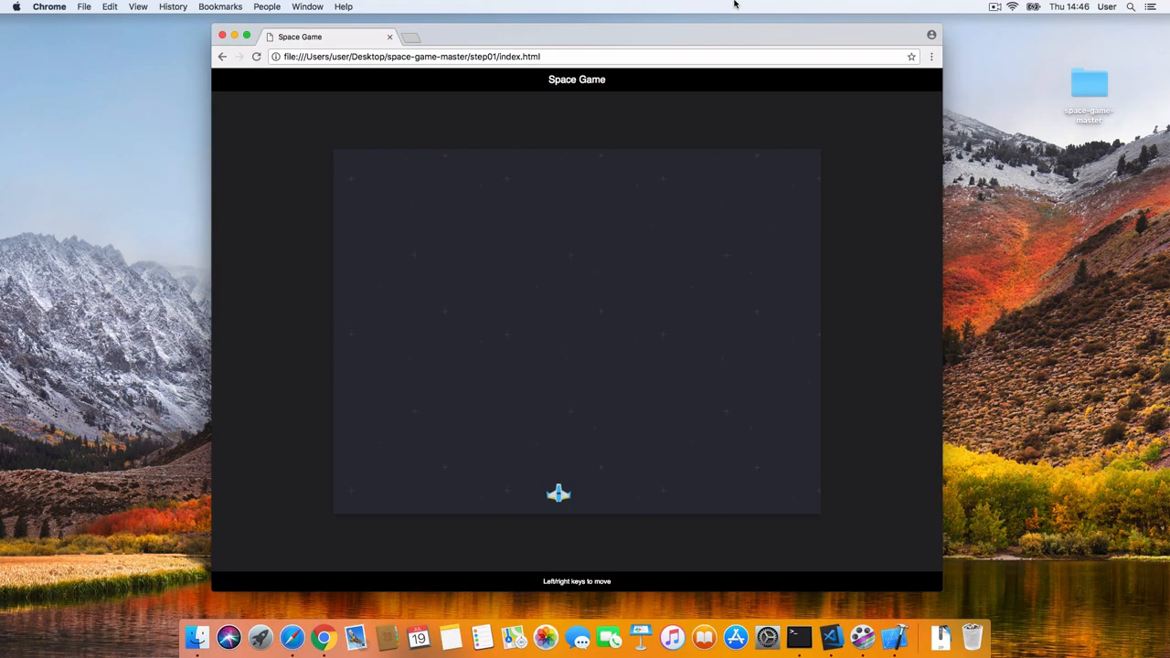
# Move the spaceship right and left along the starfield bottom with the arrow keys.
pyautogui.press('Right')
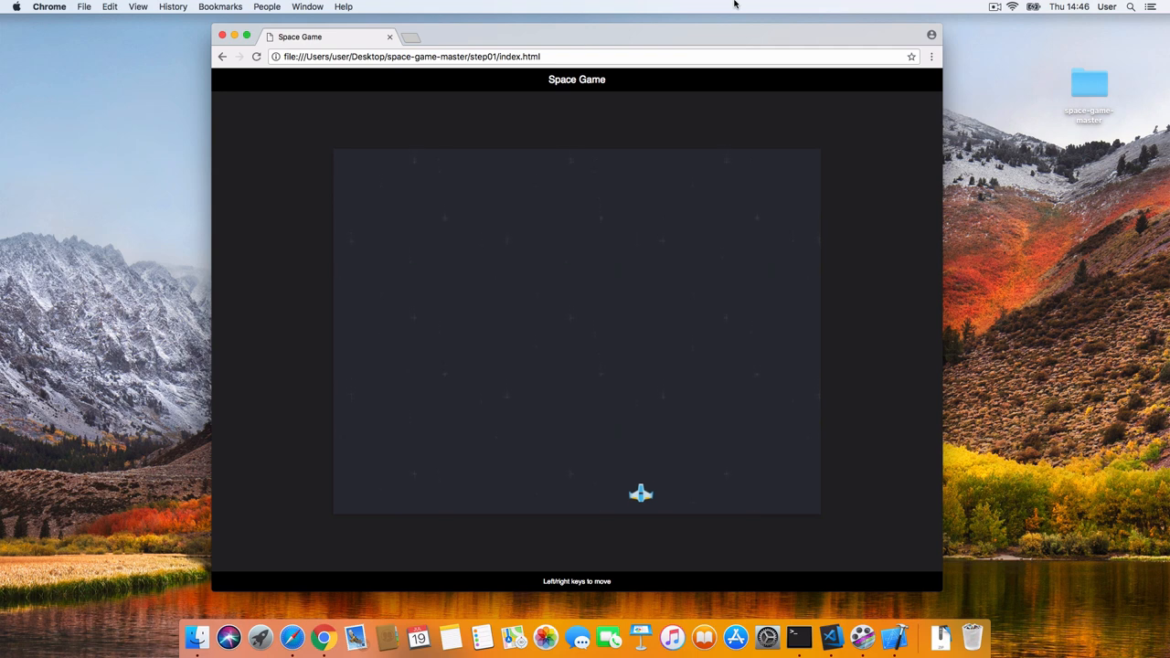
pyautogui.press('Left')
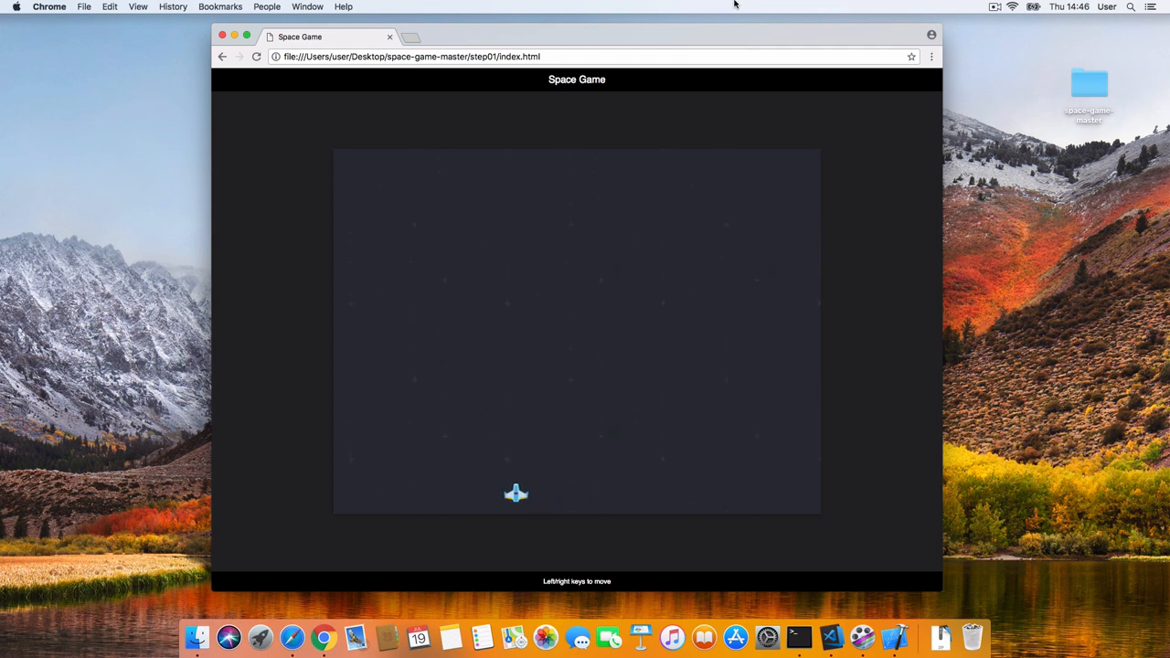
pyautogui.press('Right')
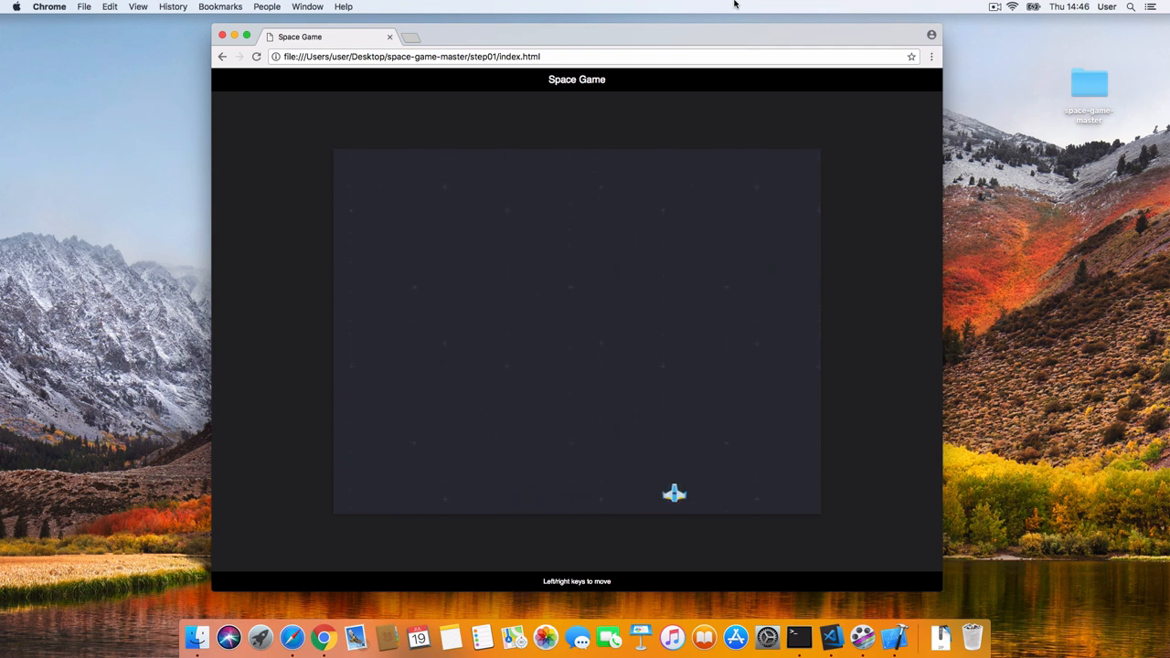
pyautogui.press('Left')
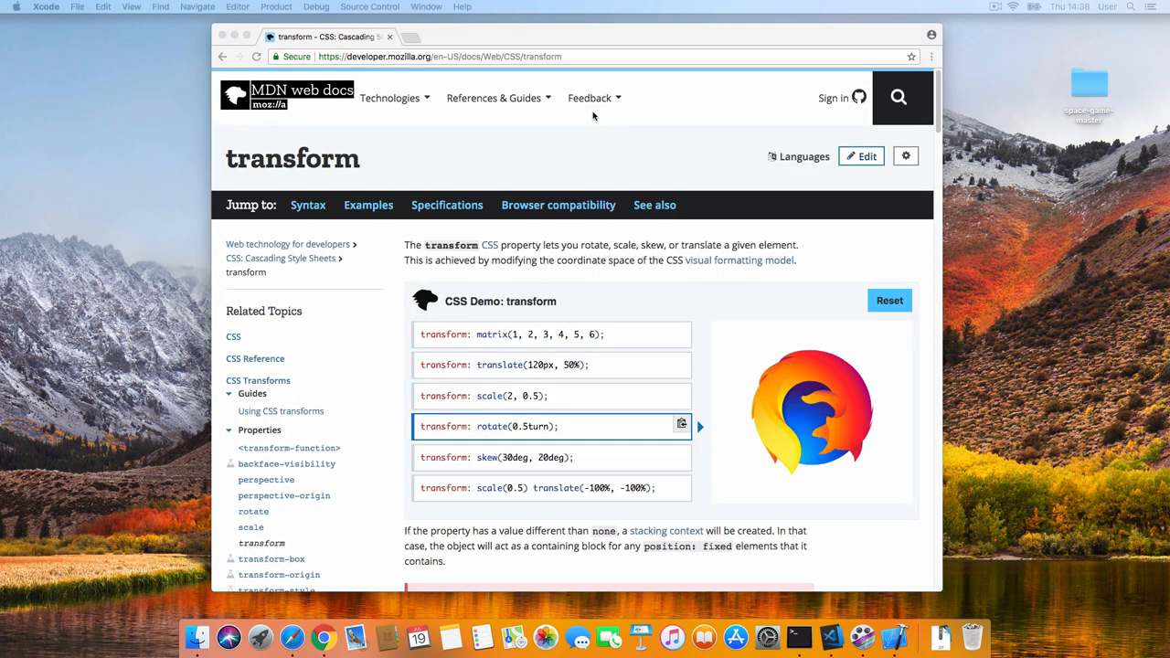
# Preview the scale, matrix and skew examples in MDN's transform CSS demo.
pyautogui.scroll(-3)
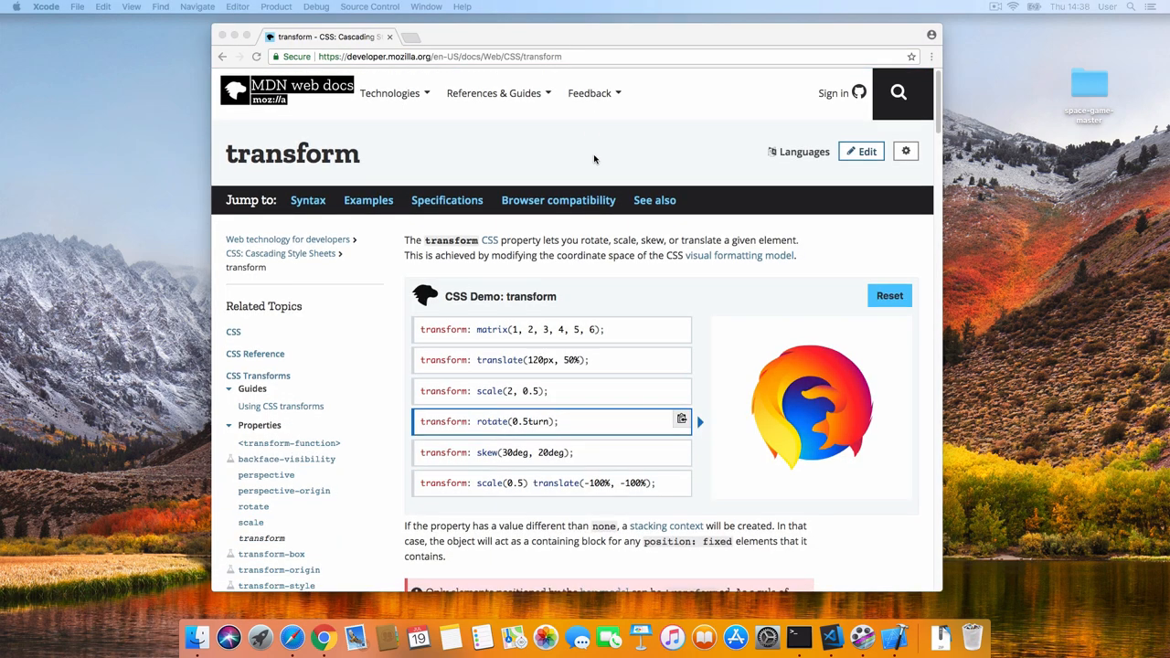
pyautogui.scroll(-3)
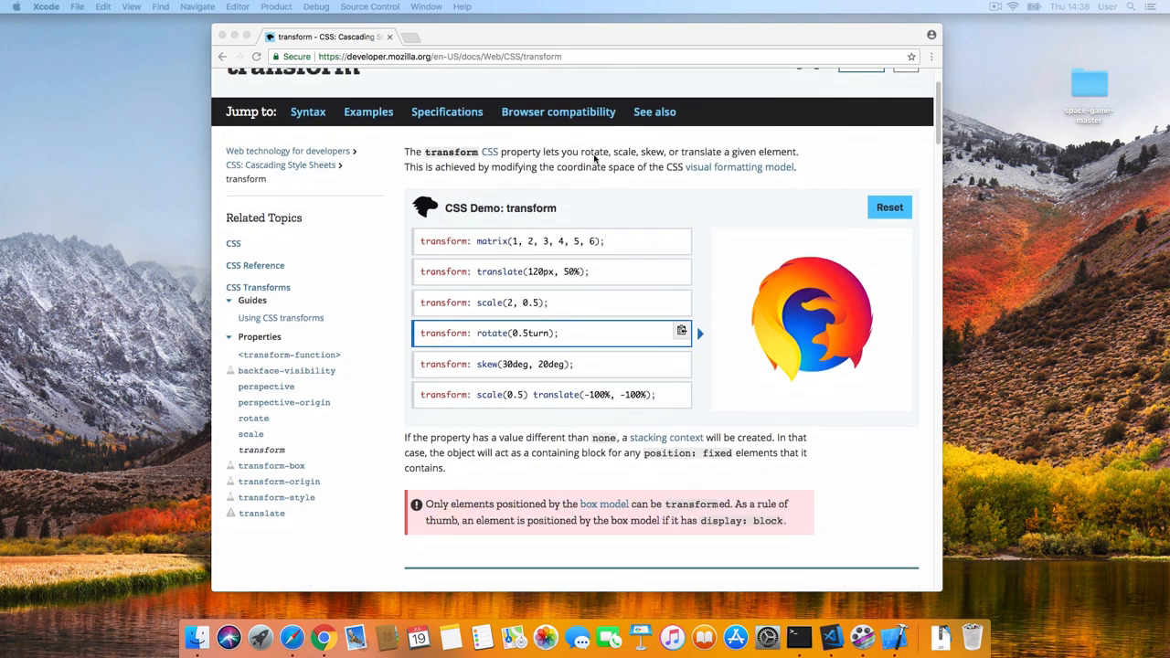
pyautogui.click(551, 302)
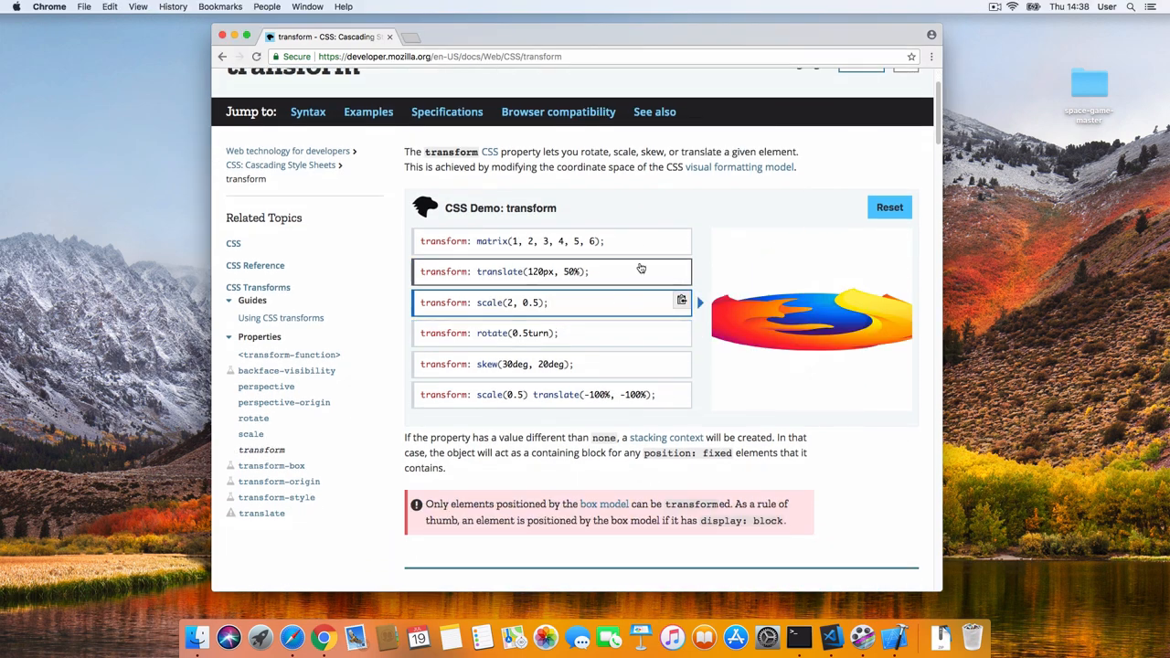
pyautogui.click(552, 242)
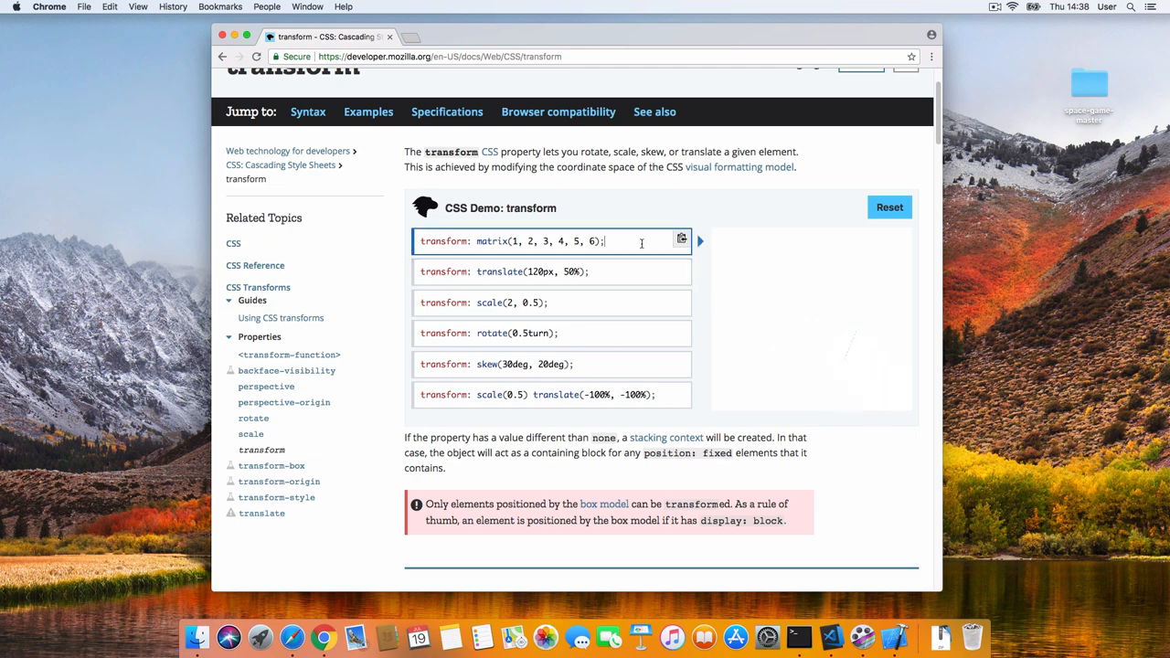
pyautogui.click(553, 394)
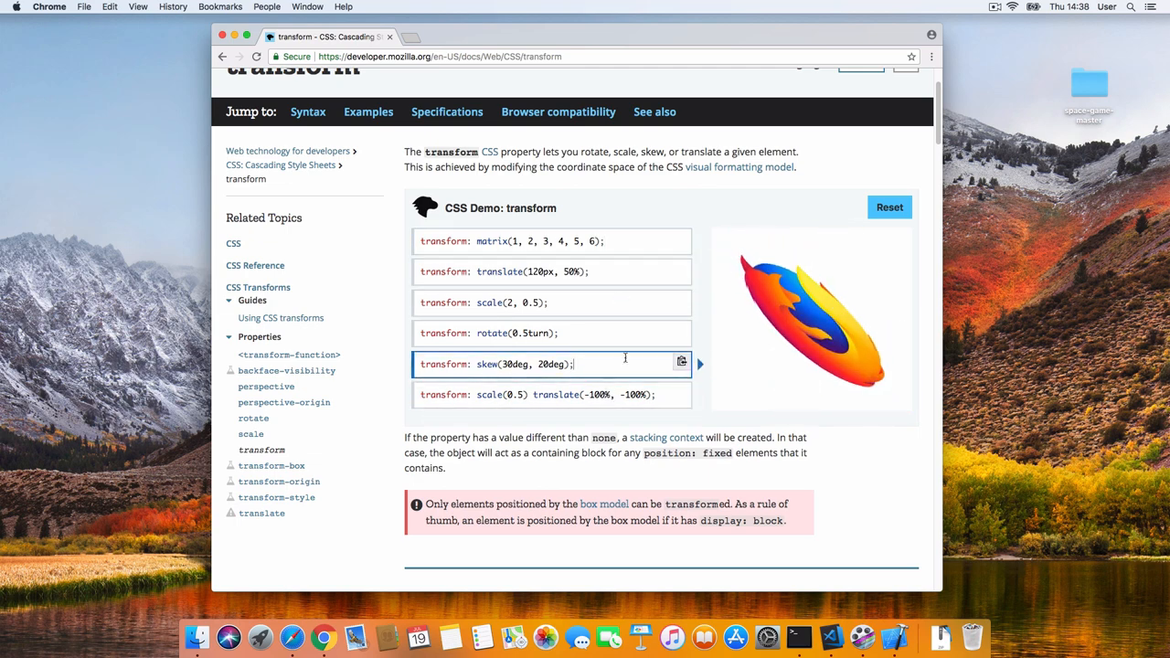
pyautogui.click(548, 272)
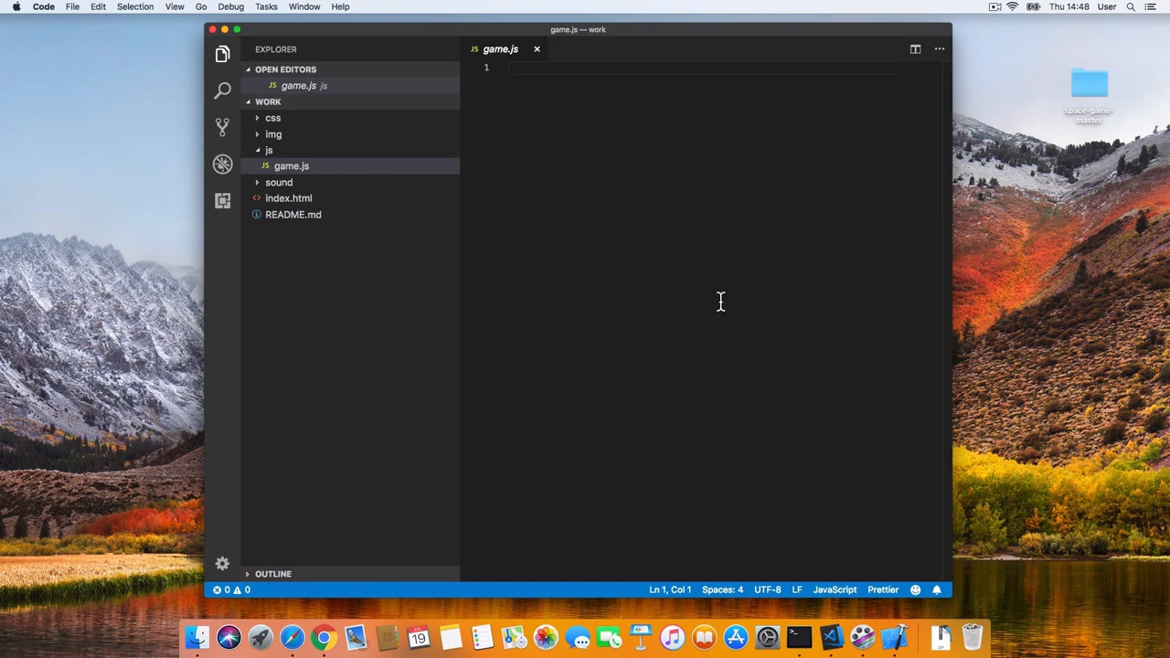
# Declare const GAME_WIDTH = 800 and const GAME_HEIGHT = 600 in game.js.
pyautogui.write('o')
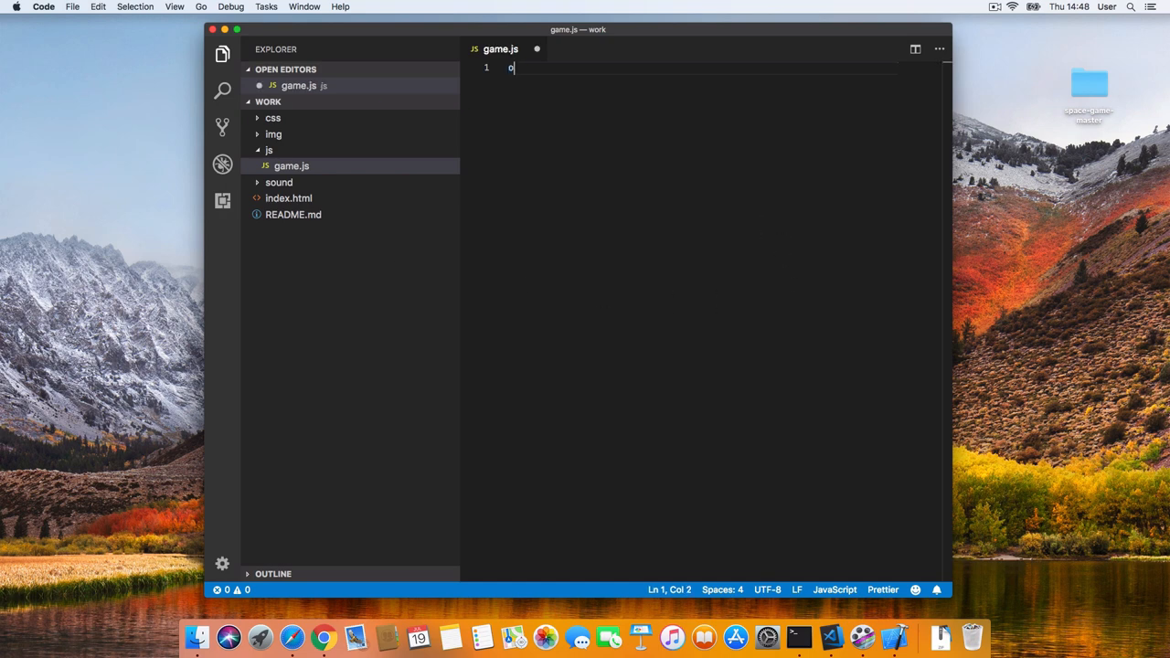
pyautogui.write('const GAME_WIDTH = 800;')
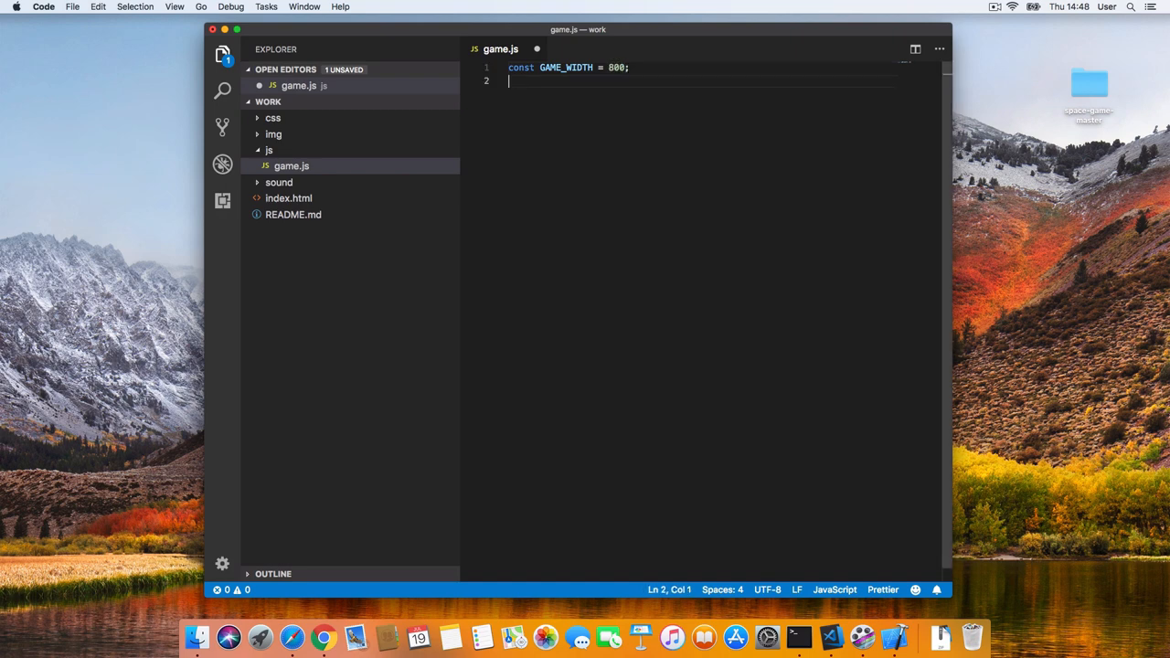
pyautogui.write('const GAME_HEIGHT =')
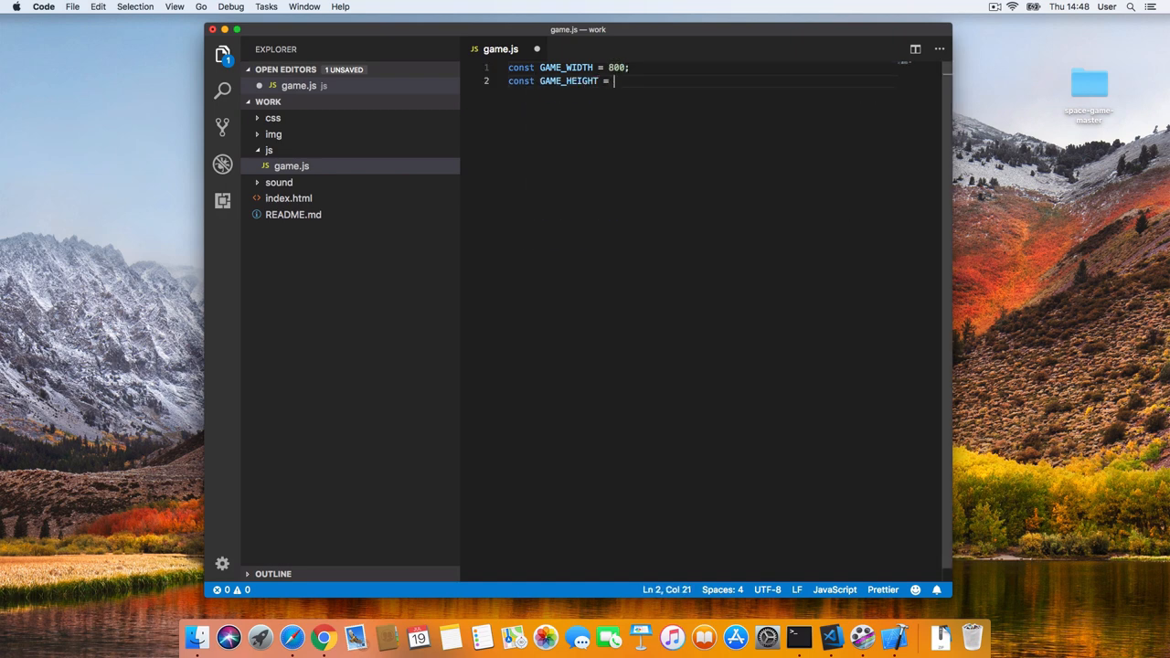
pyautogui.write('600;')
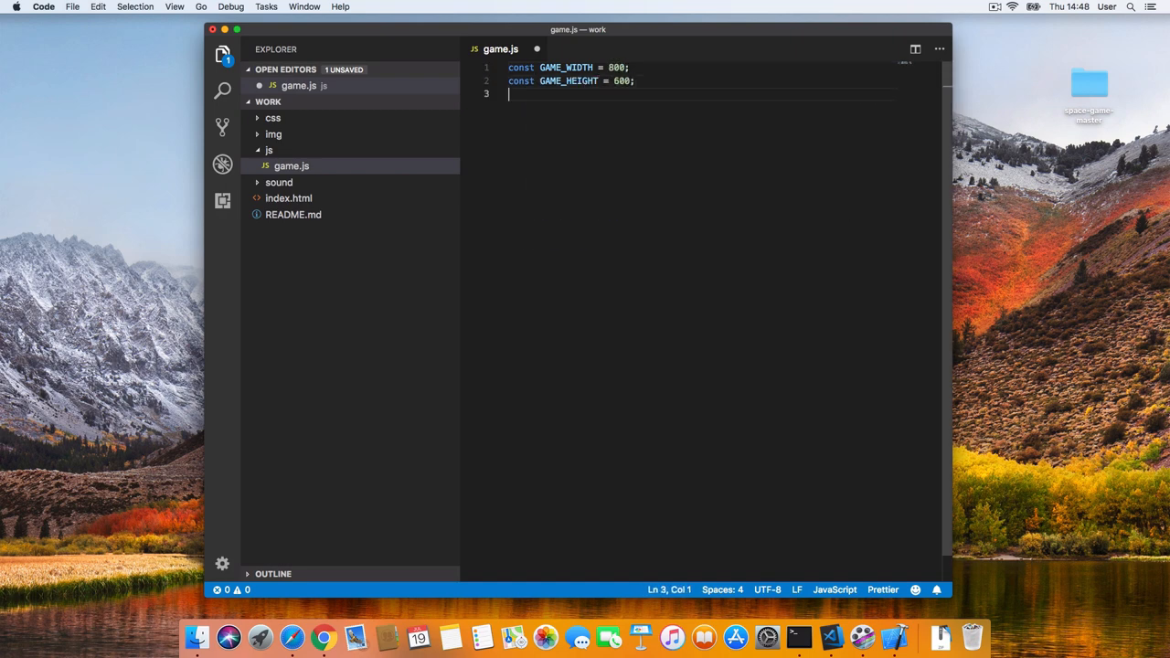
pyautogui.press('Enter')
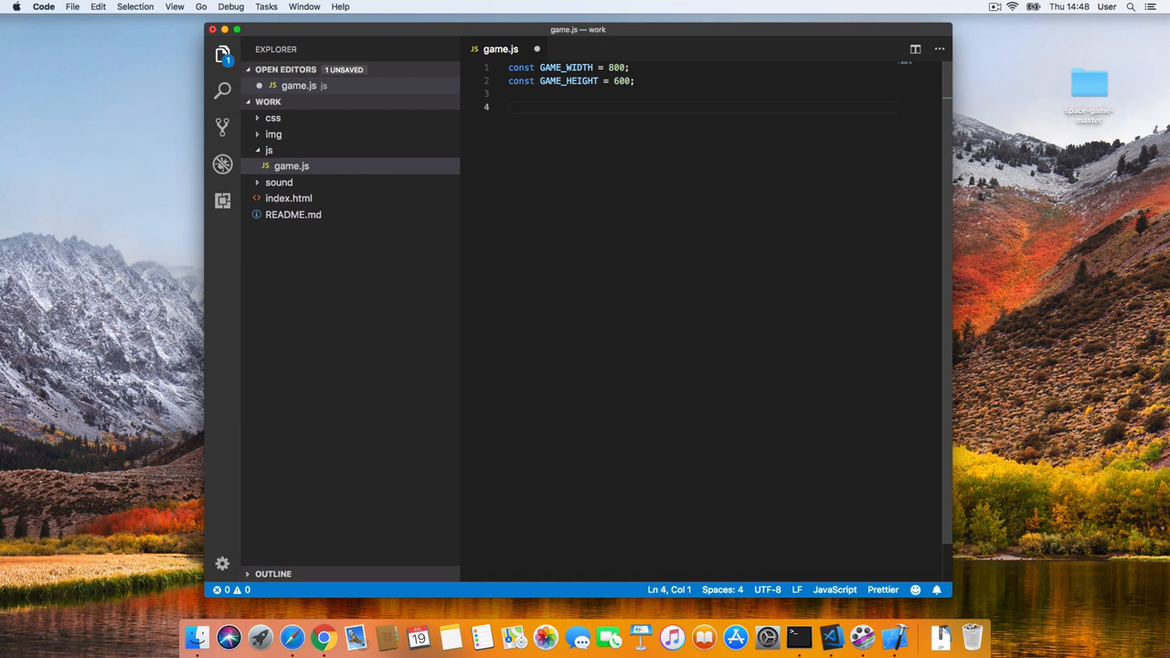
# Write an init function declaring $container = document.querySelector(".game").
pyautogui.write('function init() {')
pyautogui.write('init();')
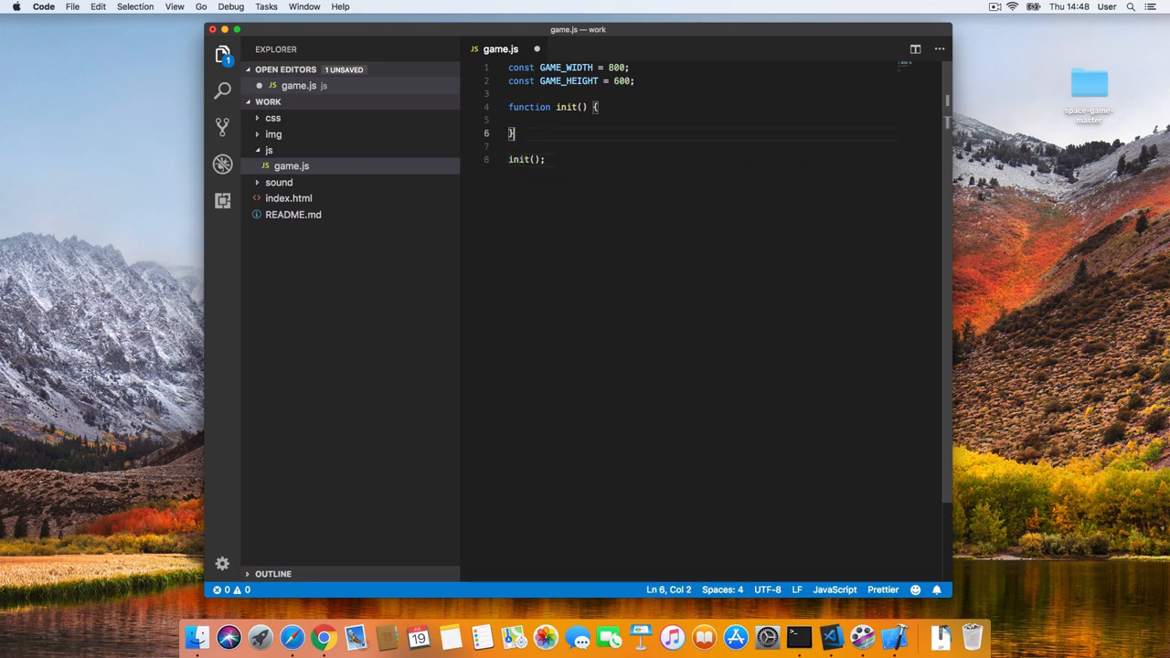
pyautogui.press('Enter')
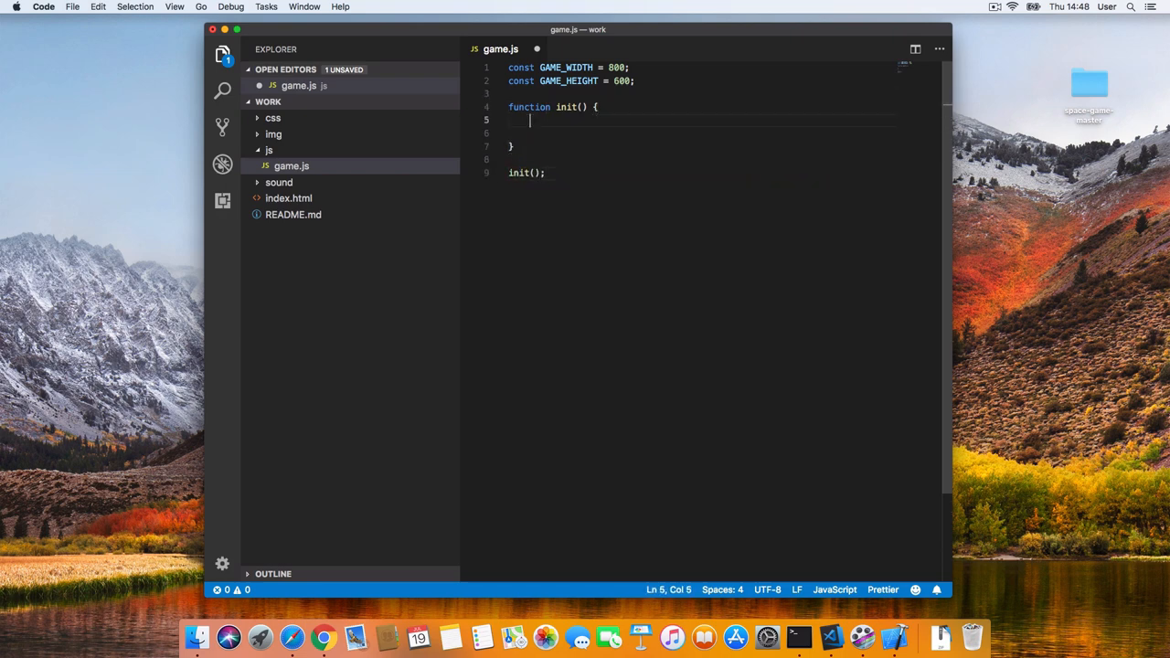
pyautogui.write('const')
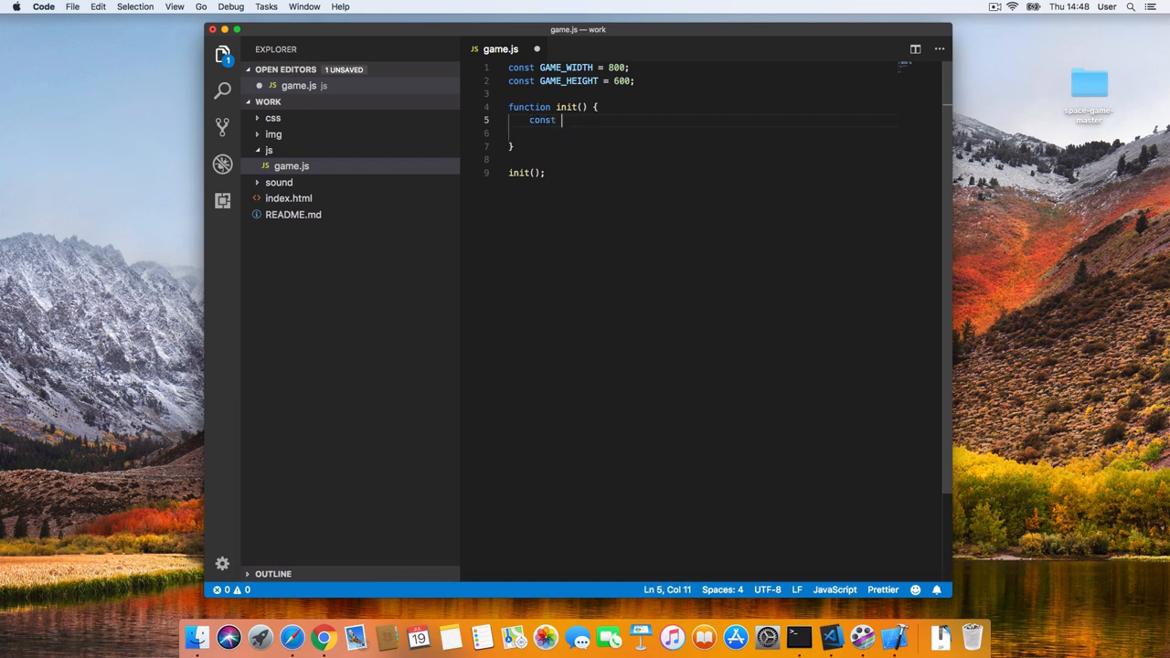
pyautogui.write('$container =')
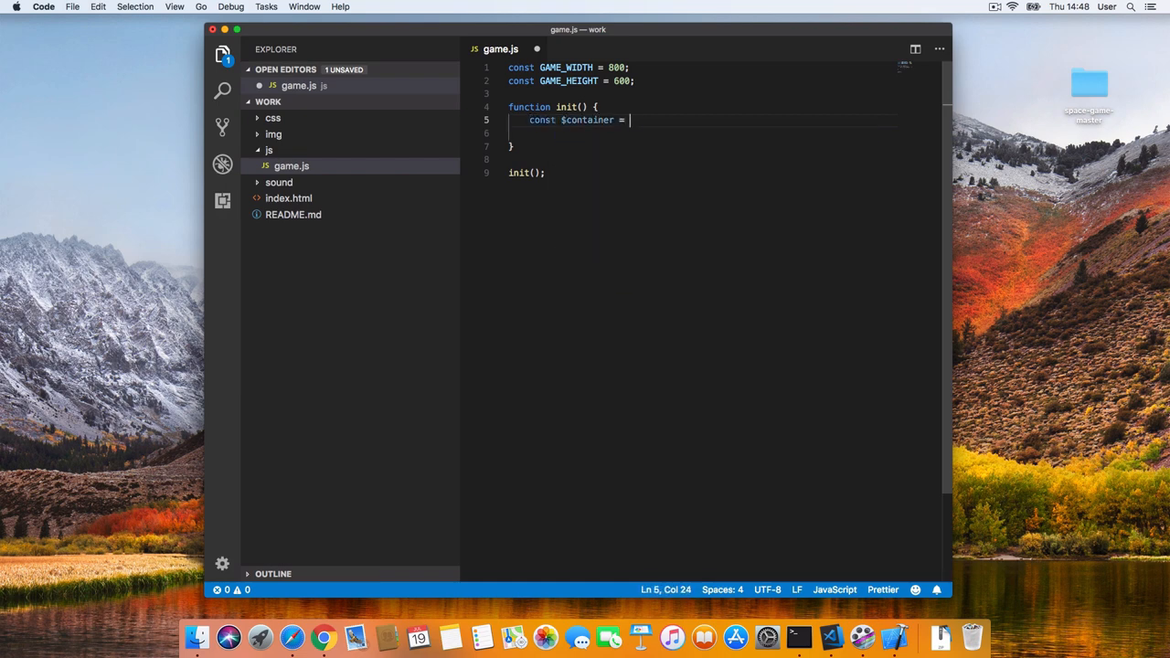
pyautogui.write('document.querySelector("')
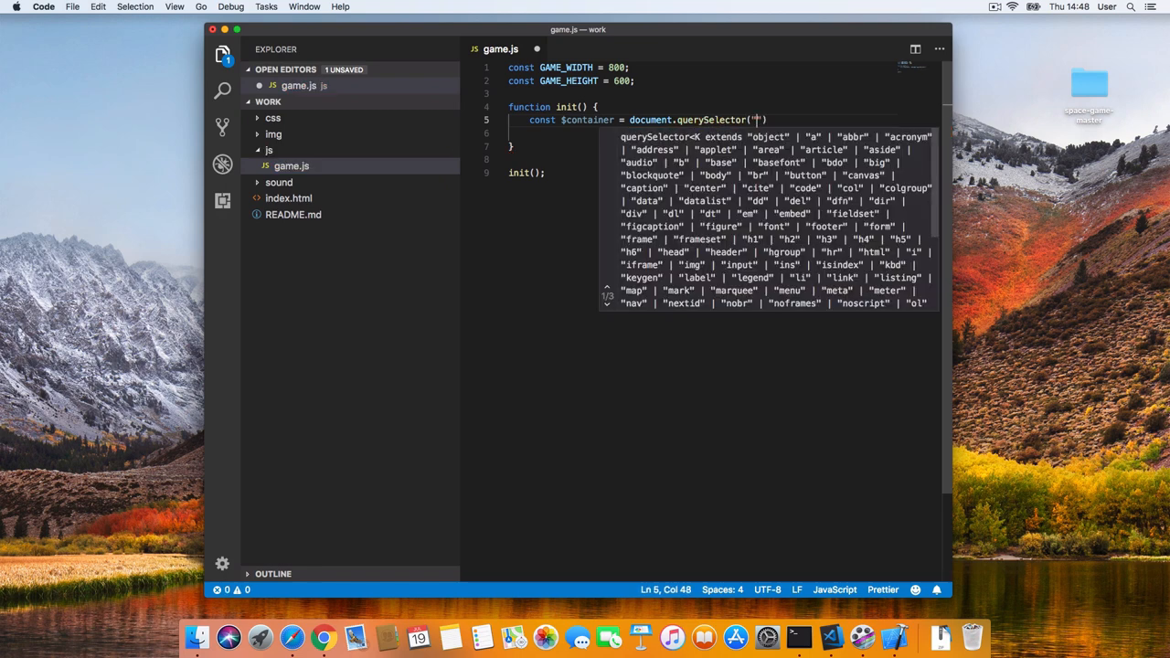
pyautogui.write('.ga')
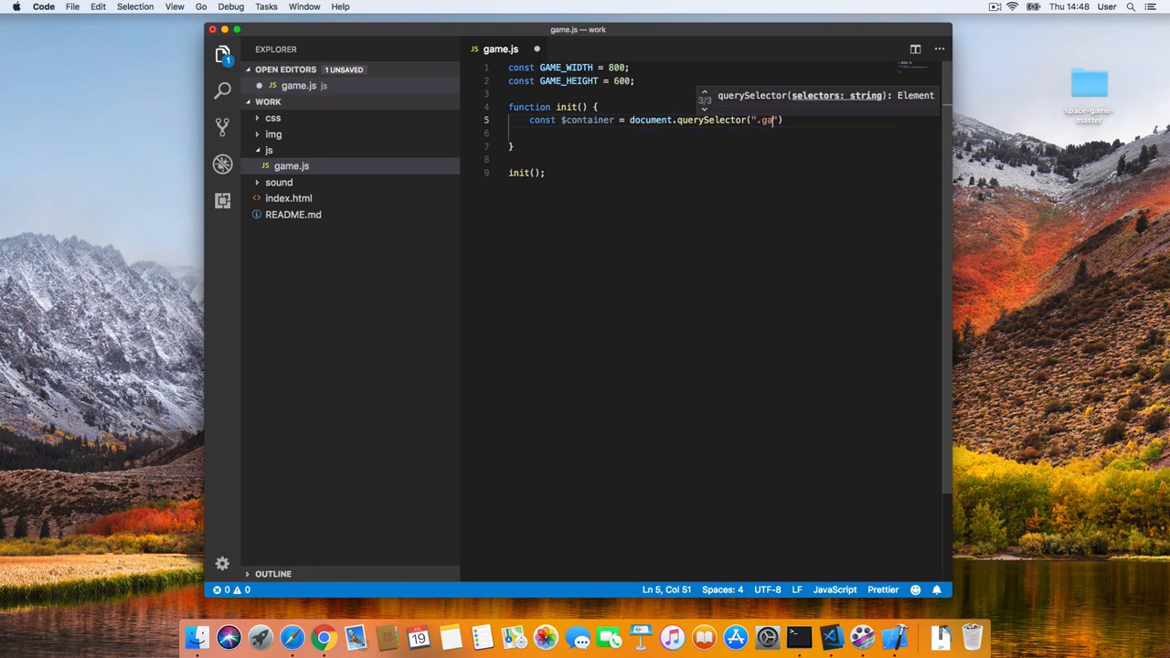
pyautogui.write('me");')
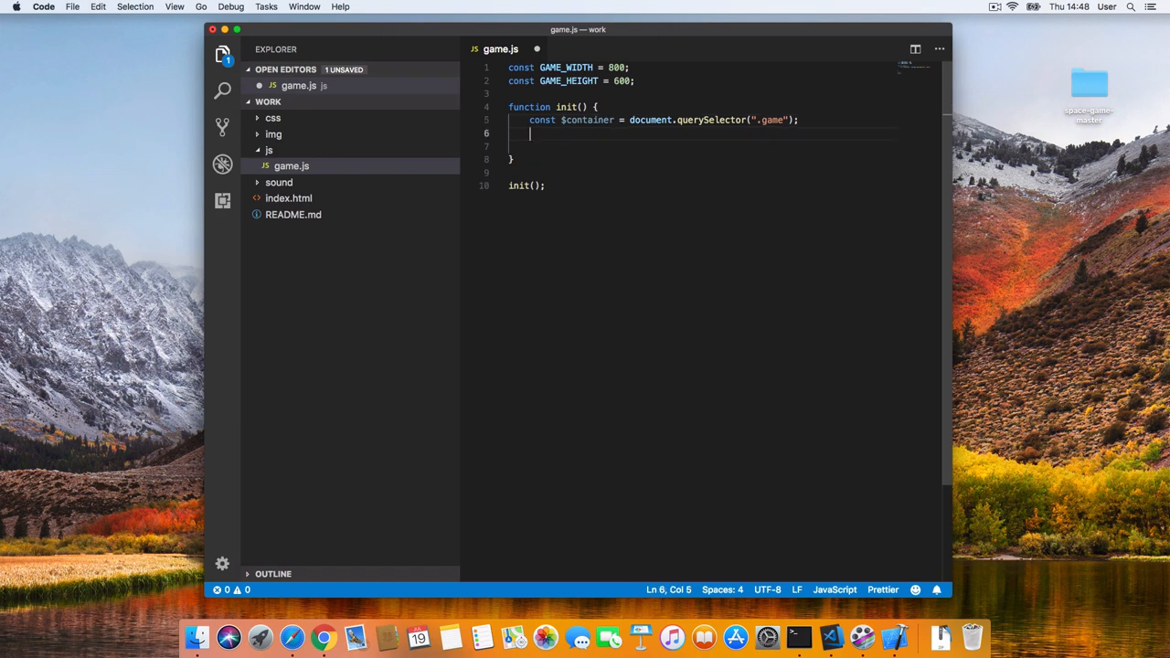
# Call createPlayer($container) inside init and add blank lines above init.
pyautogui.write('createPlayer()')
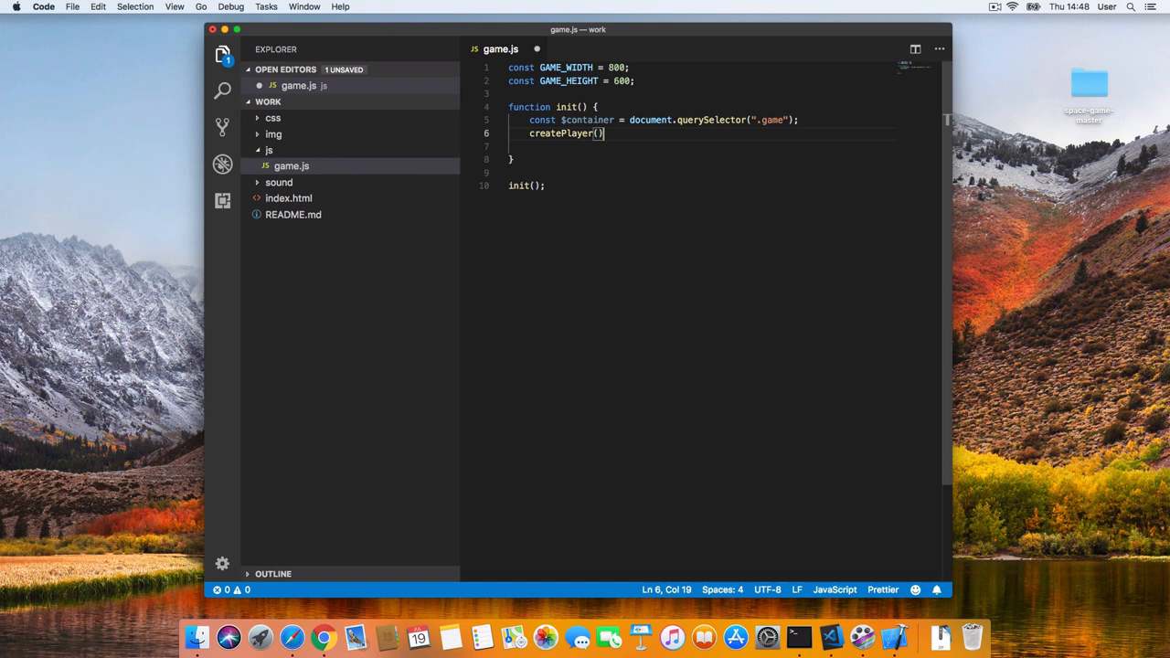
pyautogui.write('$container')
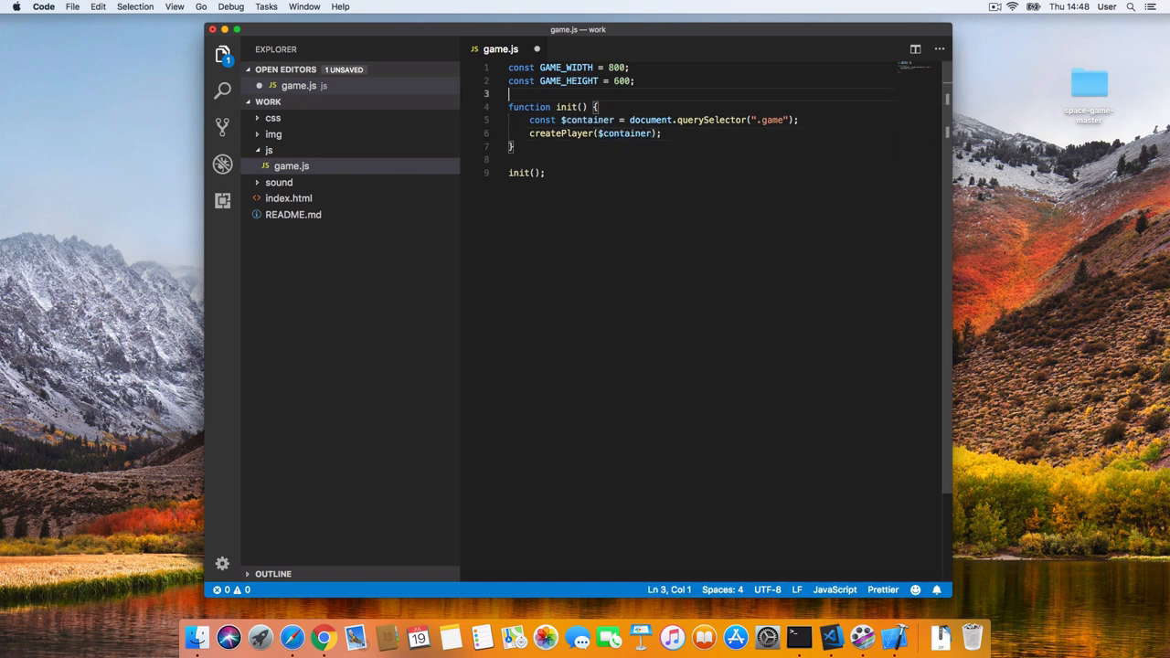
pyautogui.press('Enter')
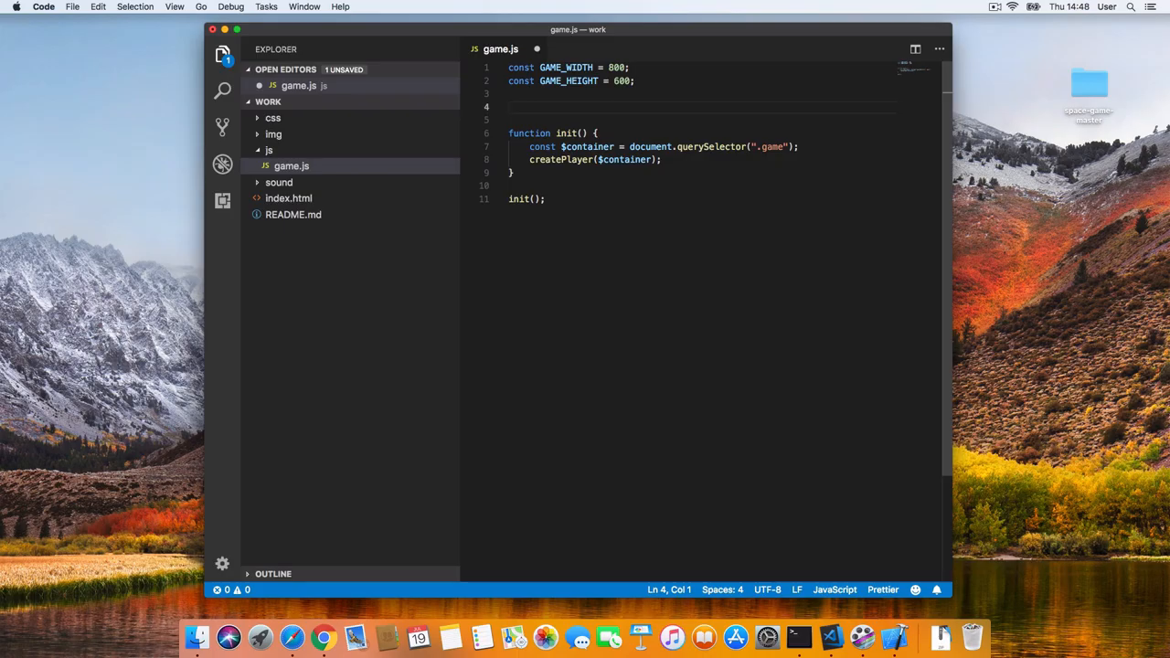
# Declare an empty function createPlayer($container) { } above init.
pyautogui.write('function createPlay')
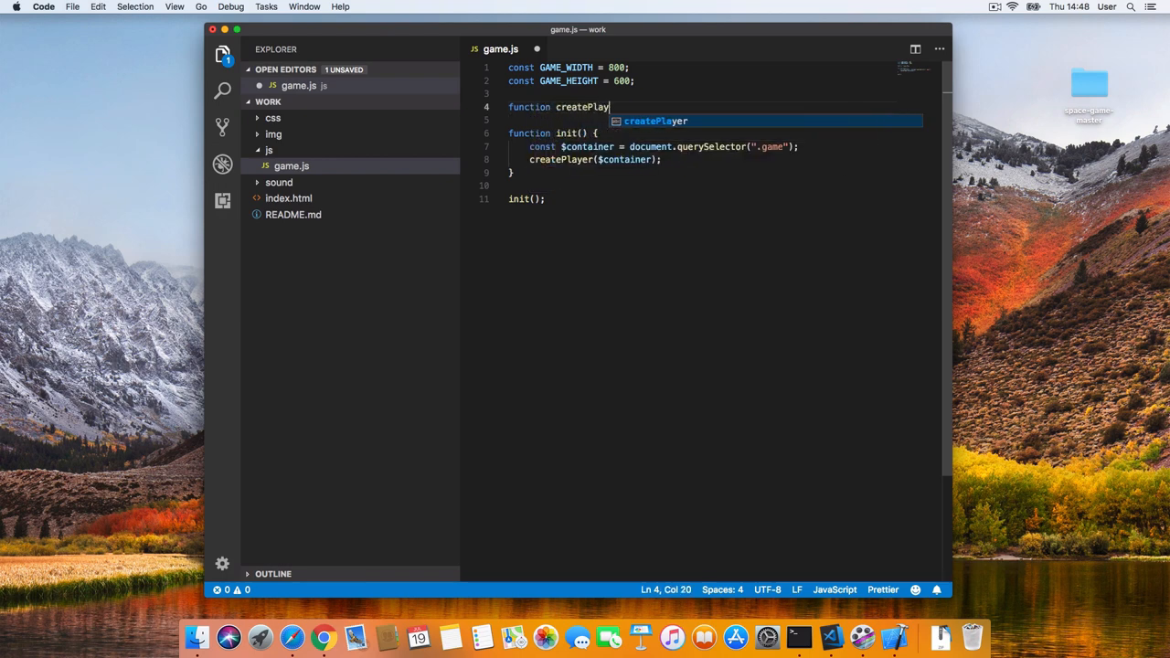
pyautogui.write('($container')
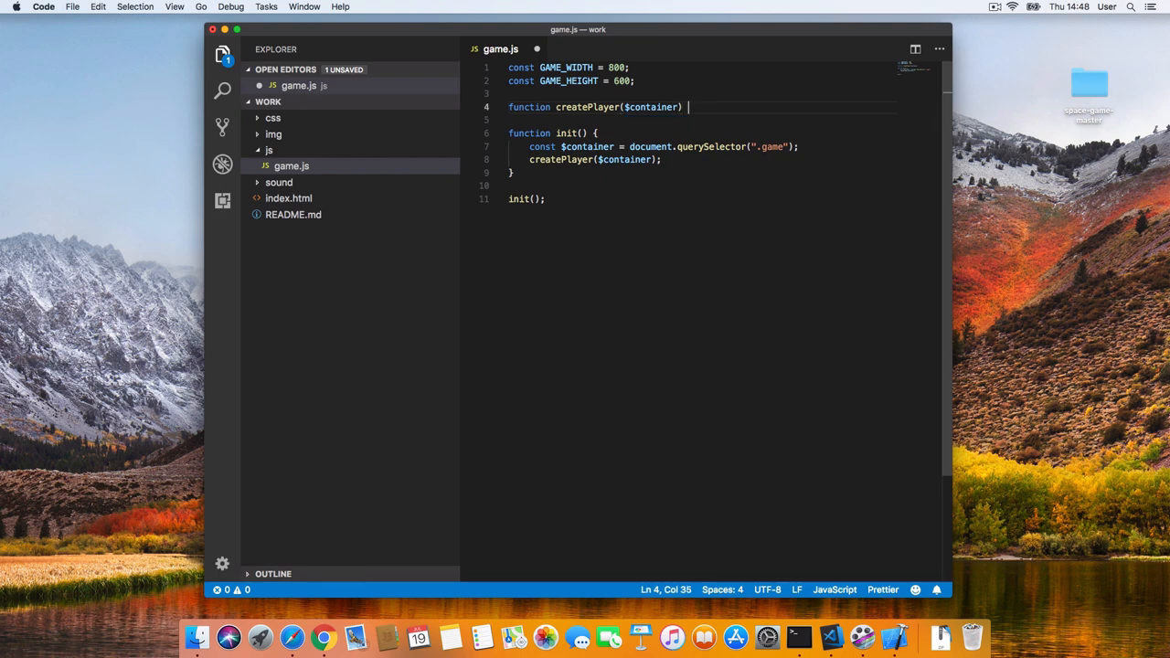
pyautogui.write('{')
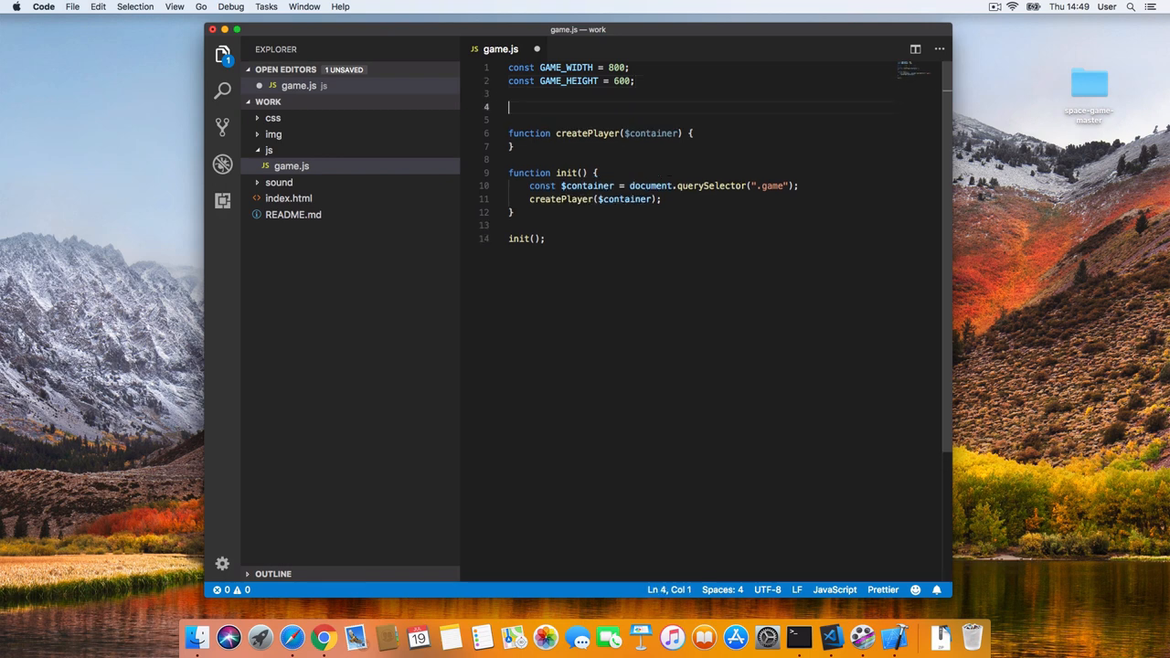
# Declare const GAME_STATE = { playerX: 0, playerY: 0 } above createPlayer.
pyautogui.write('const')
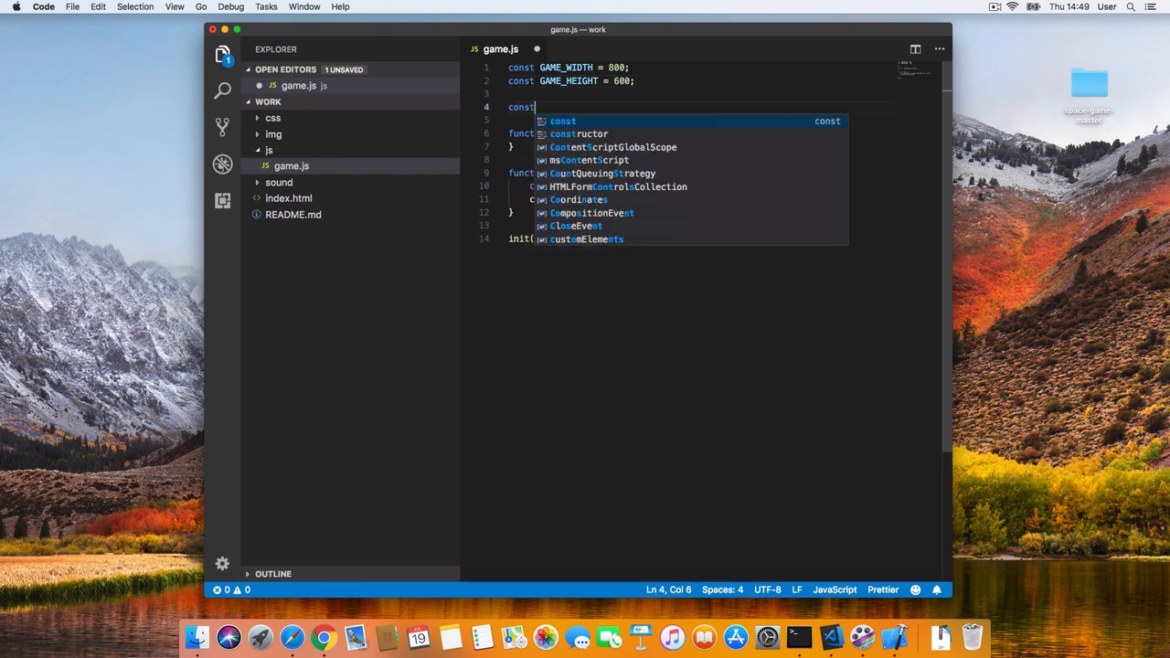
pyautogui.write('GAME_STATE =')
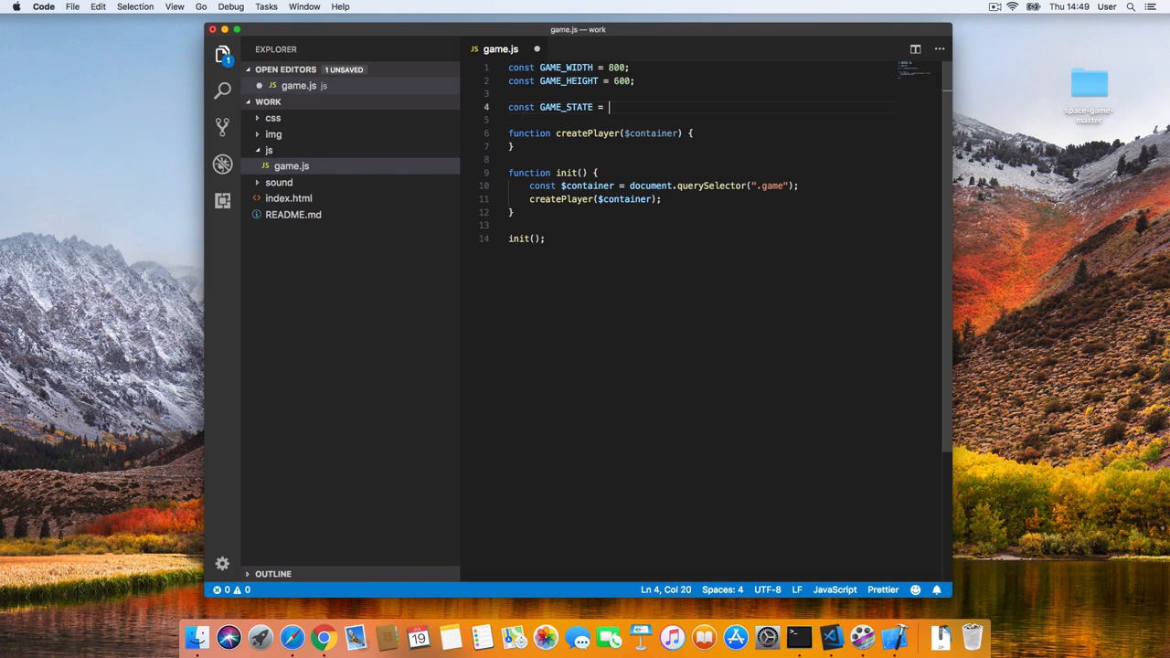
pyautogui.write('{')
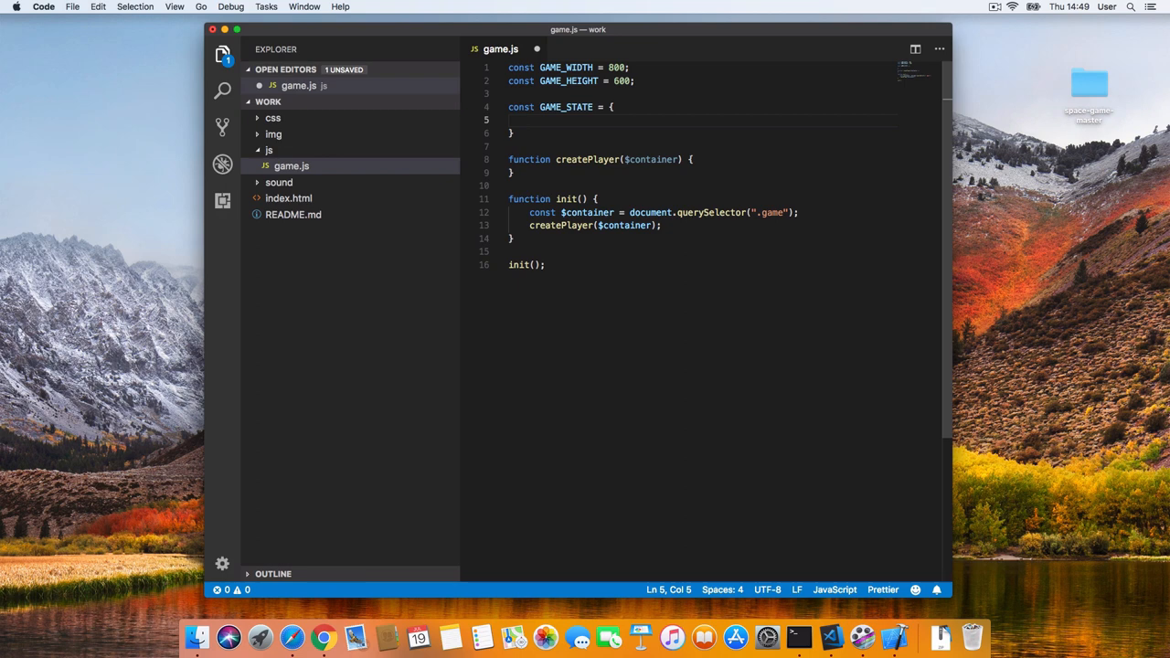
pyautogui.write('playerX: 0,')
pyautogui.write('playerY: 0,')
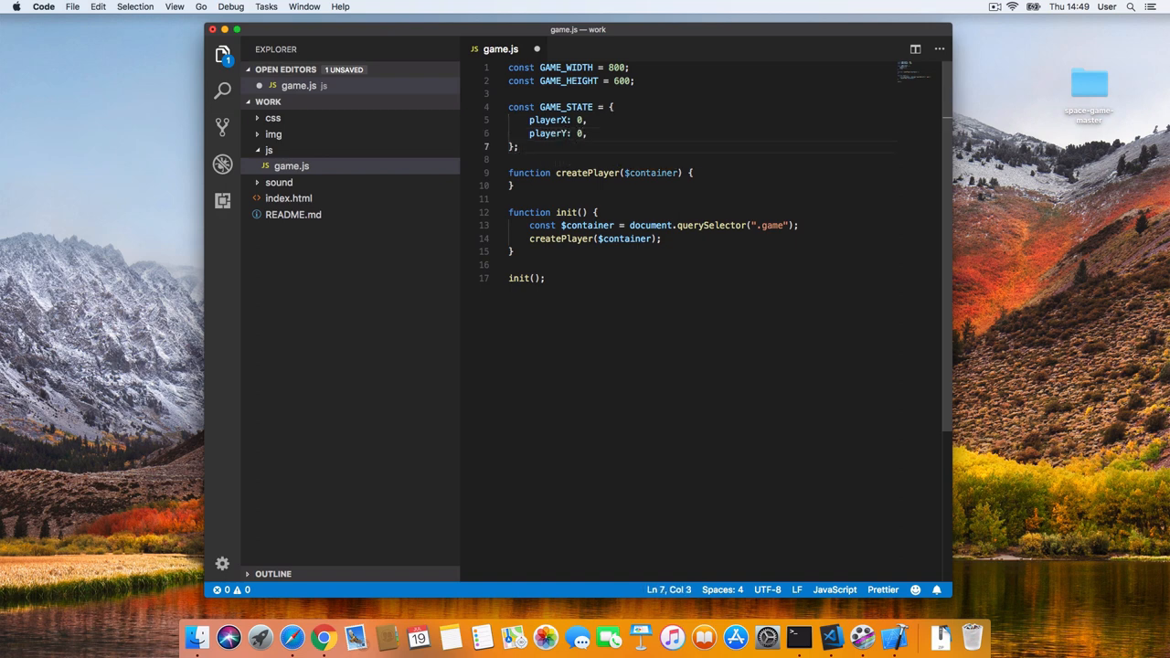
# In createPlayer, set GAME_STATE.playerX = GAME_WIDTH / 2 and GAME_STATE.playerY = GAME_HEIGHT - 50.
pyautogui.click(693, 173)
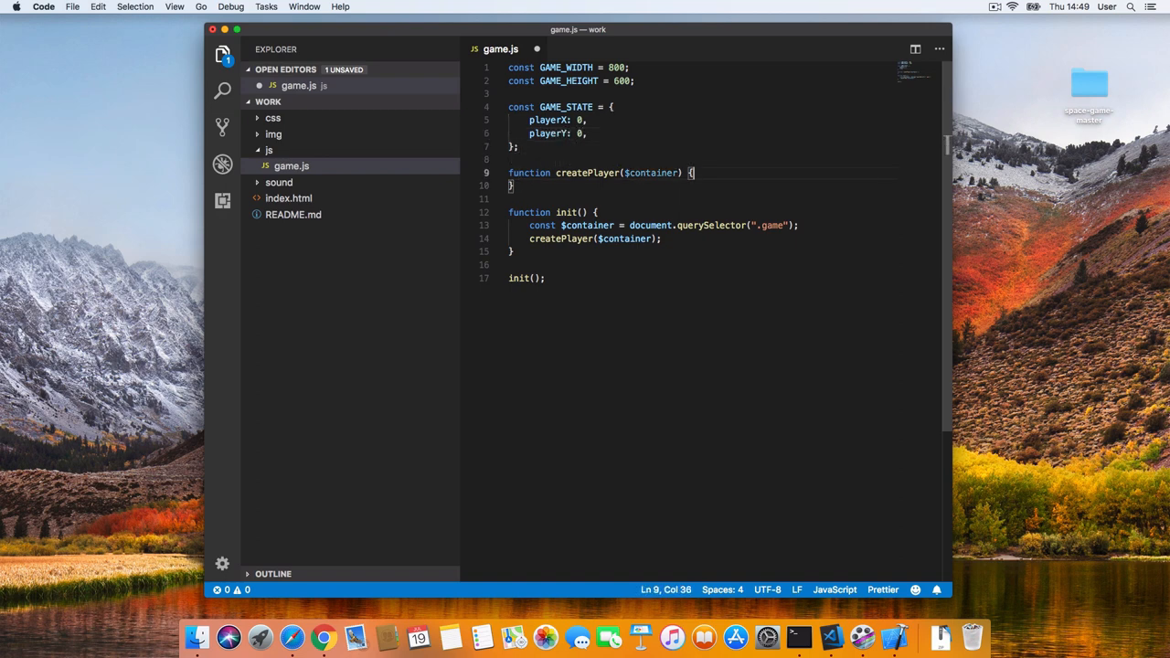
pyautogui.write('GAME_STATE.playerX')
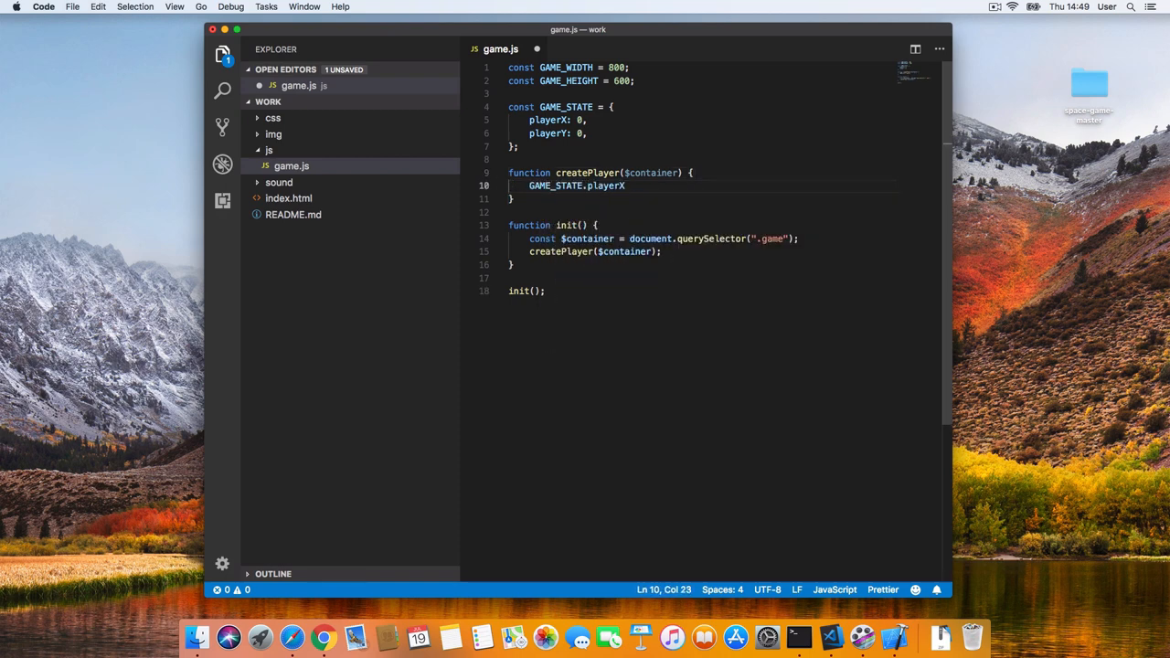
pyautogui.write('= GAME_WIDTH / 2;')
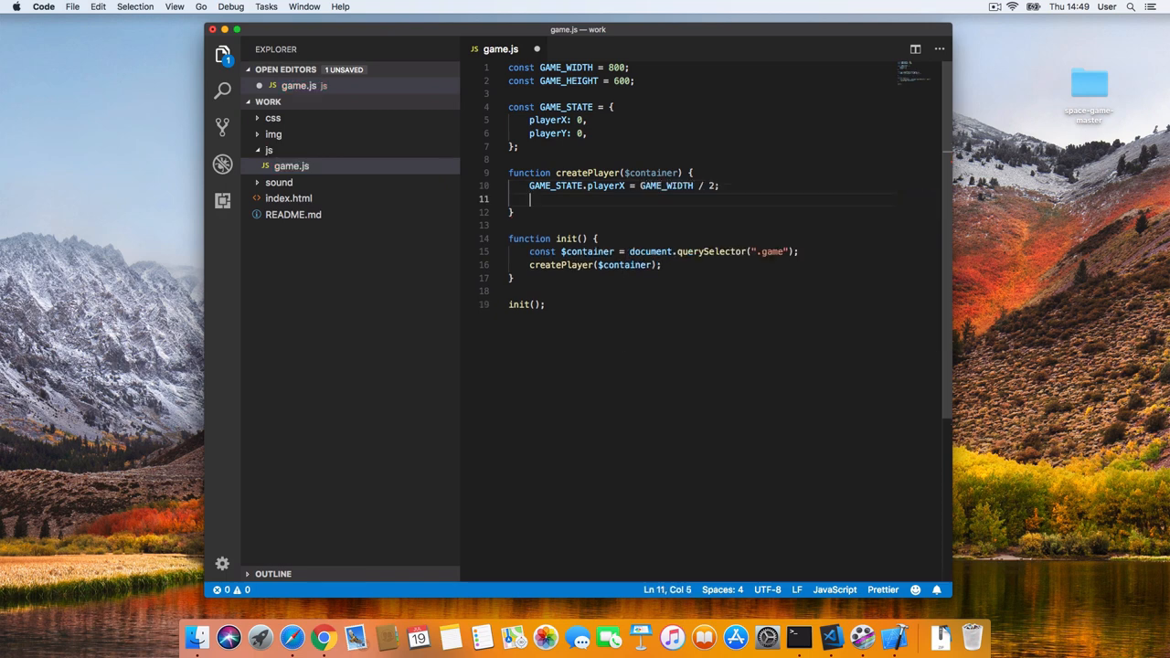
pyautogui.write('GAME_STATE')
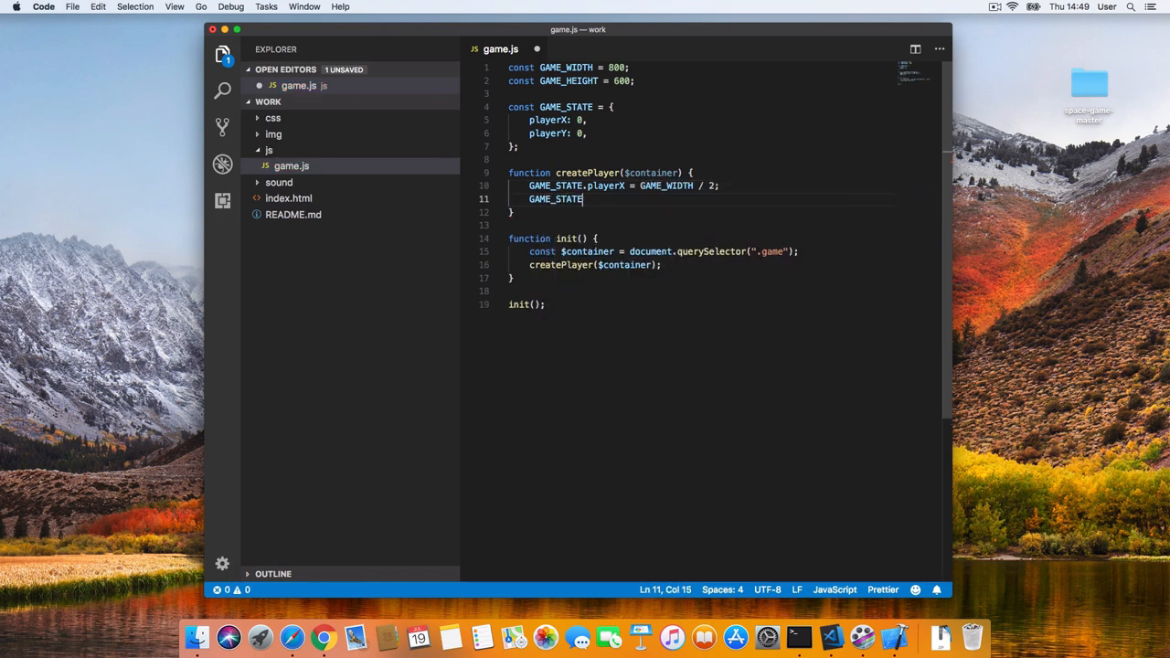
pyautogui.write('.playerY =')
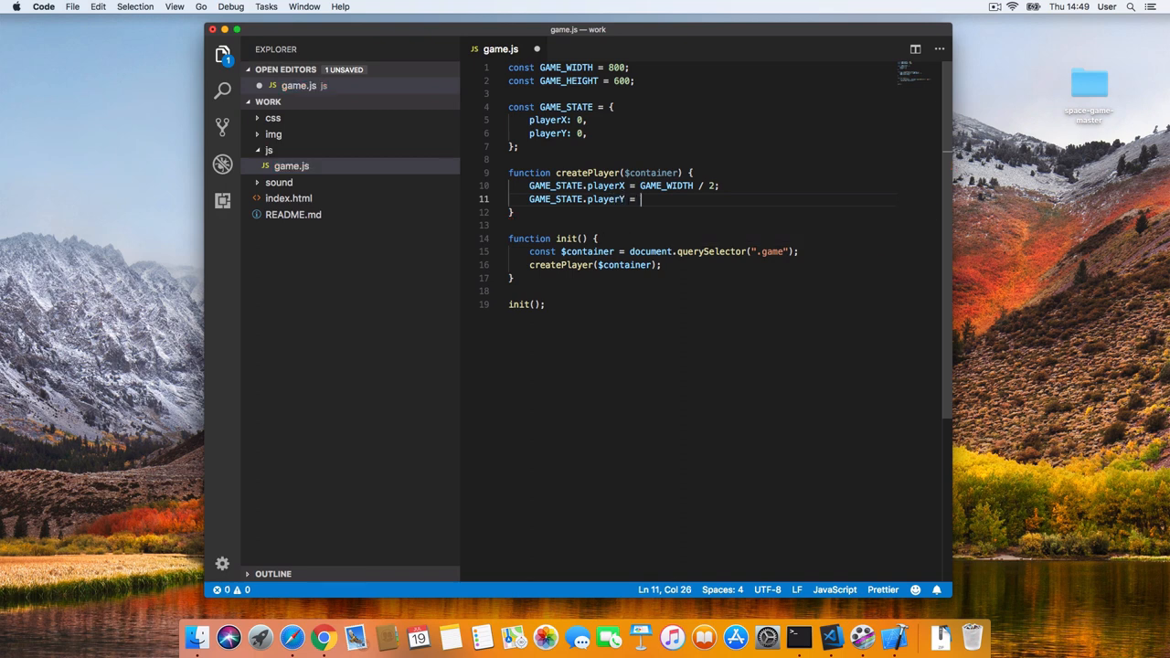
pyautogui.write('GAME_HEIGHT -')
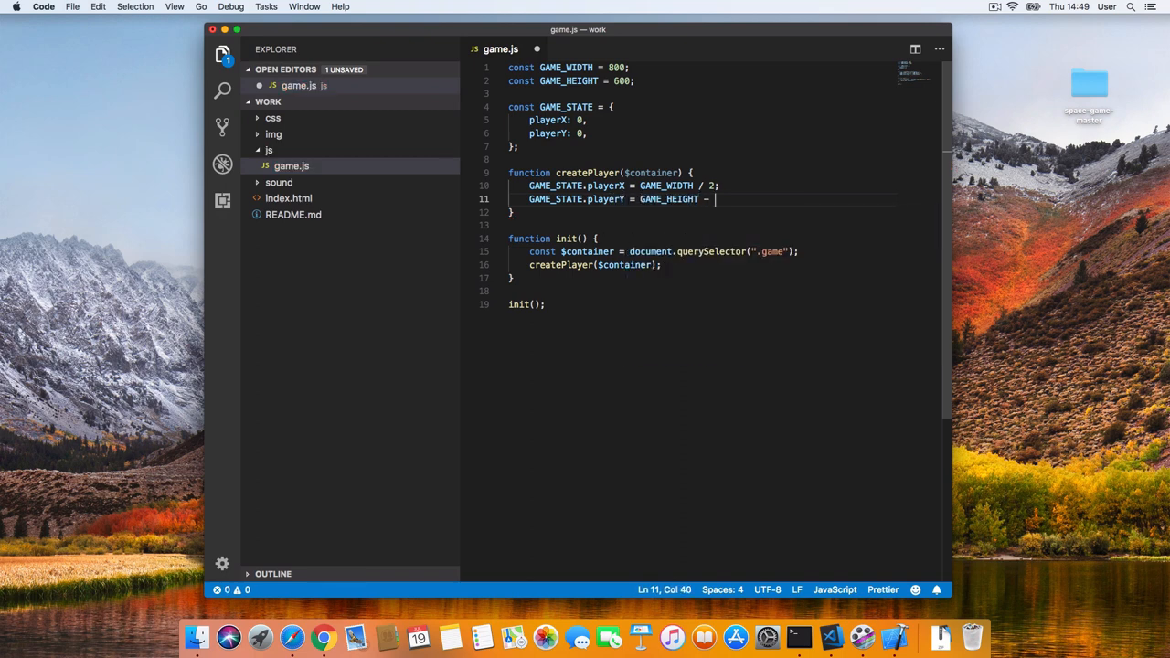
pyautogui.write('50;')
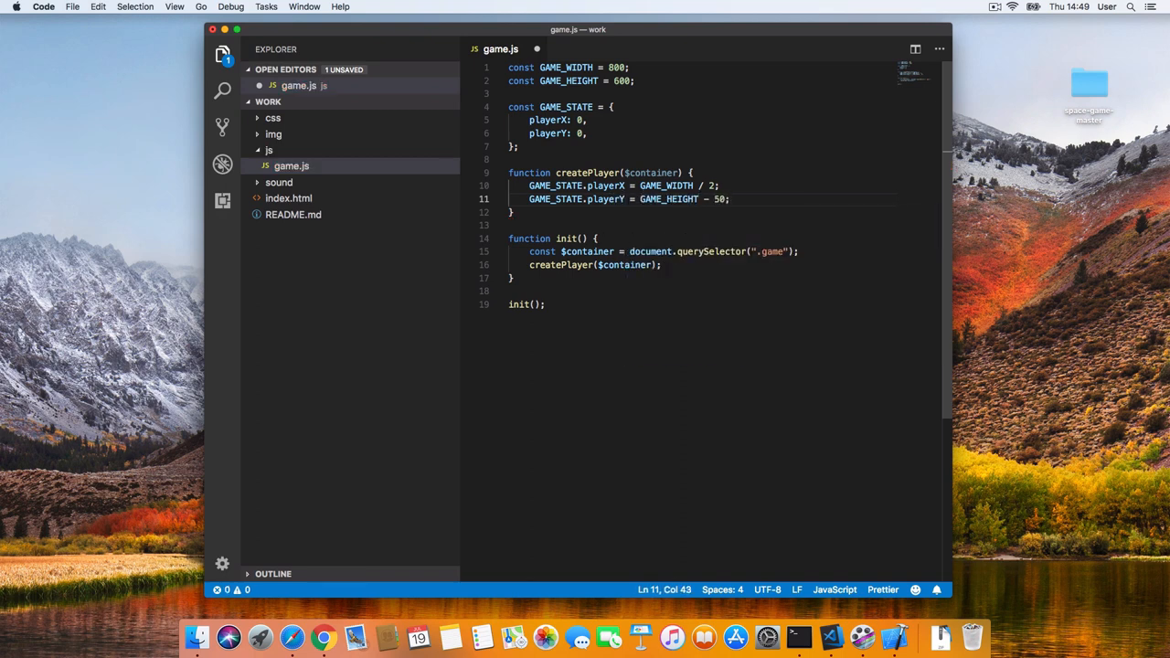
pyautogui.press('Enter')
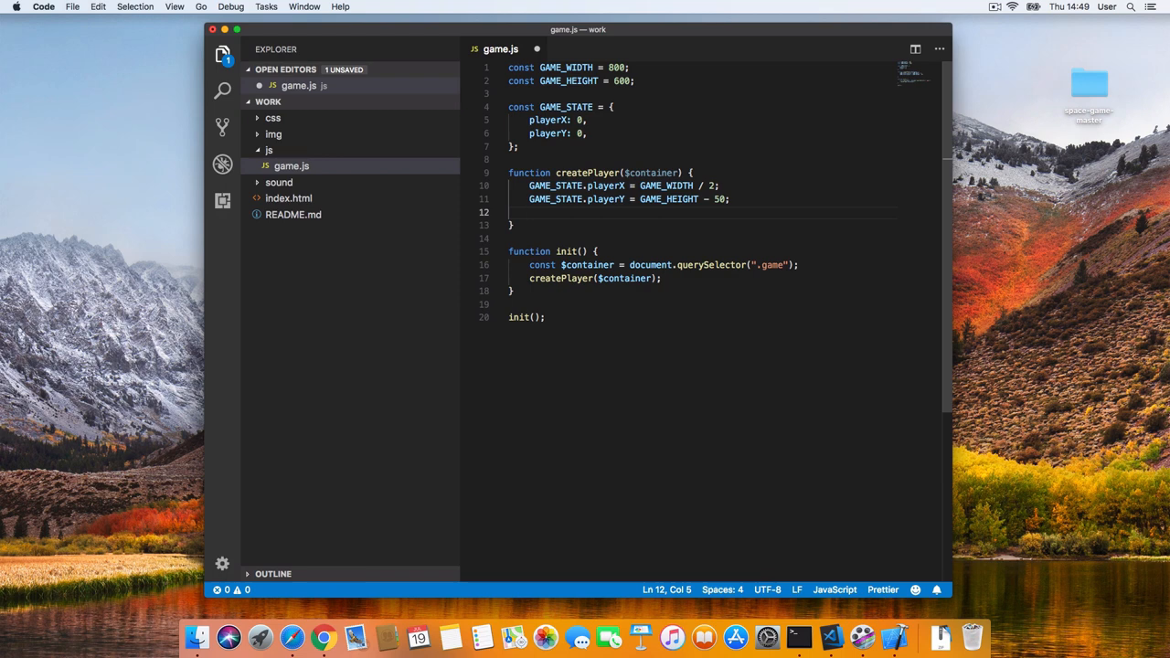
# Create an img element $player with src img/player-blue-1.png in createPlayer.
pyautogui.write('const $player = document.')
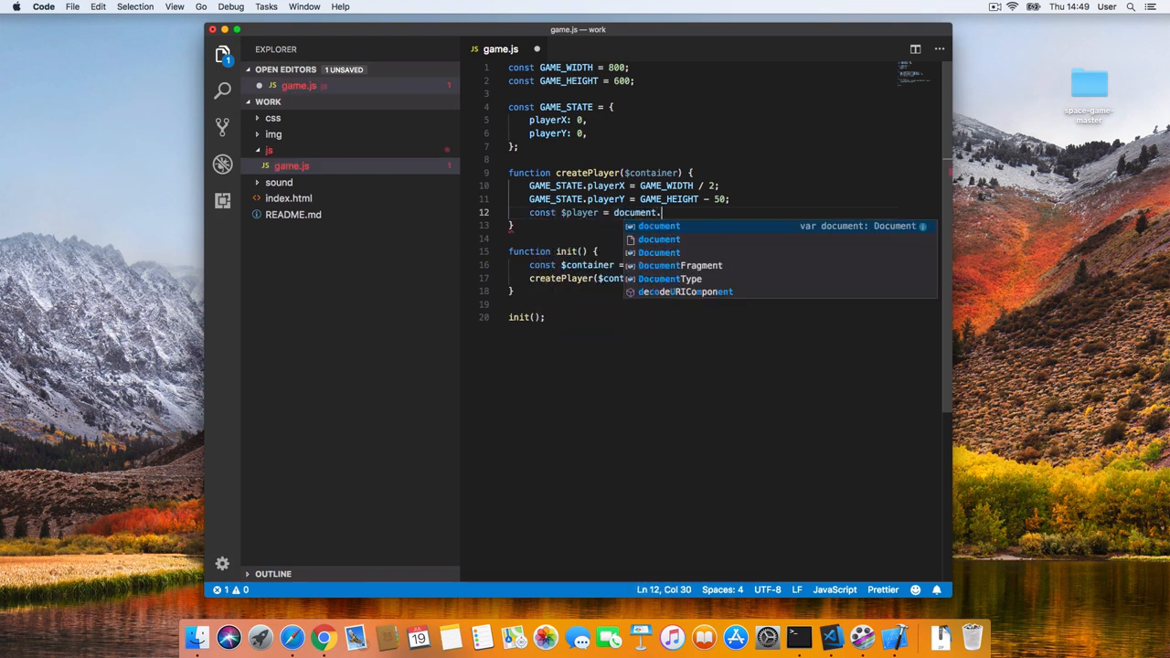
pyautogui.write('createElement')
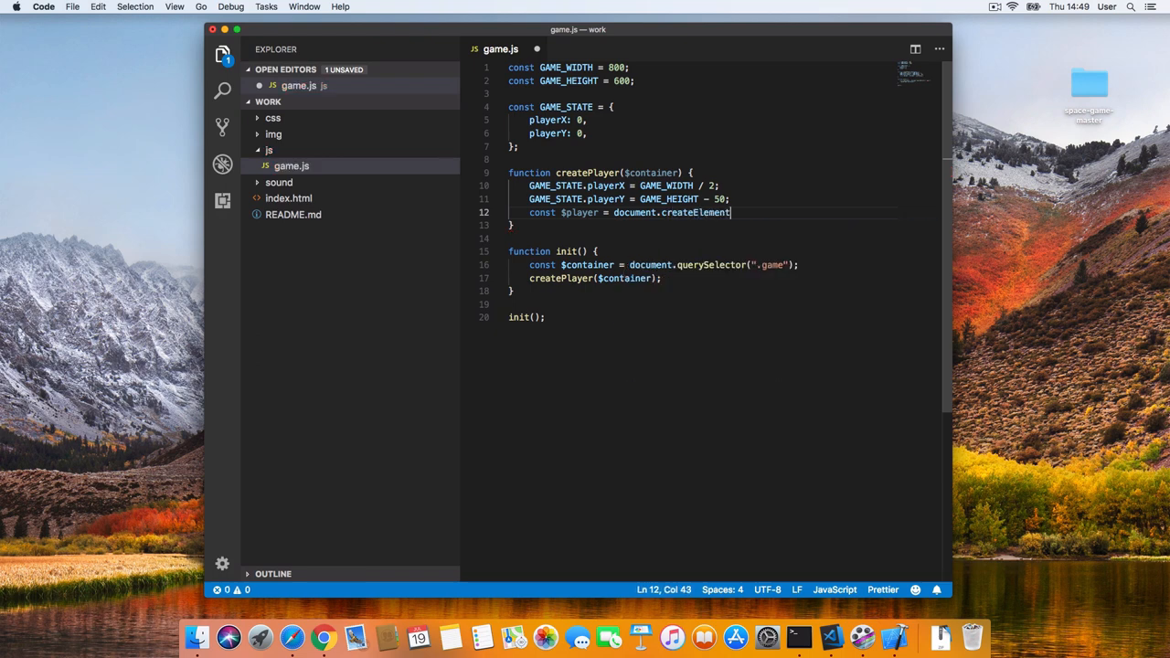
pyautogui.write('("img");')
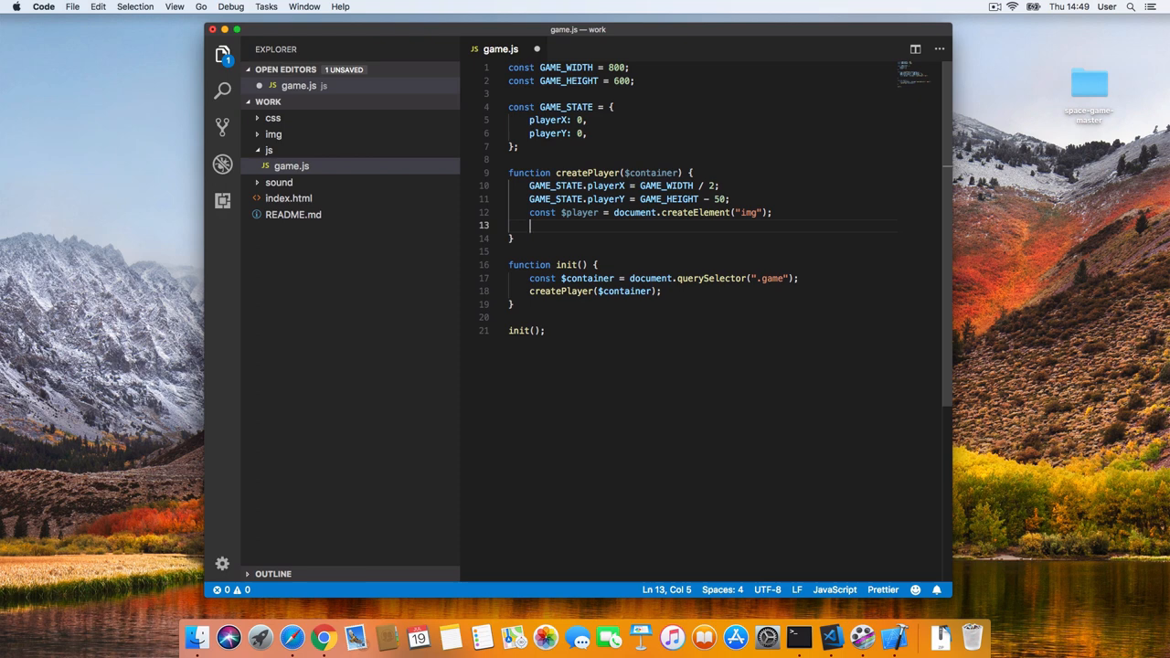
pyautogui.write('$player.src')
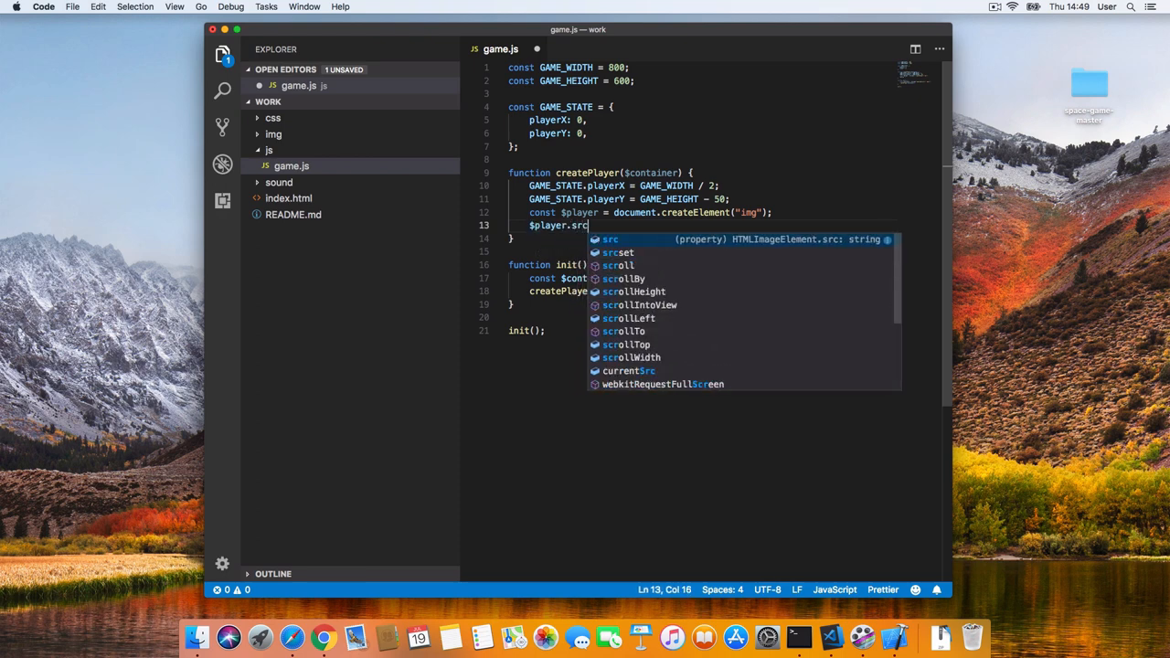
pyautogui.write('= "img/')
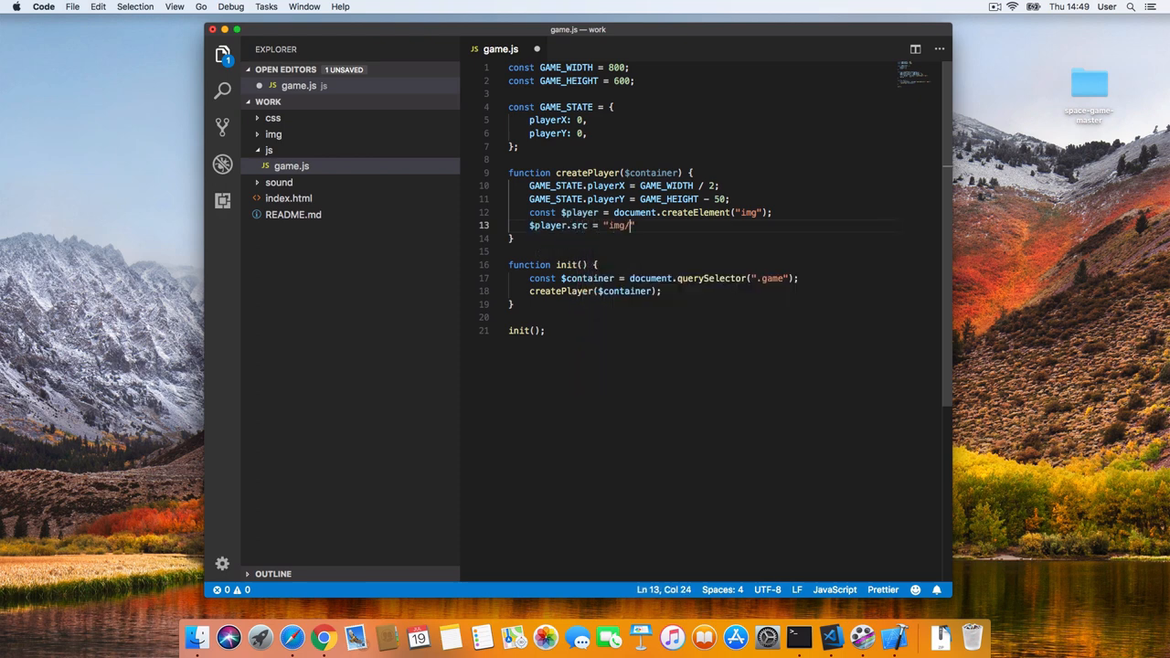
pyautogui.write('player-blue-1.png')
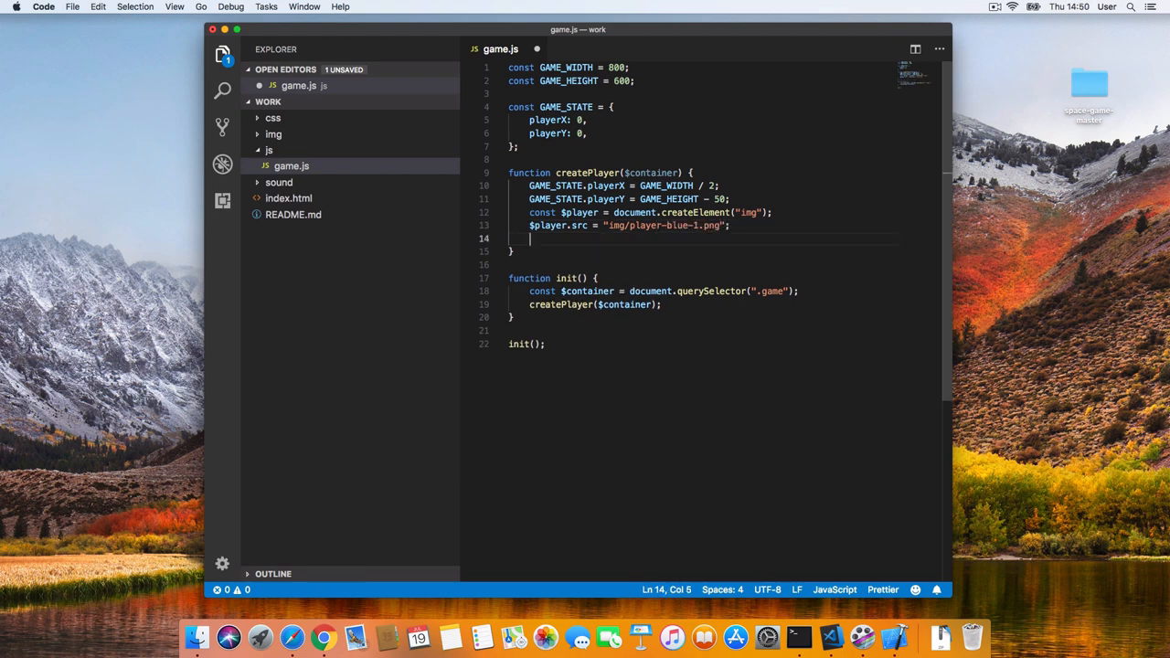
# Give $player the class name "player" and append it to $container.
pyautogui.write('$')
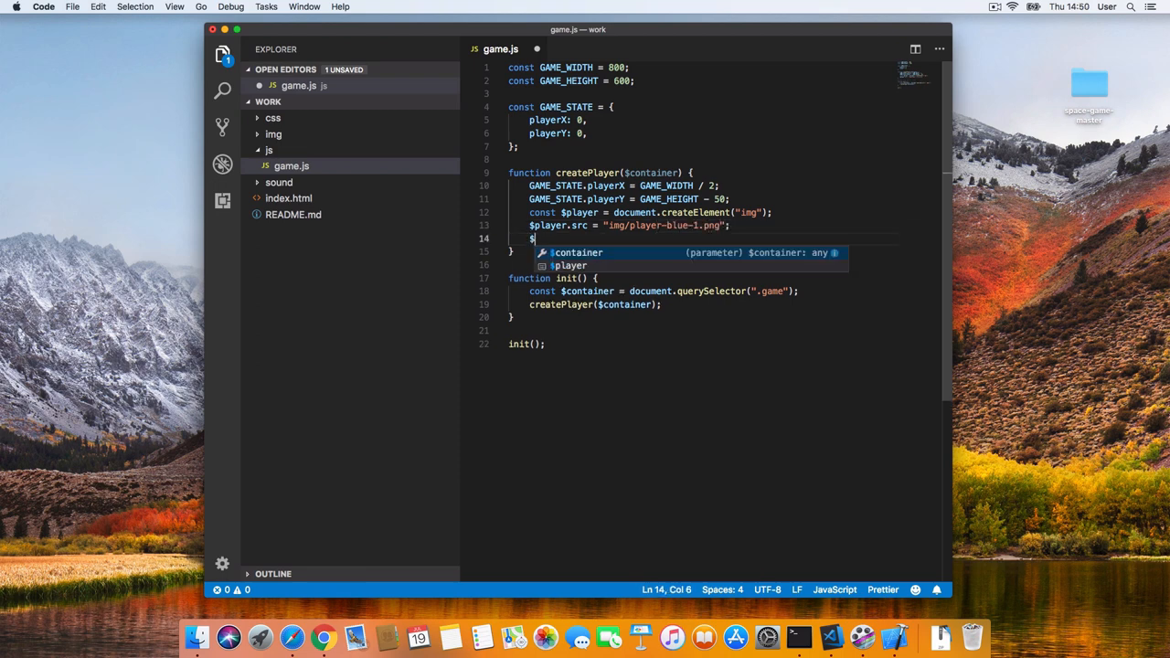
pyautogui.write('player.className =')
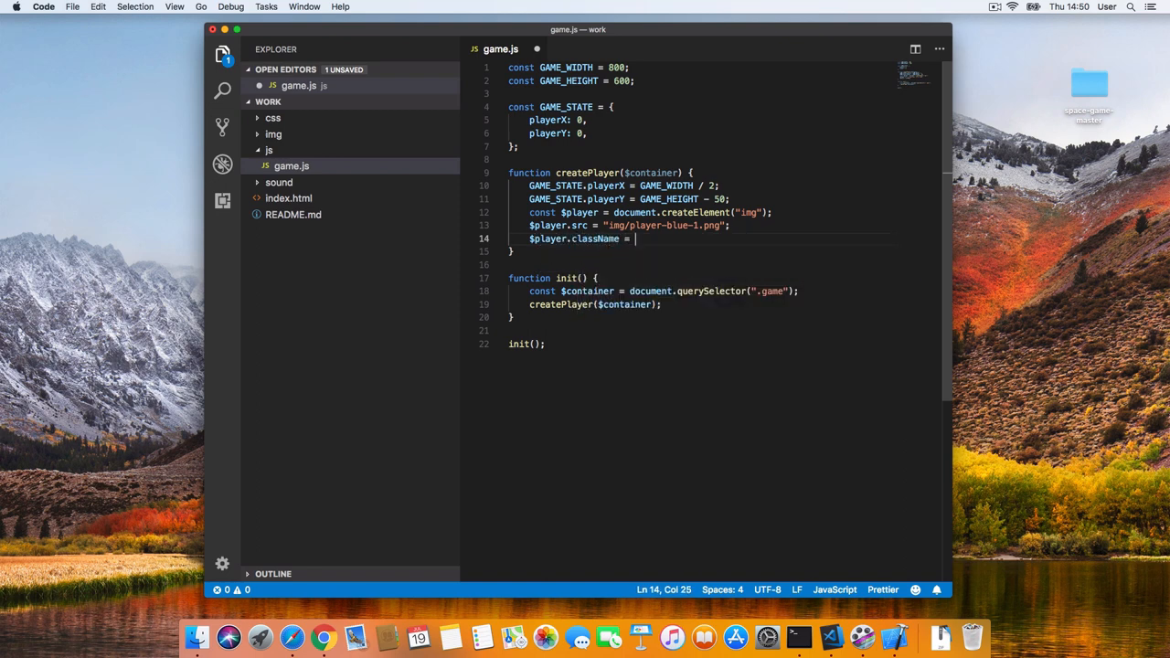
pyautogui.write('"player";')
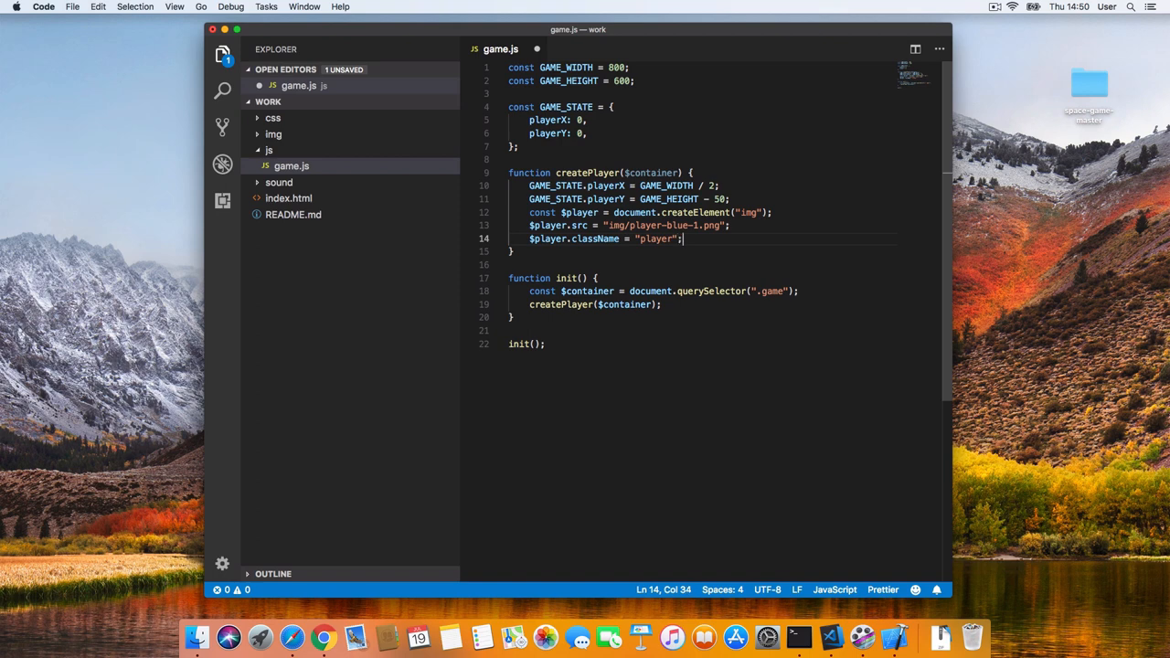
pyautogui.press('Enter')
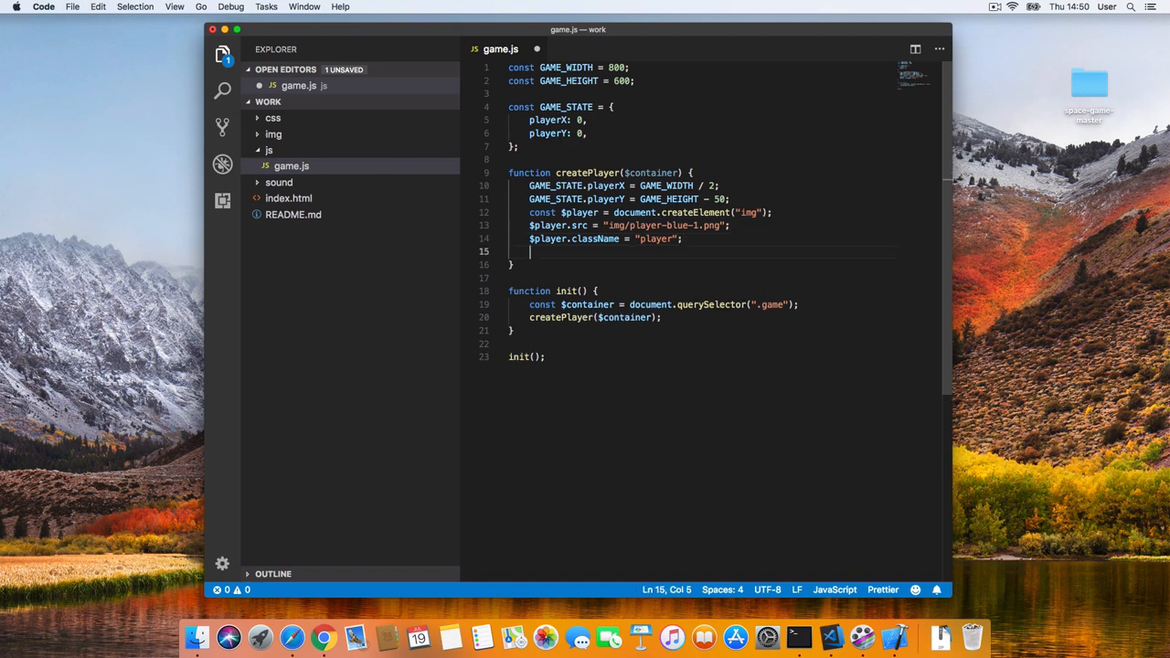
pyautogui.write('$container.appendChild($player);')
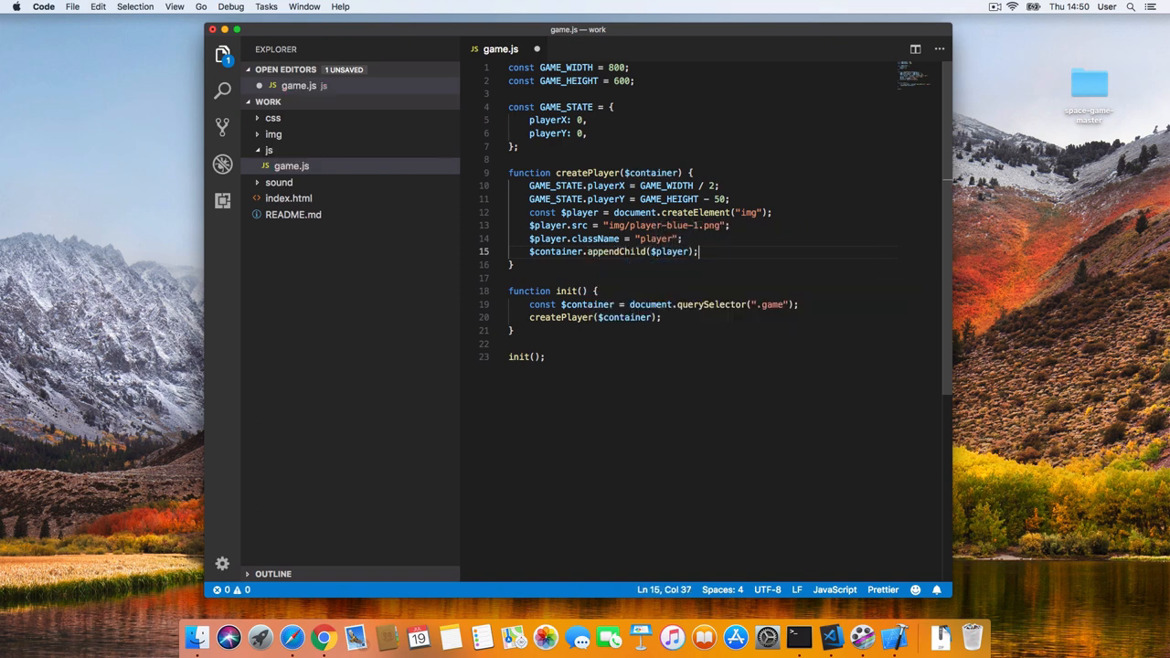
pyautogui.write('setPos')
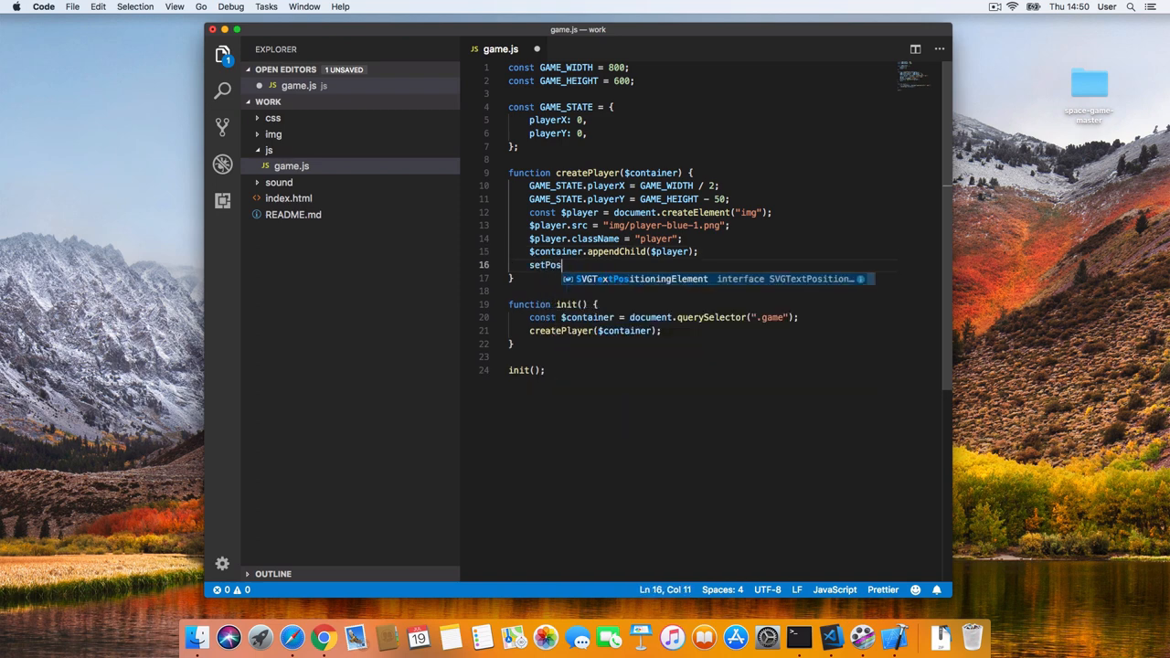
pyautogui.press('Backspace')
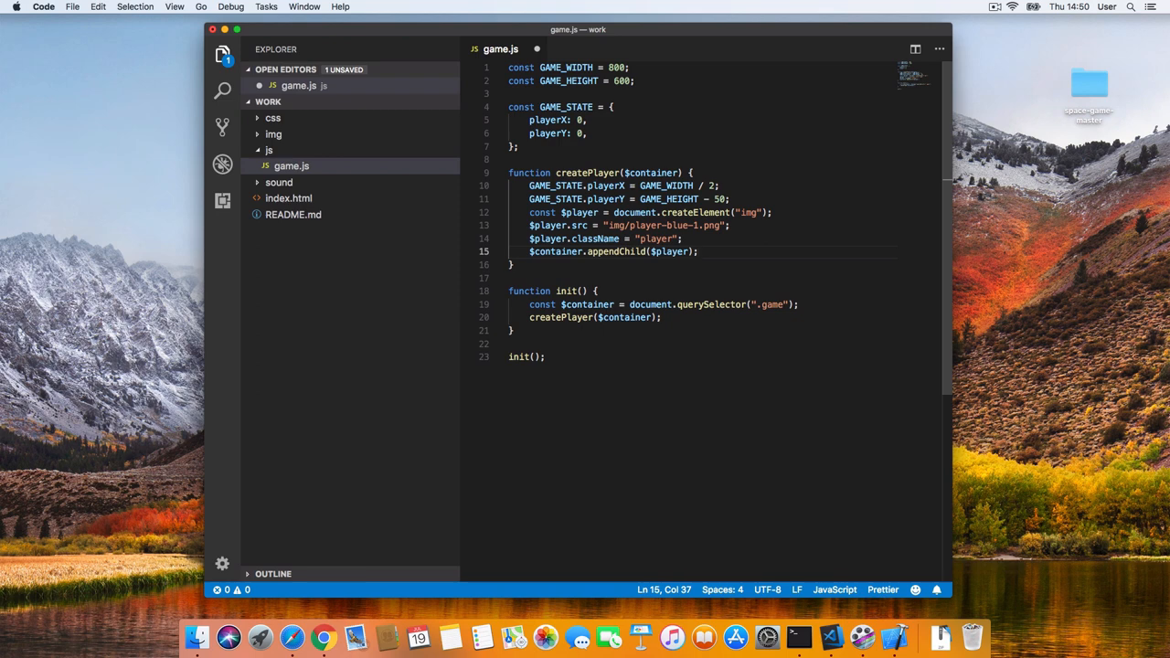
# Write setPosition($el, x, y) setting $el.style.transform to translate(${x}px, ${y}px) above createPlayer.
pyautogui.click(519, 146)
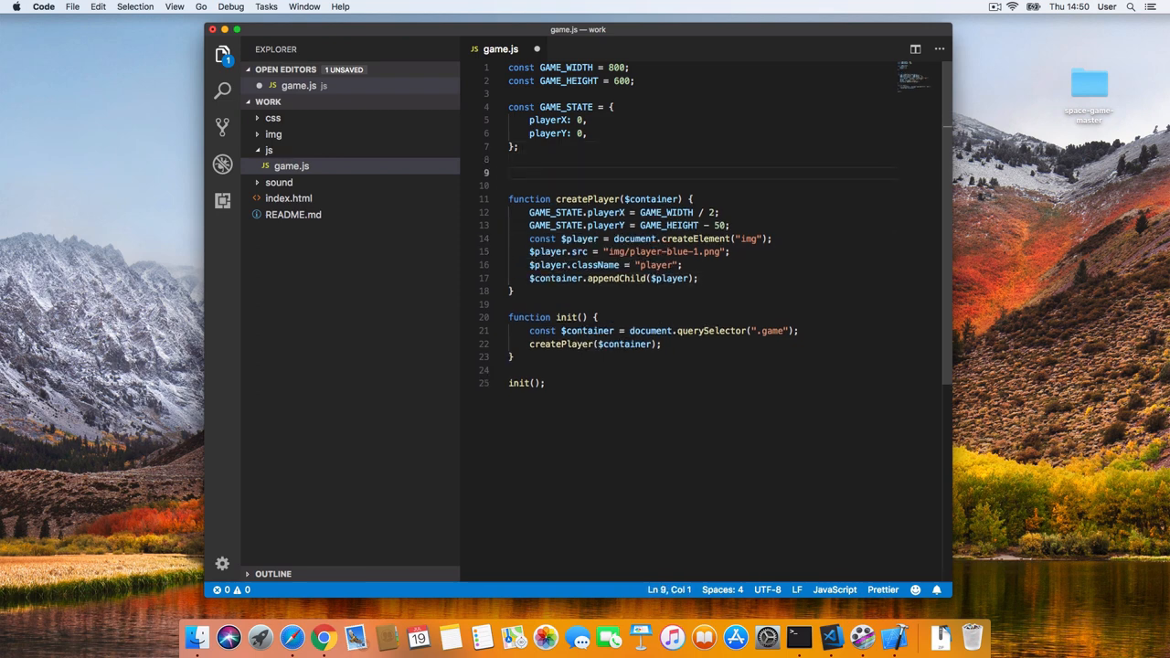
pyautogui.write('function setP')
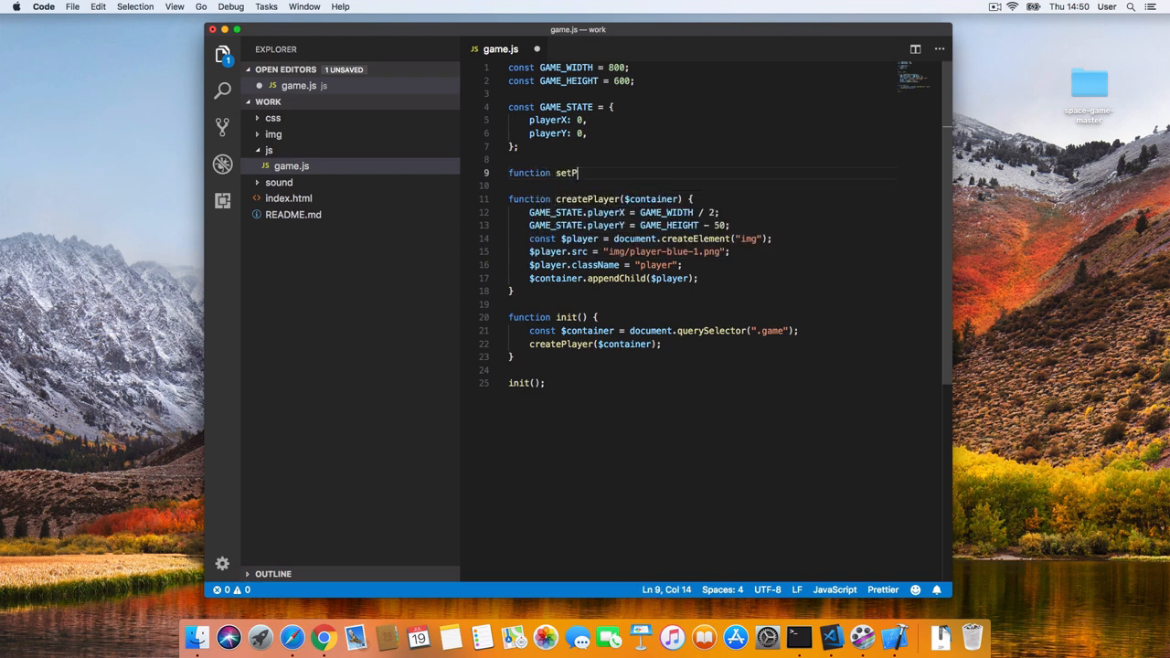
pyautogui.write('osition()')
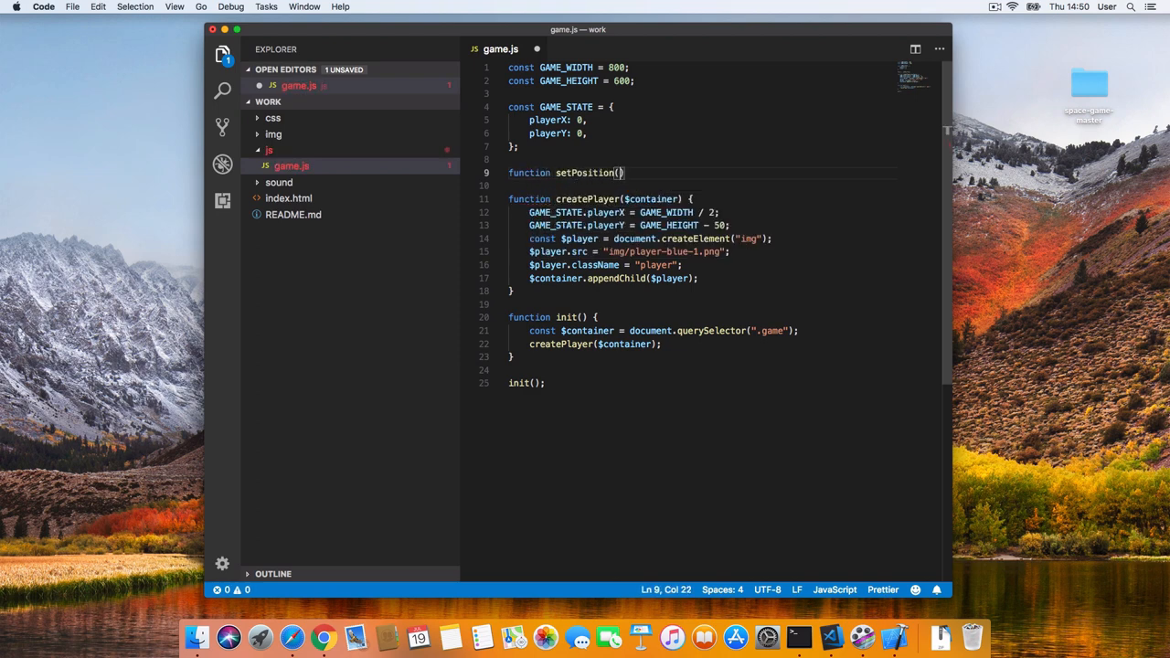
pyautogui.write('$el, x, y')
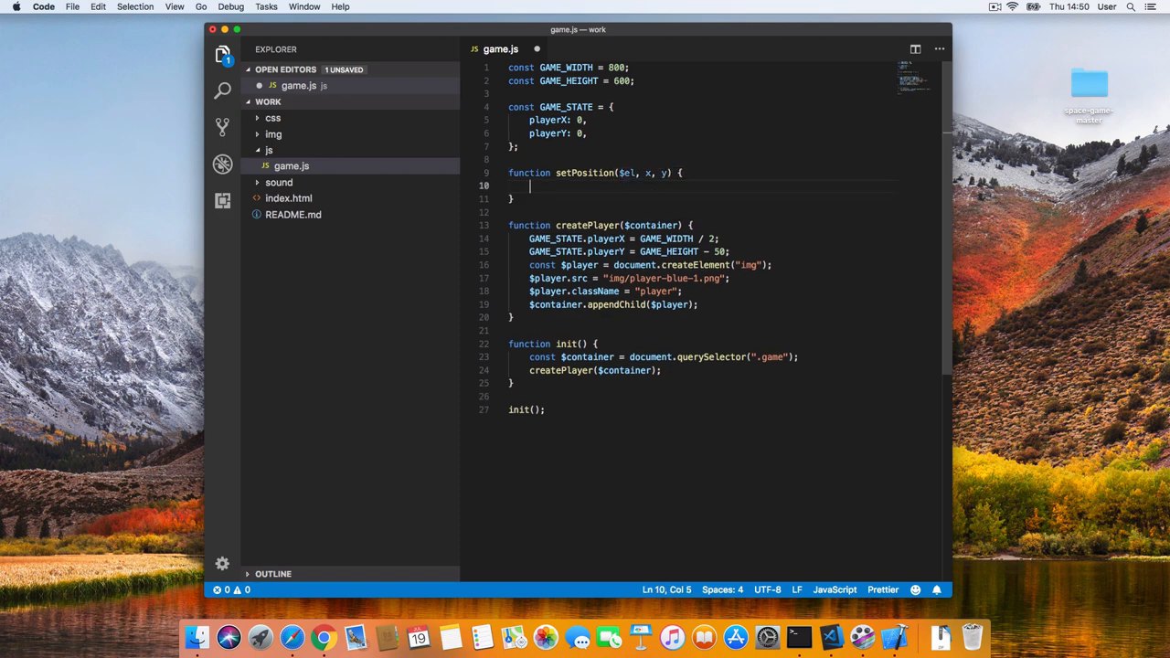
pyautogui.write('$el')
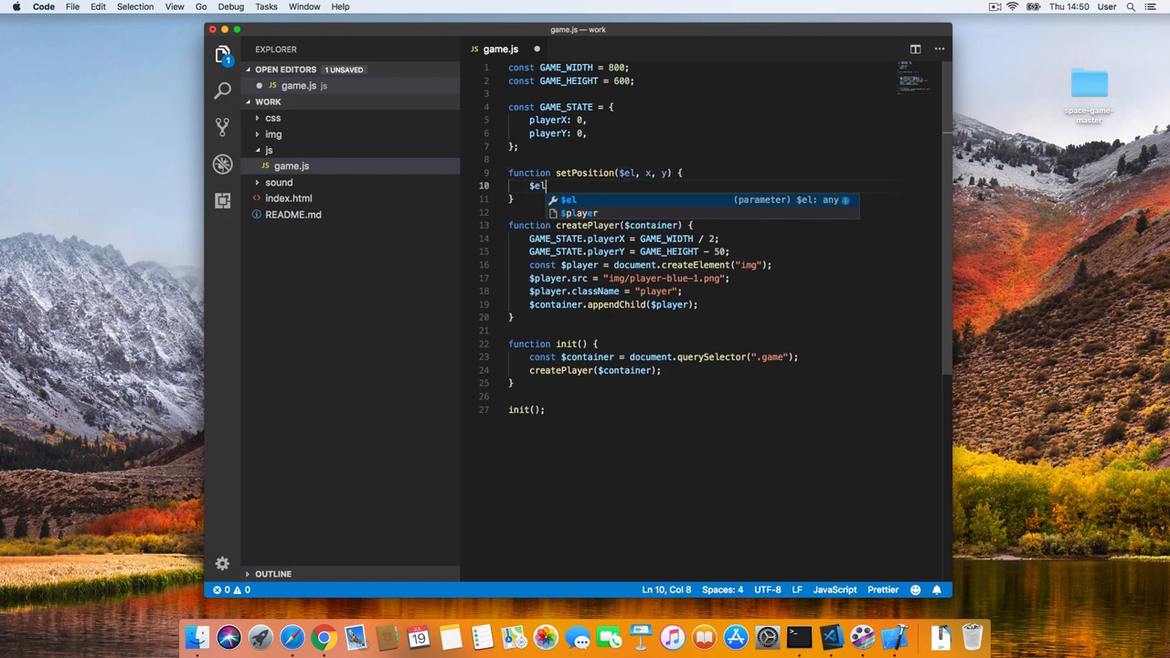
pyautogui.write('.style.t')
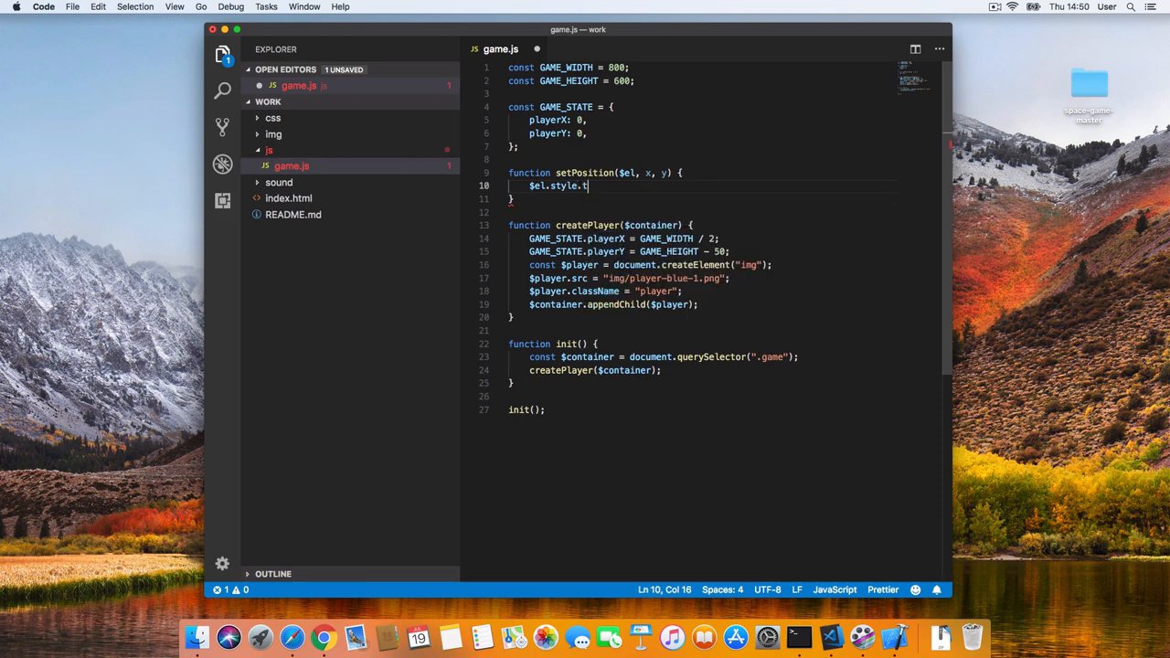
pyautogui.write('ransform =')
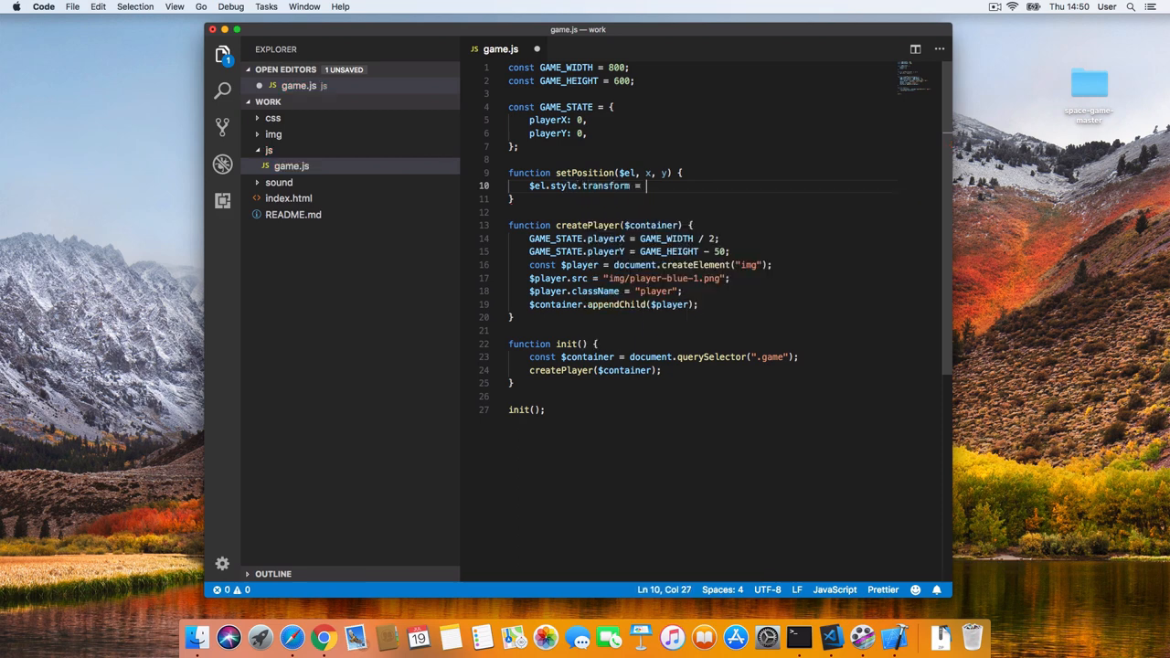
pyautogui.write('`trans')
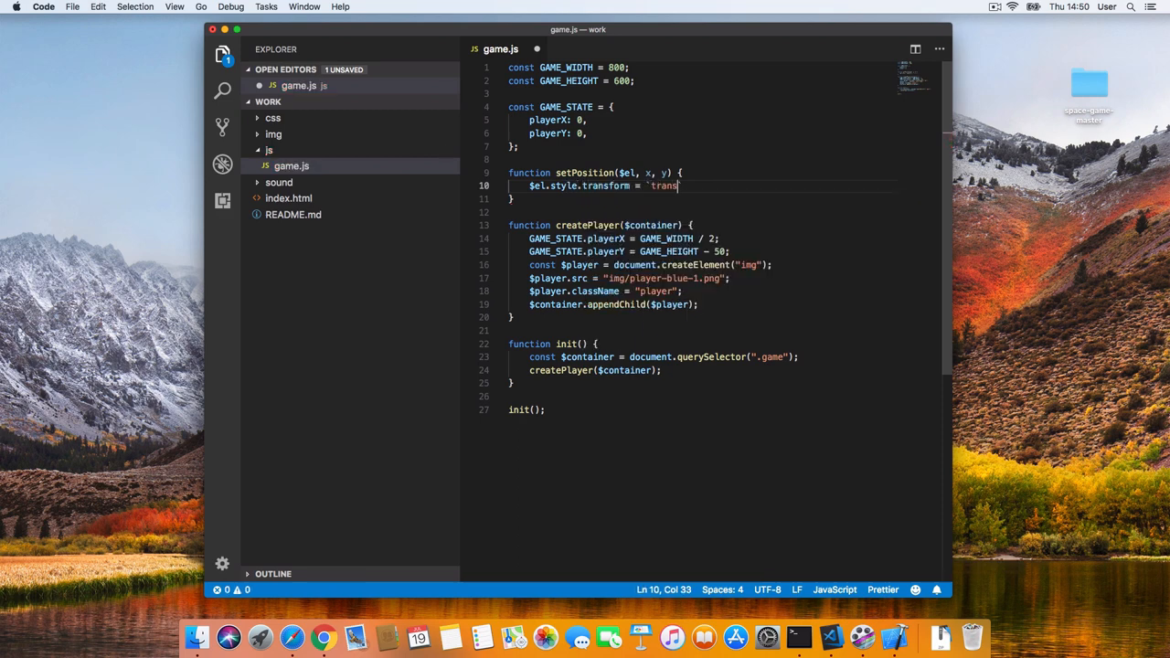
pyautogui.write('late(')
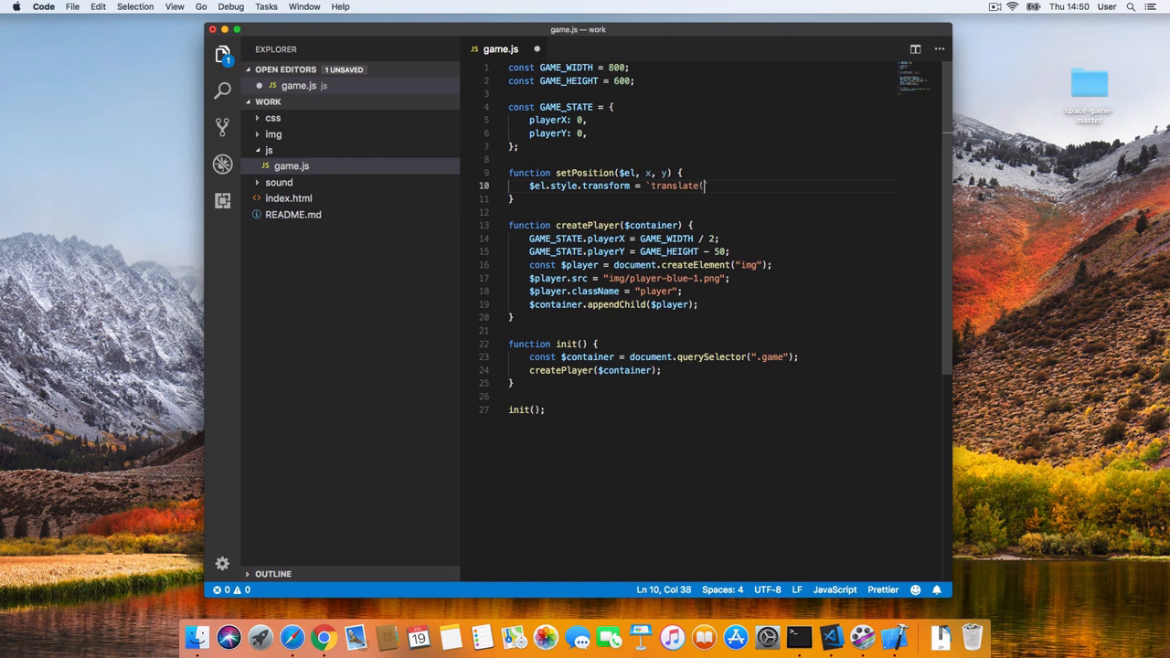
pyautogui.write('${x},')
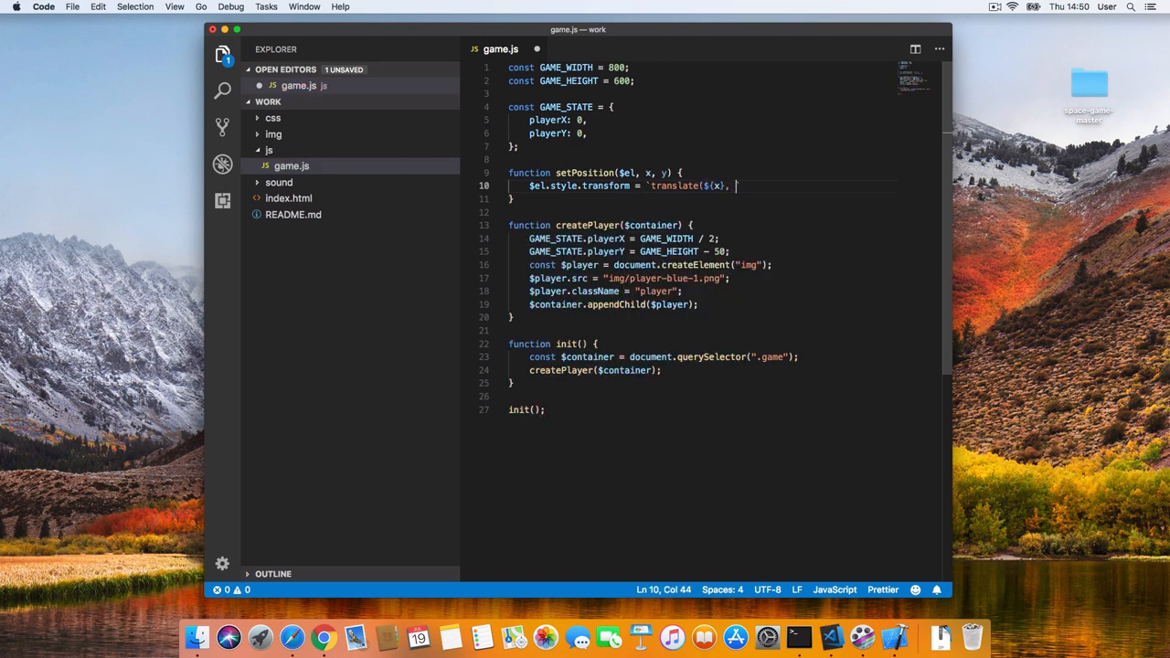
pyautogui.write('${y}')
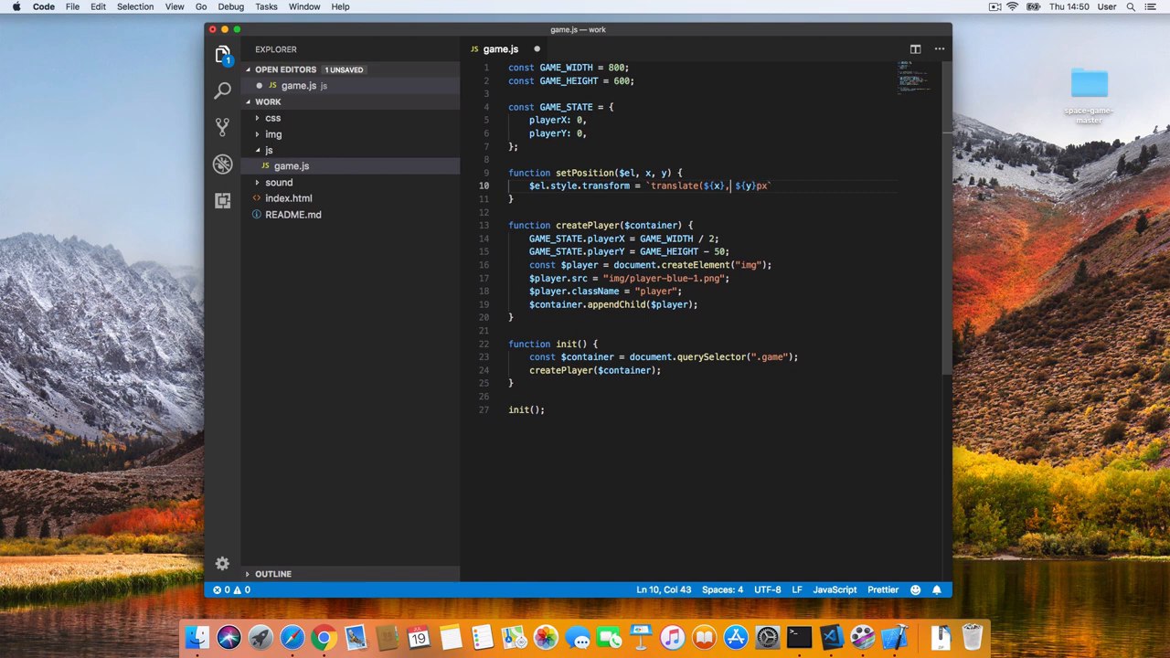
pyautogui.write('px,')
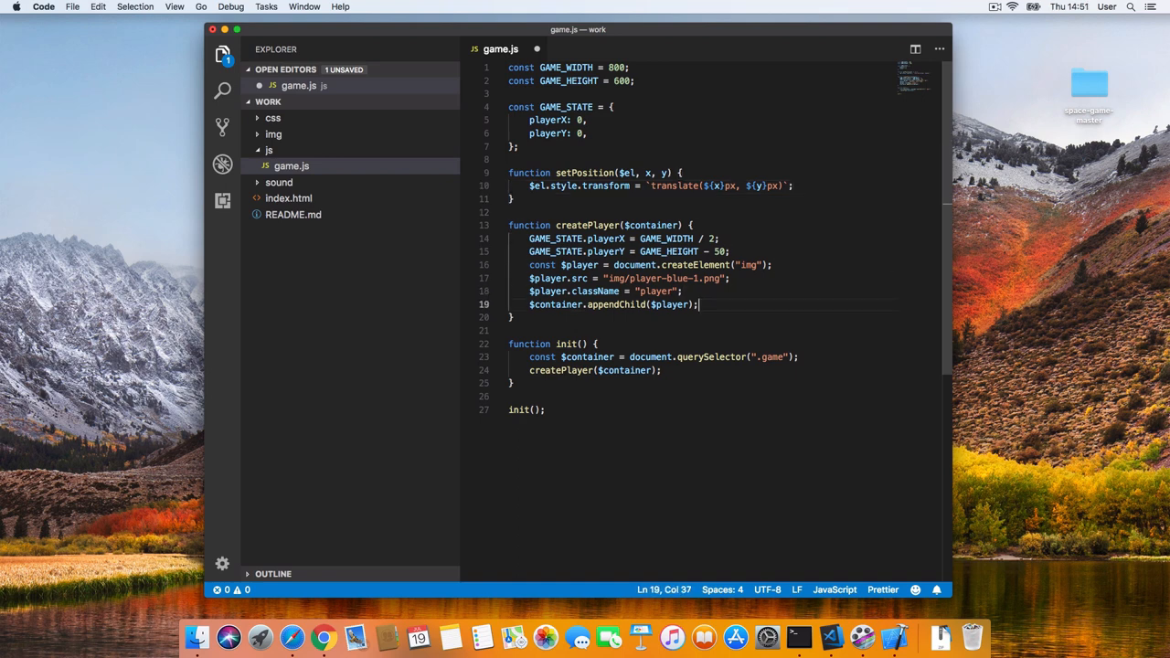
# End createPlayer with setPosition($player, GAME_STATE.playerX, GAME_STATE.playerY) and save game.js.
pyautogui.write('setPosition($player, GAME_STATE.pl')
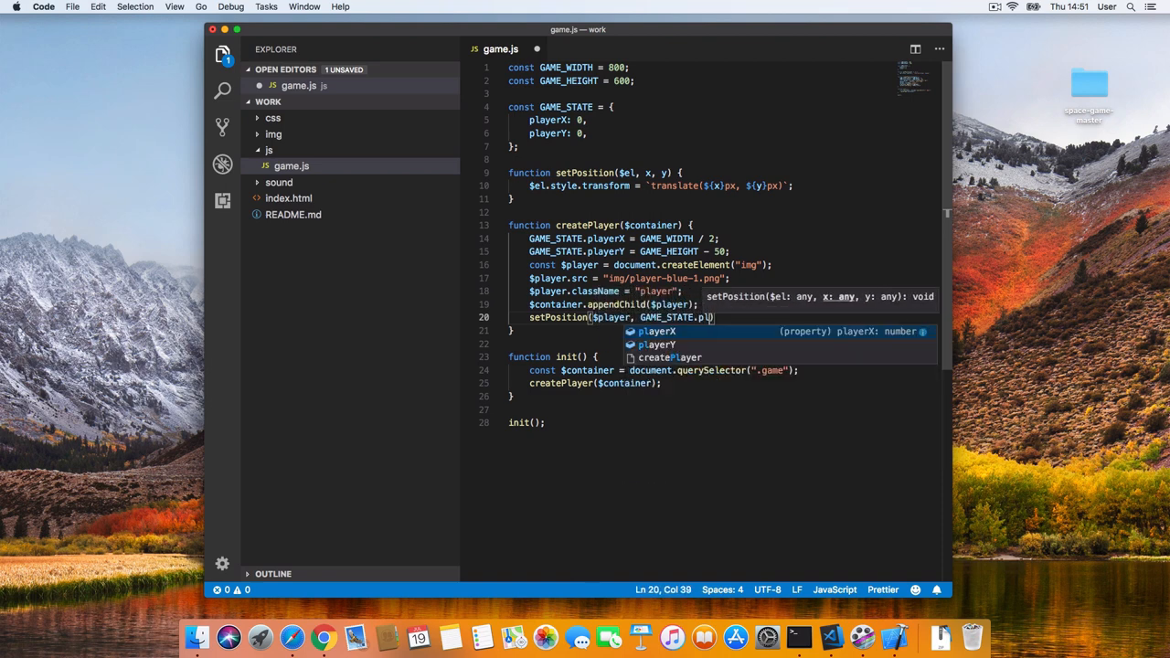
pyautogui.write('layerX, GAME_STATE')
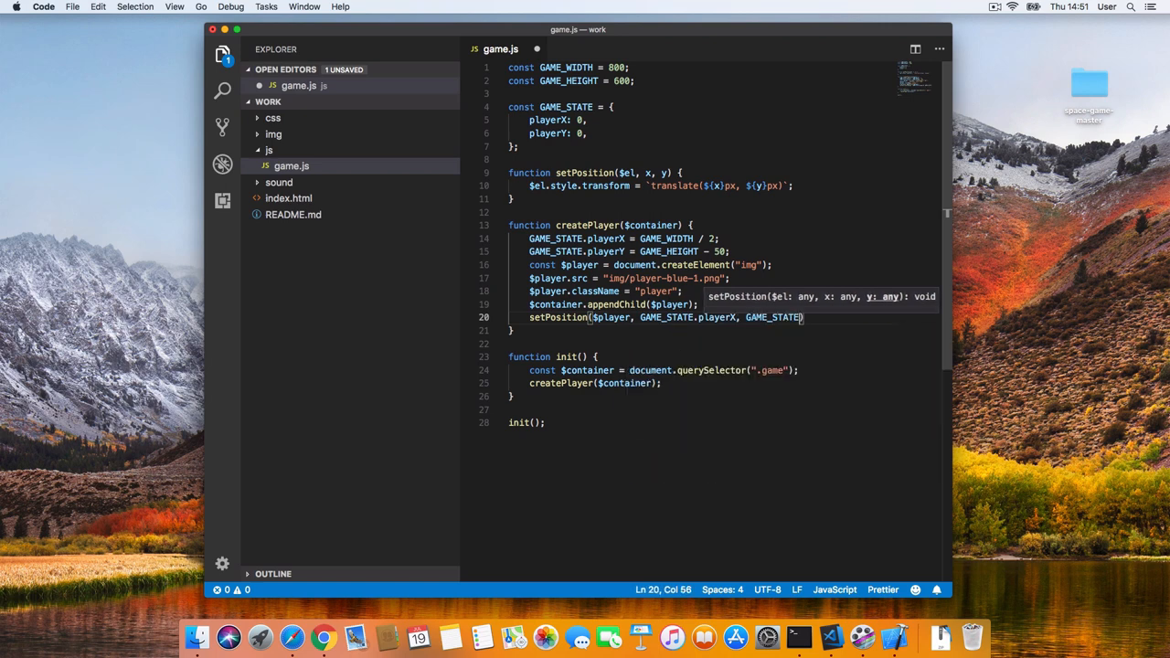
pyautogui.write('.plY')
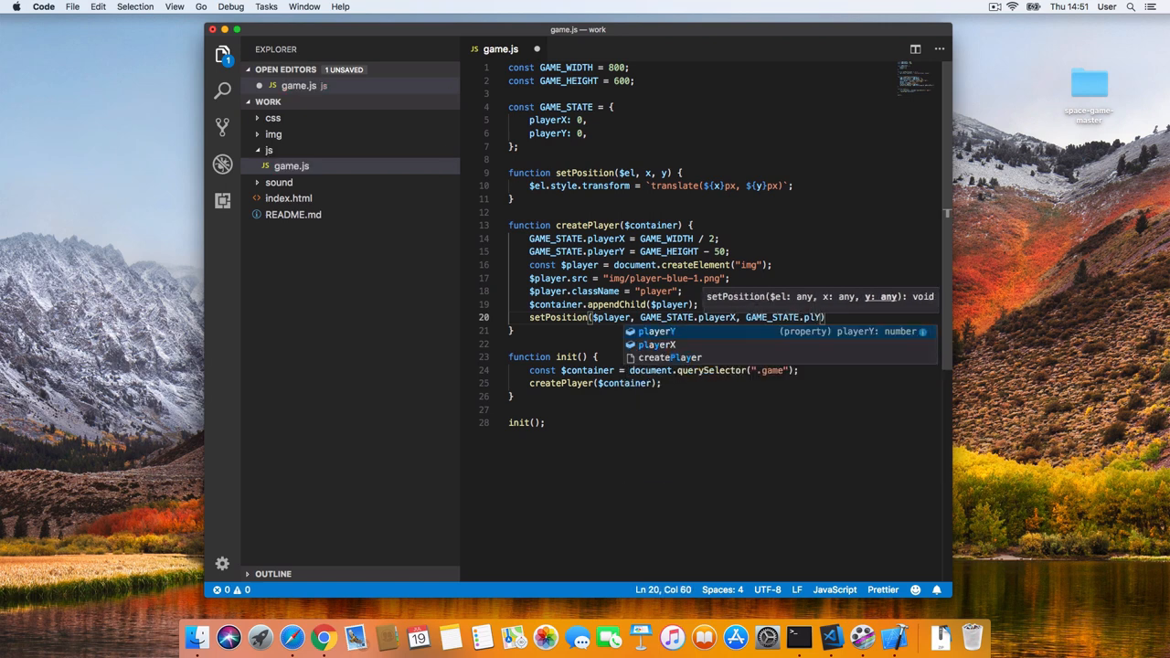
pyautogui.press('Tab')
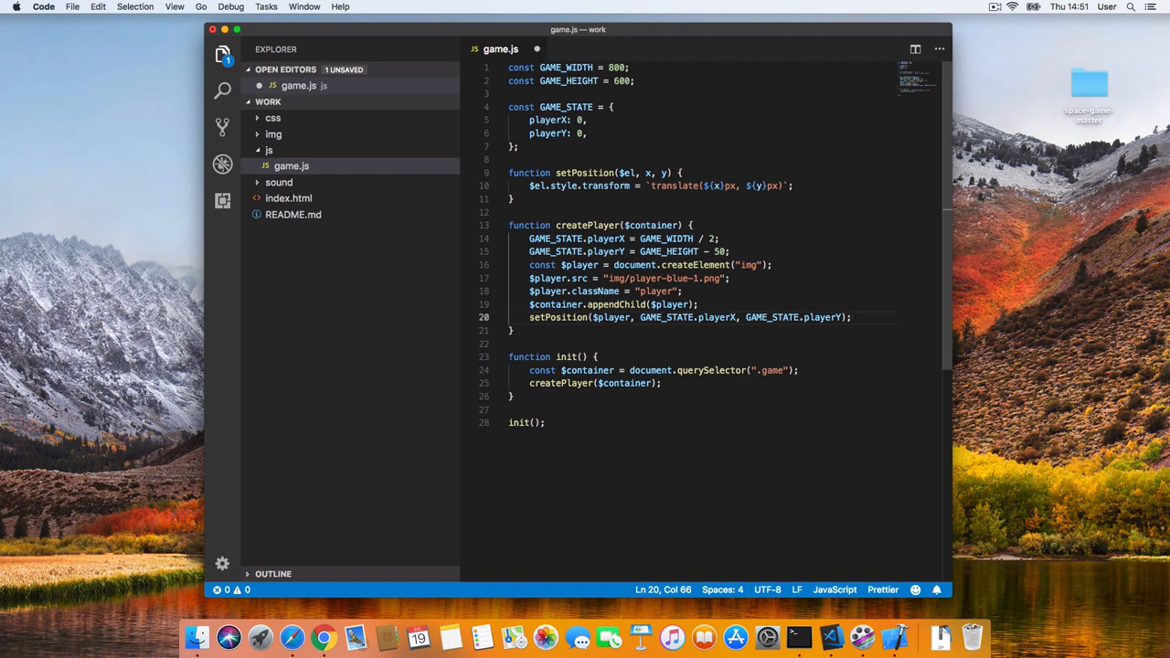
pyautogui.press('Cmd+S')
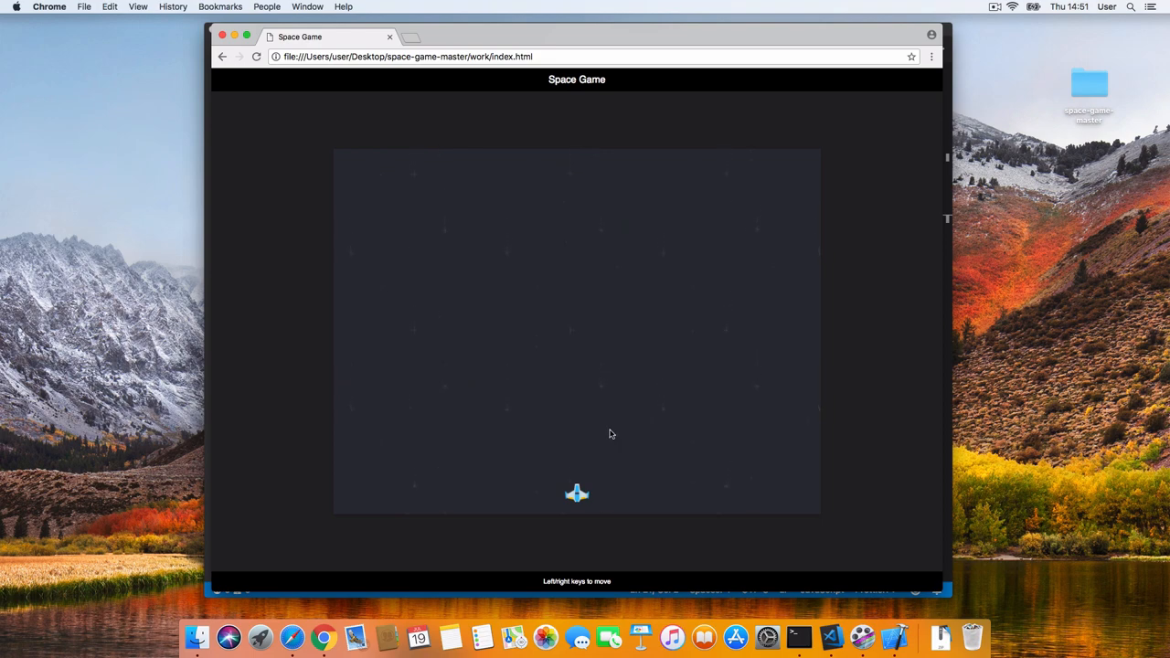
pyautogui.moveTo(832, 503)
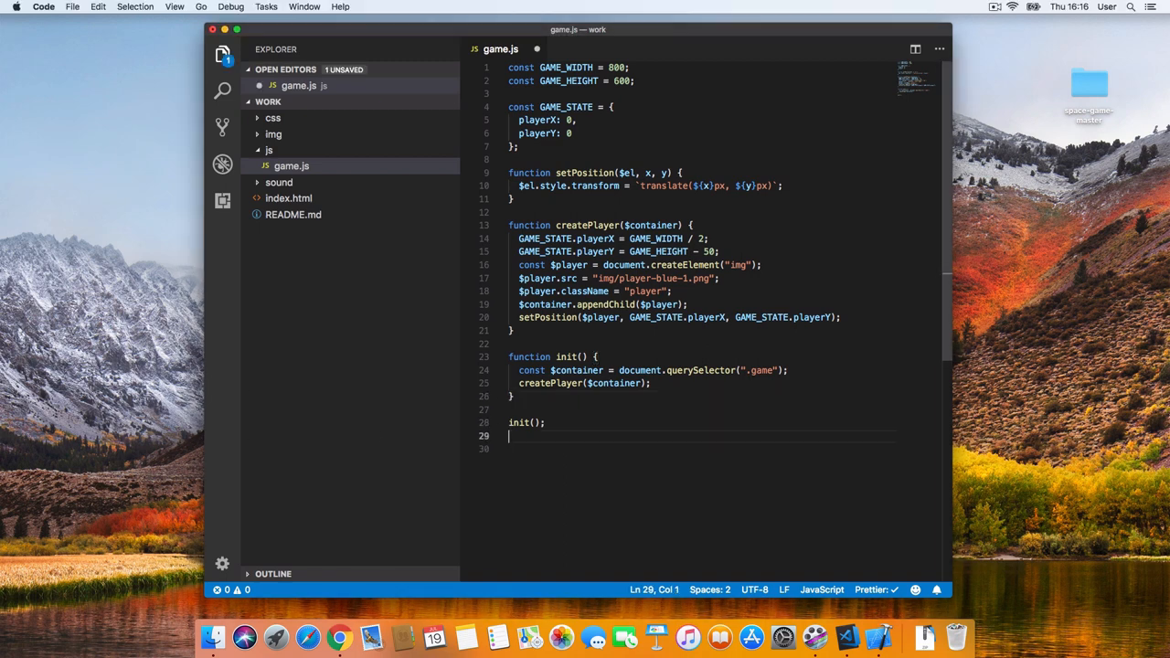
# Register an onKeyDown(e) keydown handler that calls console.log(e), then return to Chrome.
pyautogui.write('window.addEventListener("keydown",')
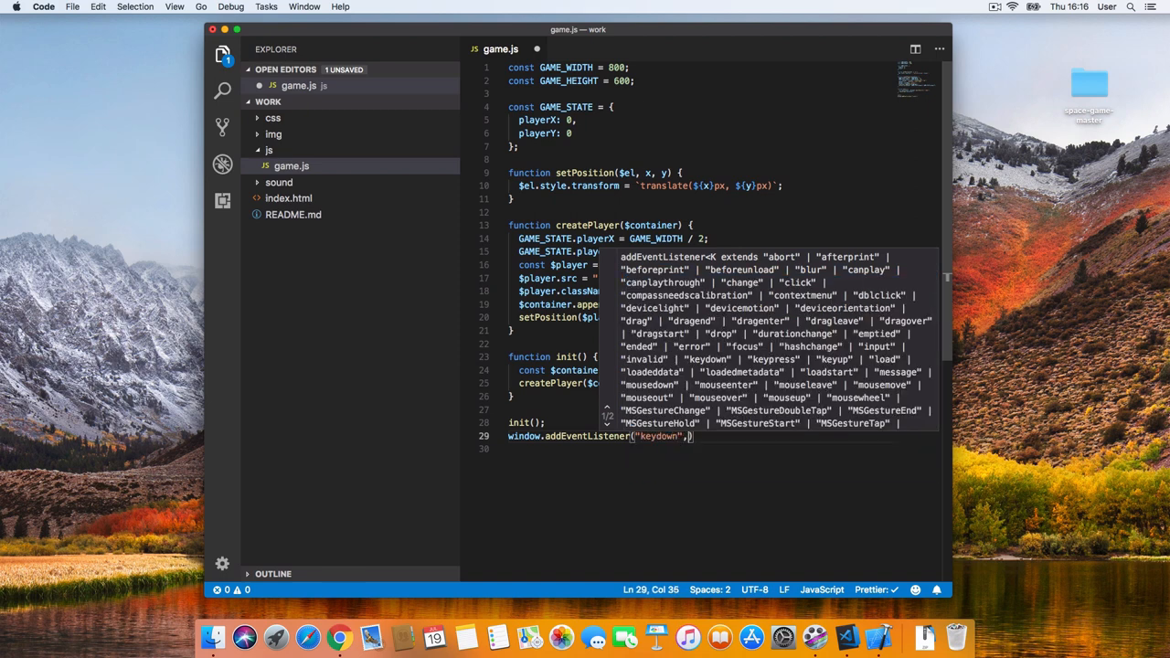
pyautogui.write('onKeyDown')
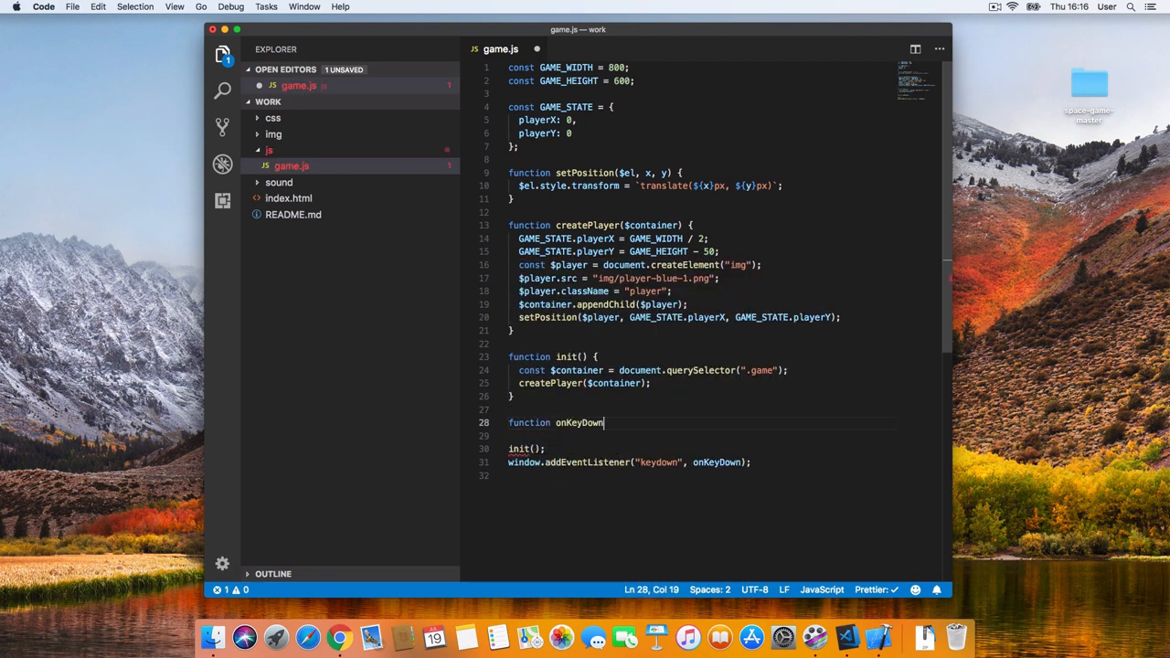
pyautogui.write('(e) {')
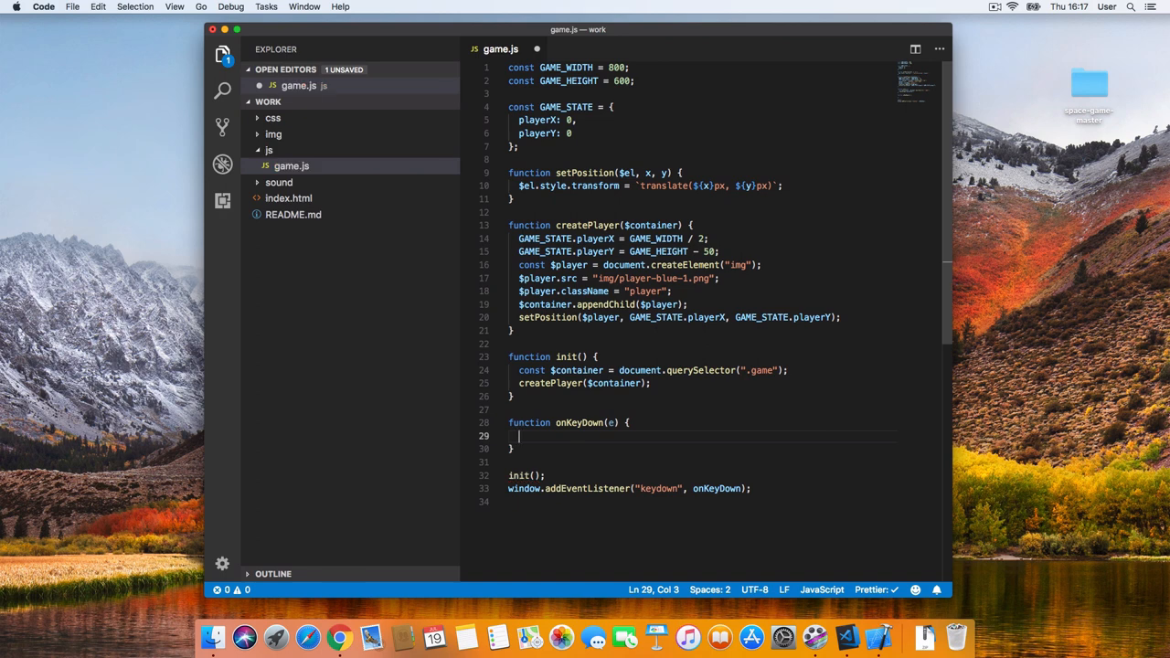
pyautogui.write('console.lo')
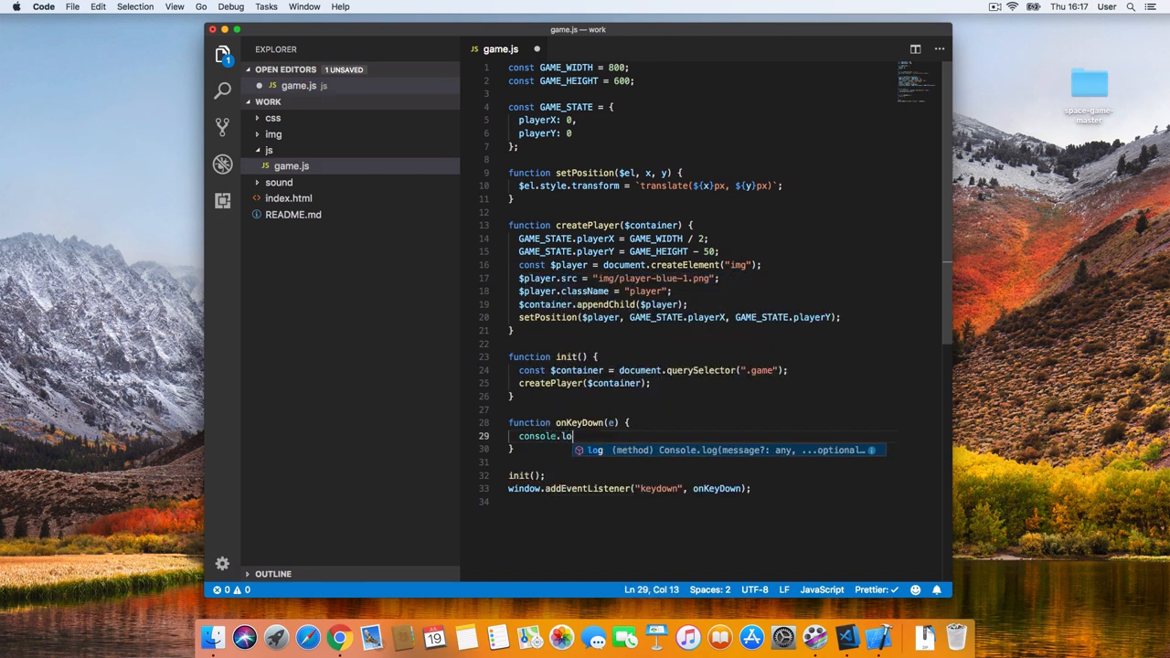
pyautogui.write('g(e);')
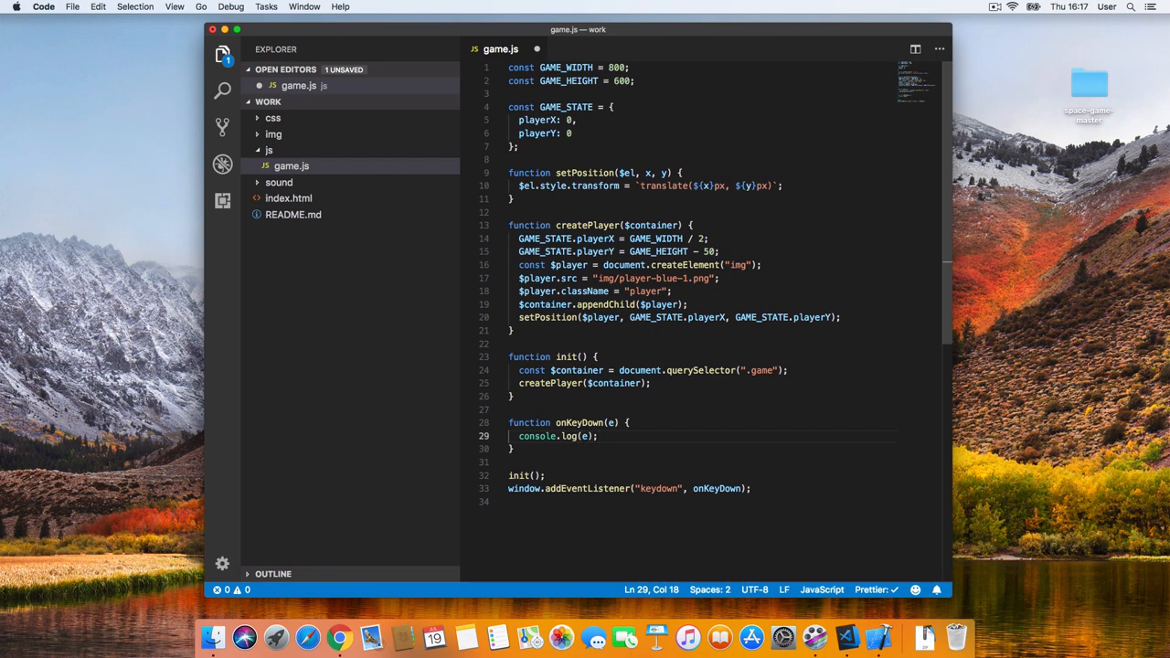
pyautogui.click(334, 633)
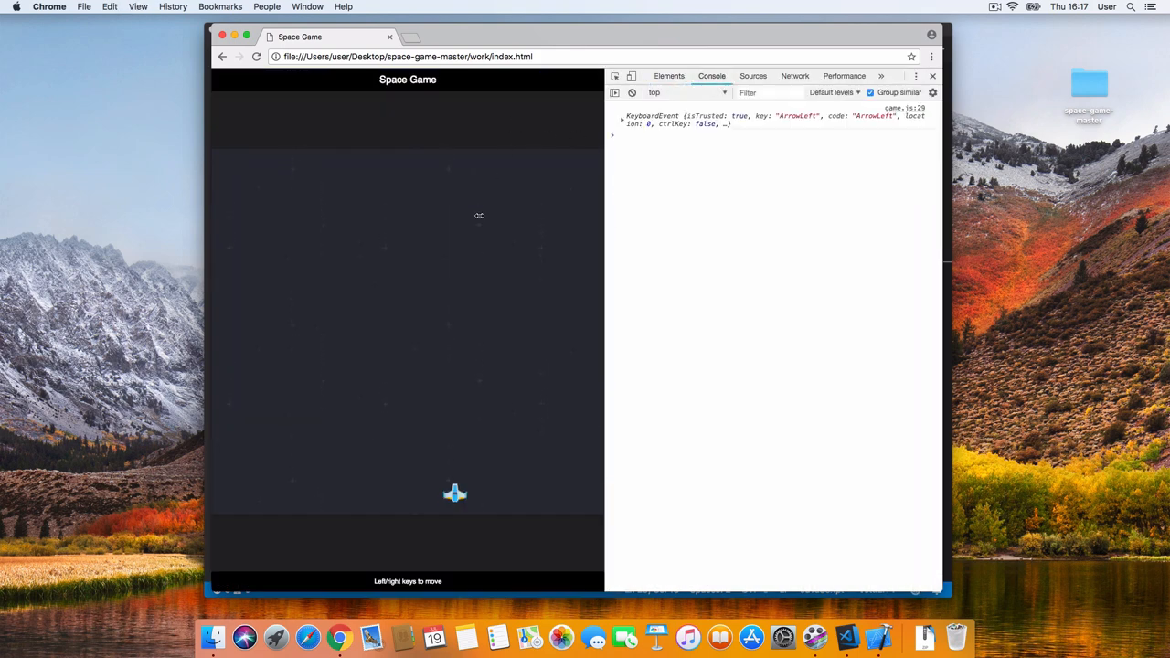
# Log ArrowLeft, ArrowRight and Space events, expanding entries to reveal keyCode 39 and 32.
pyautogui.press('ArrowLeft')
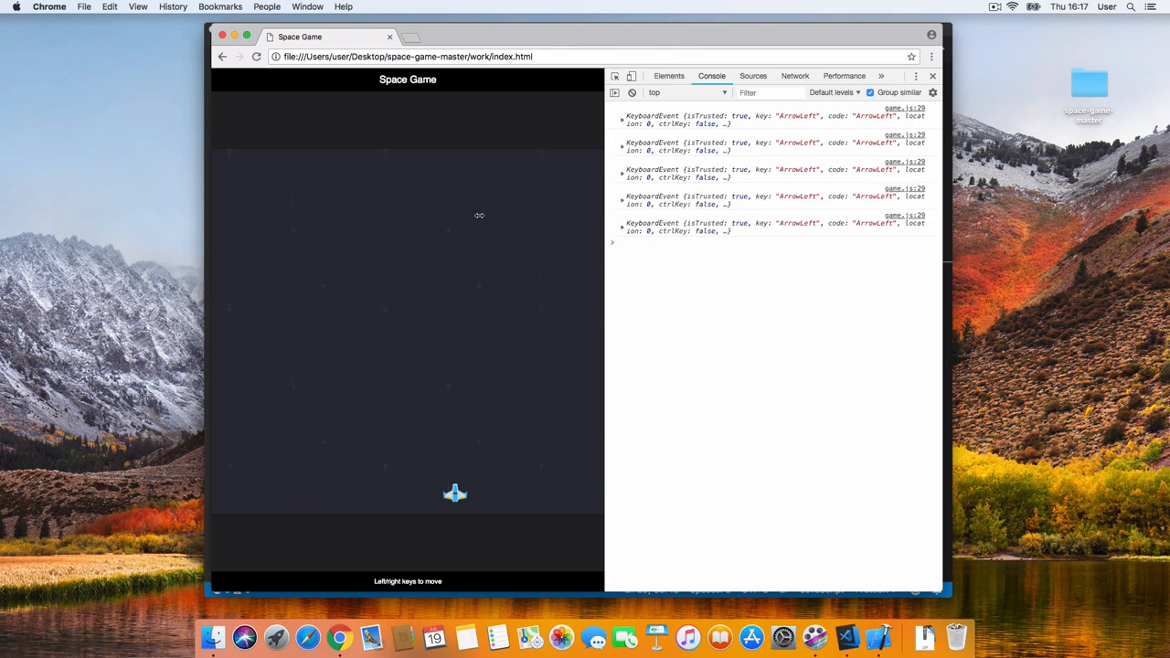
pyautogui.press('ArrowRight')
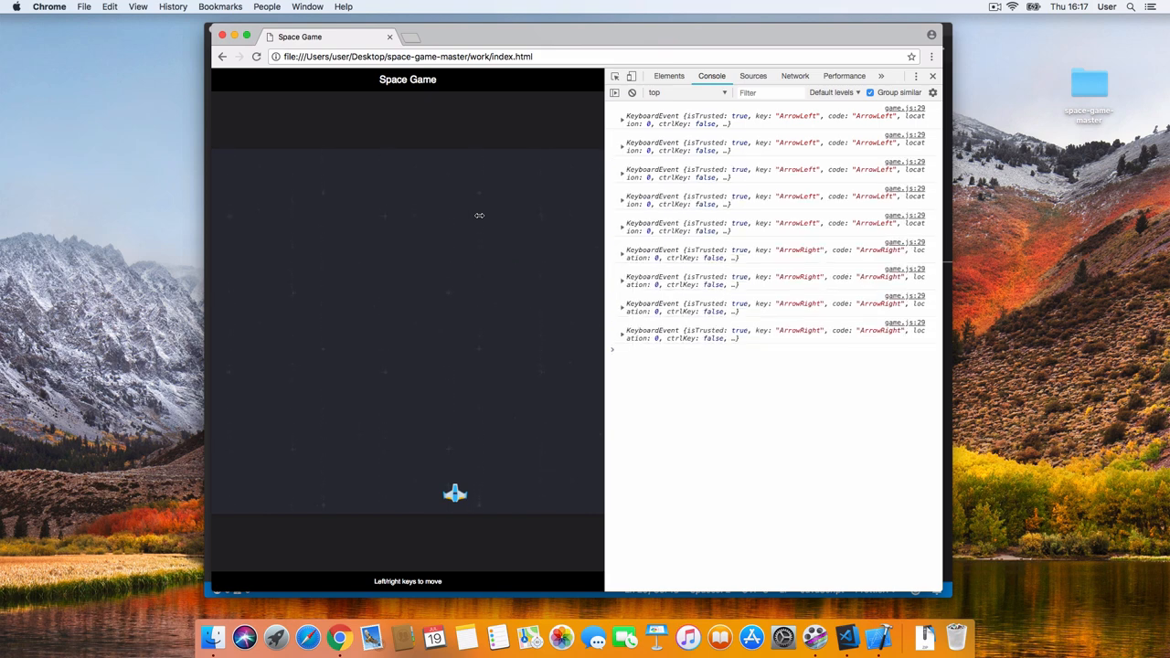
pyautogui.press('space')
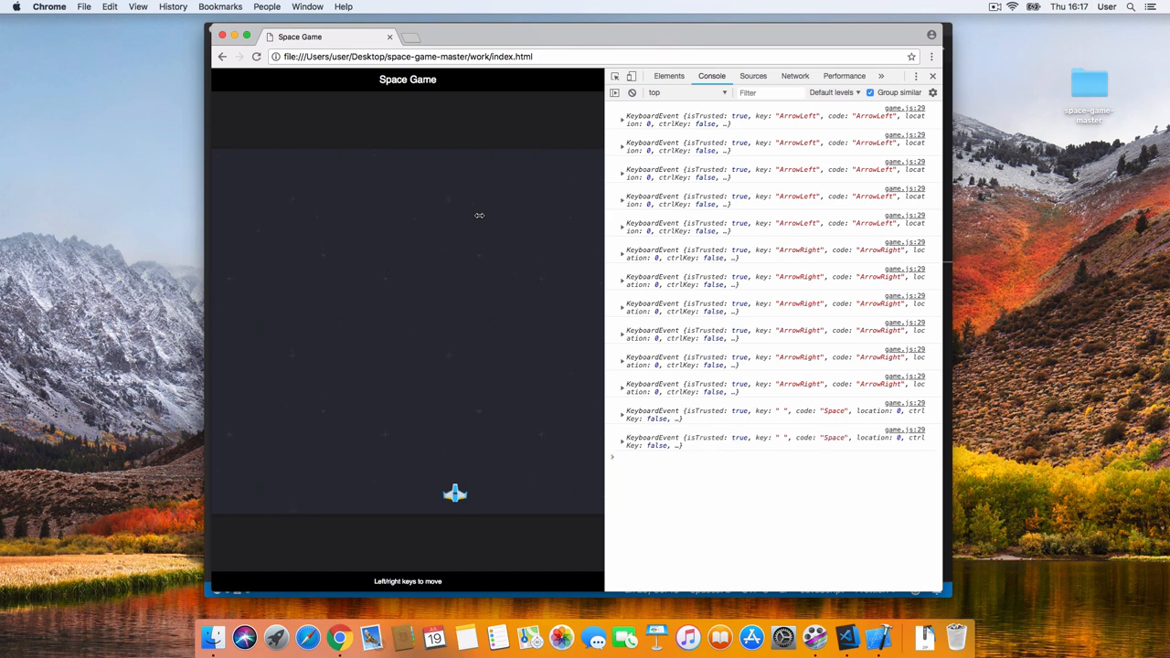
pyautogui.press('Space')
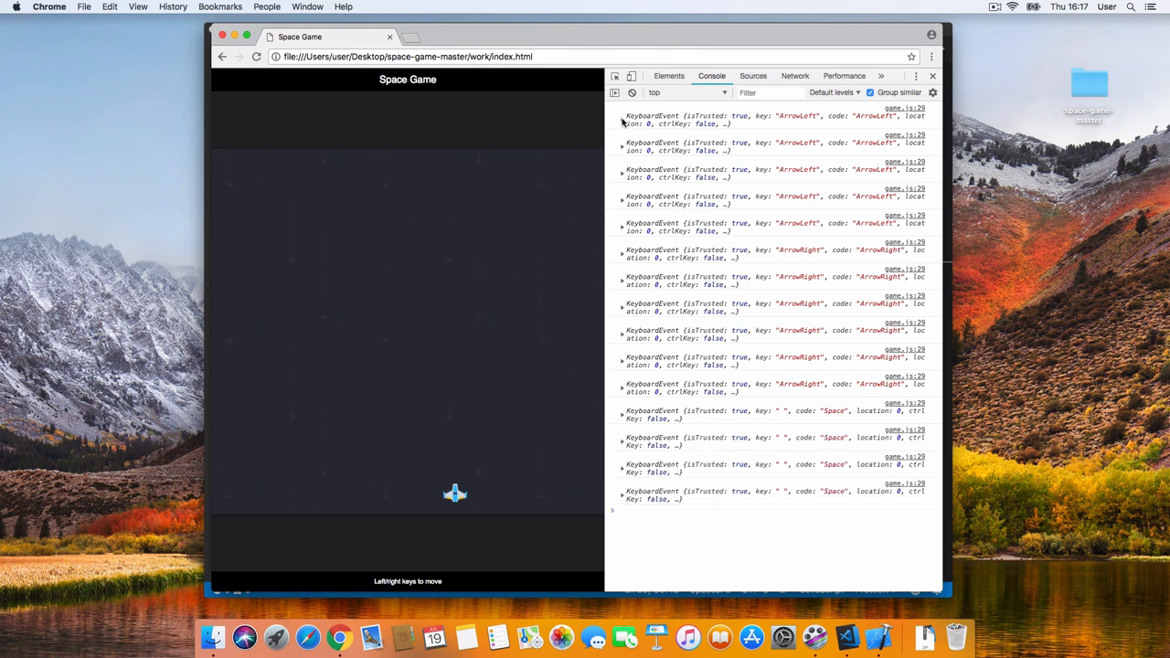
pyautogui.click(622, 123)
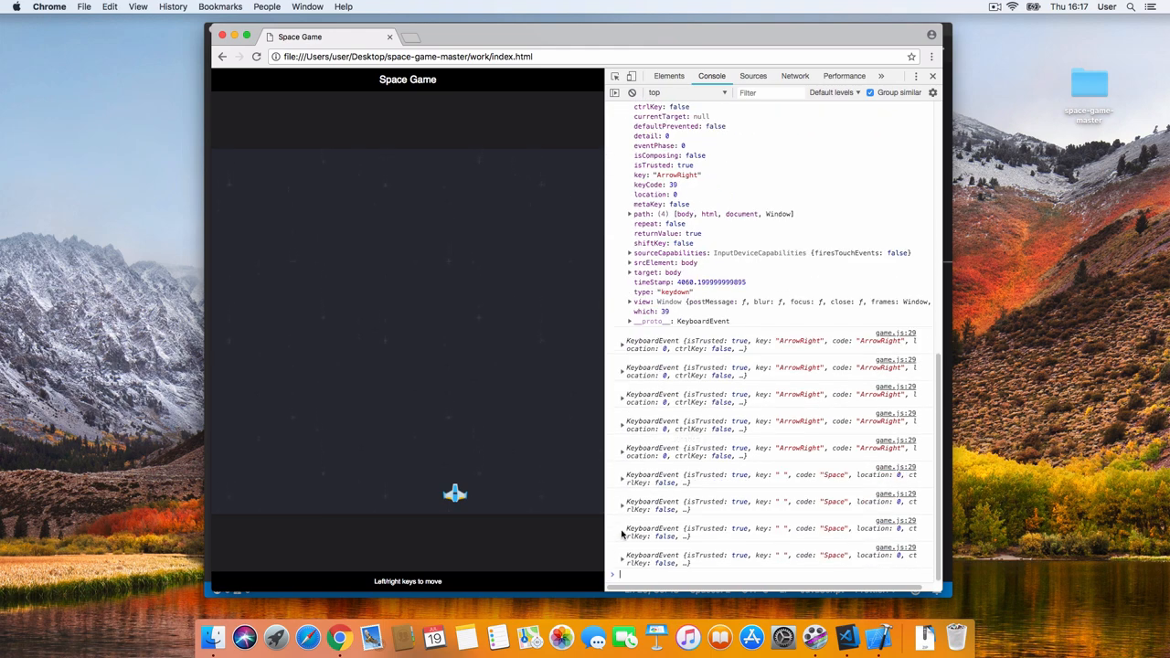
pyautogui.click(623, 554)
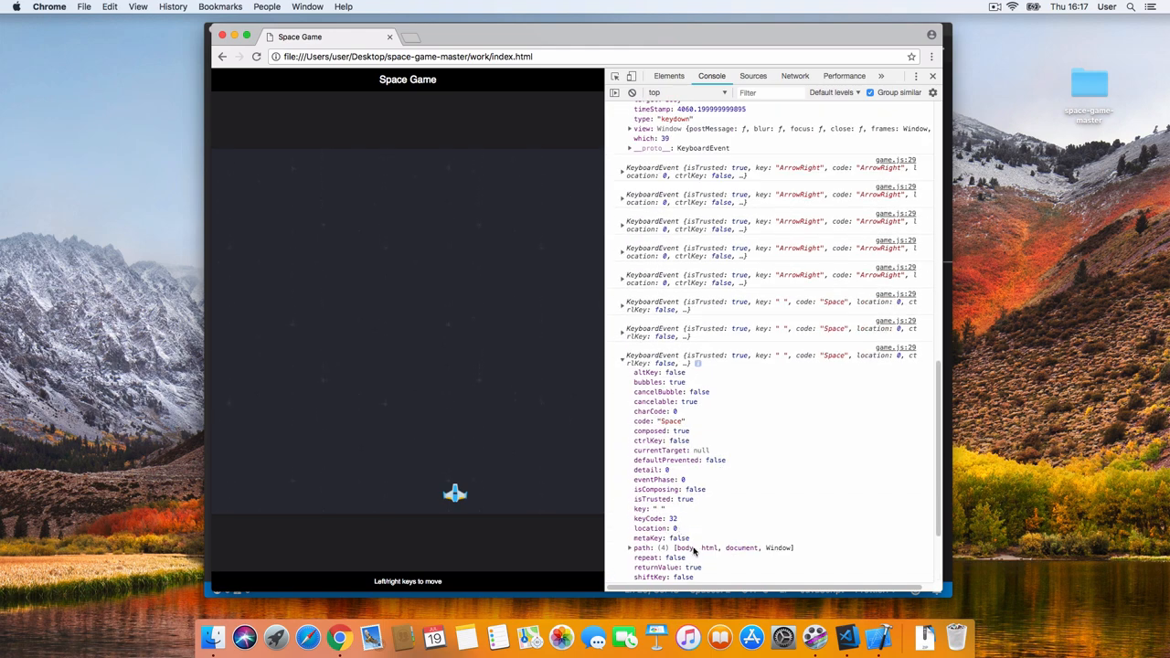
pyautogui.moveTo(866, 637)
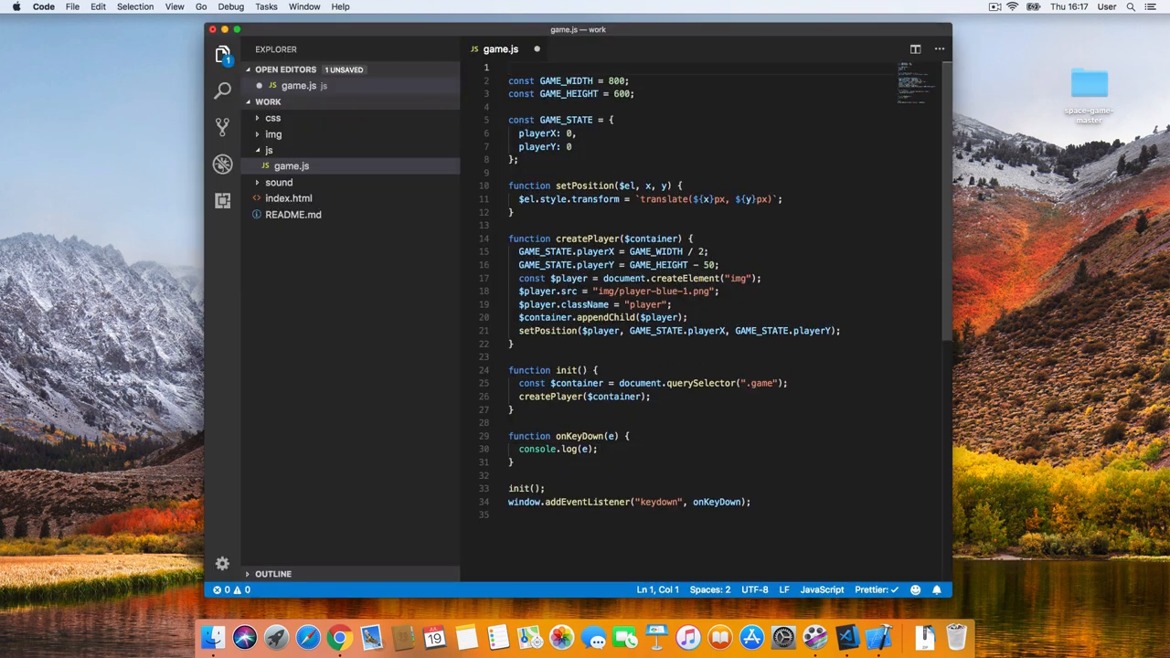
# Add KEY_CODE_LEFT = 37, KEY_CODE_RIGHT = 39 and KEY_CODE_SPACE = 32 constants atop game.js.
pyautogui.write('const KEY_CODE')
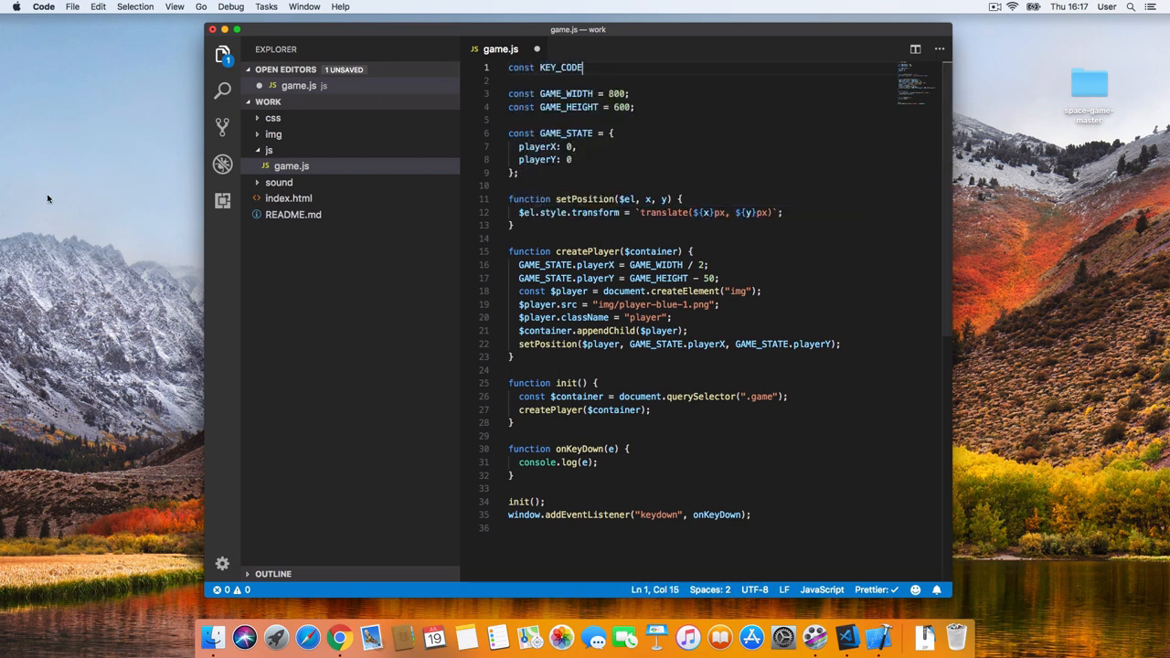
pyautogui.write('_LEFT = 37;')
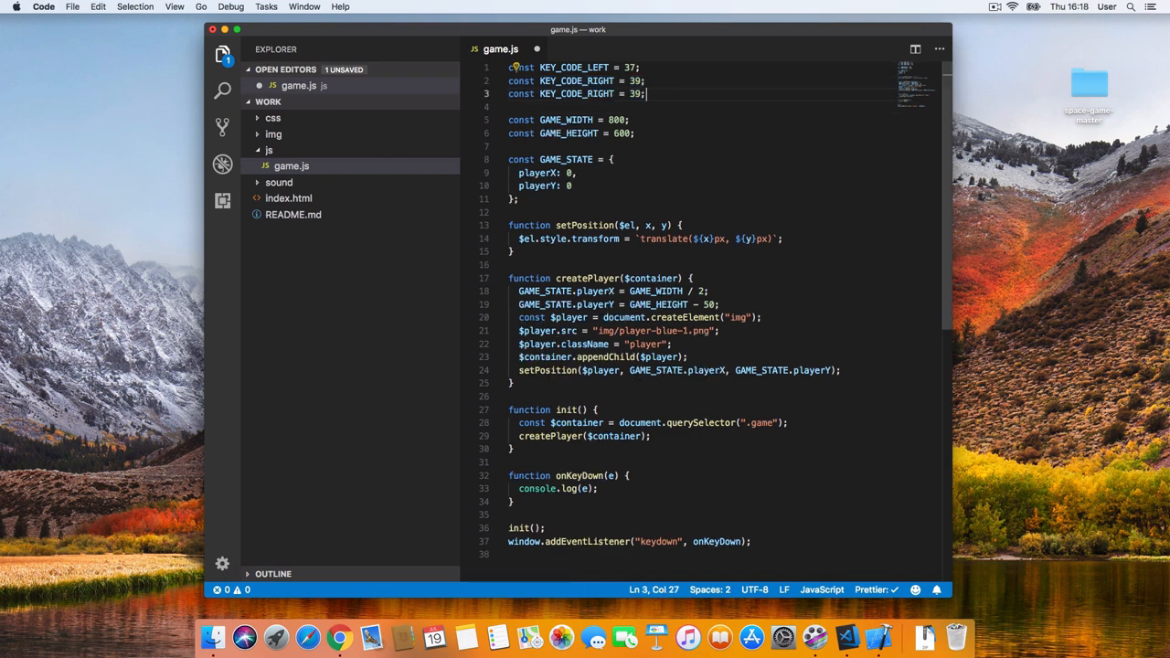
pyautogui.write('KEY_CODE_SPACE = 32')
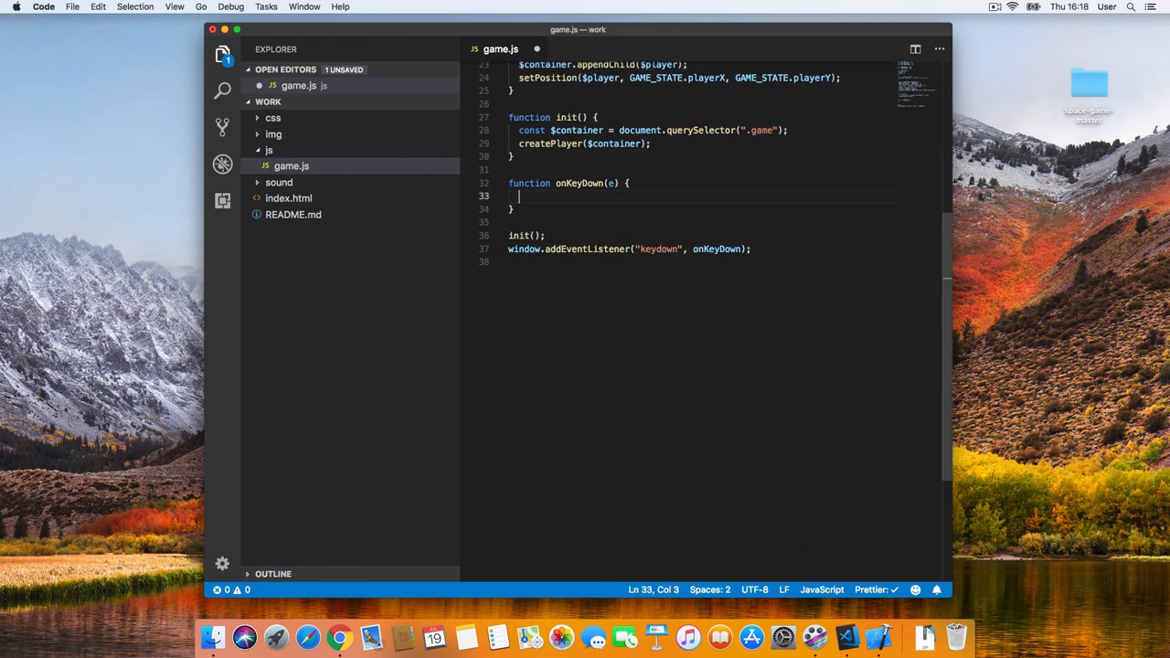
# Make onKeyDown shift GAME_STATE.playerX by 5 on left/right keys, call setPosition, and save.
pyautogui.write('if (e.keyCode === KEY_CODE_LEFT) {')
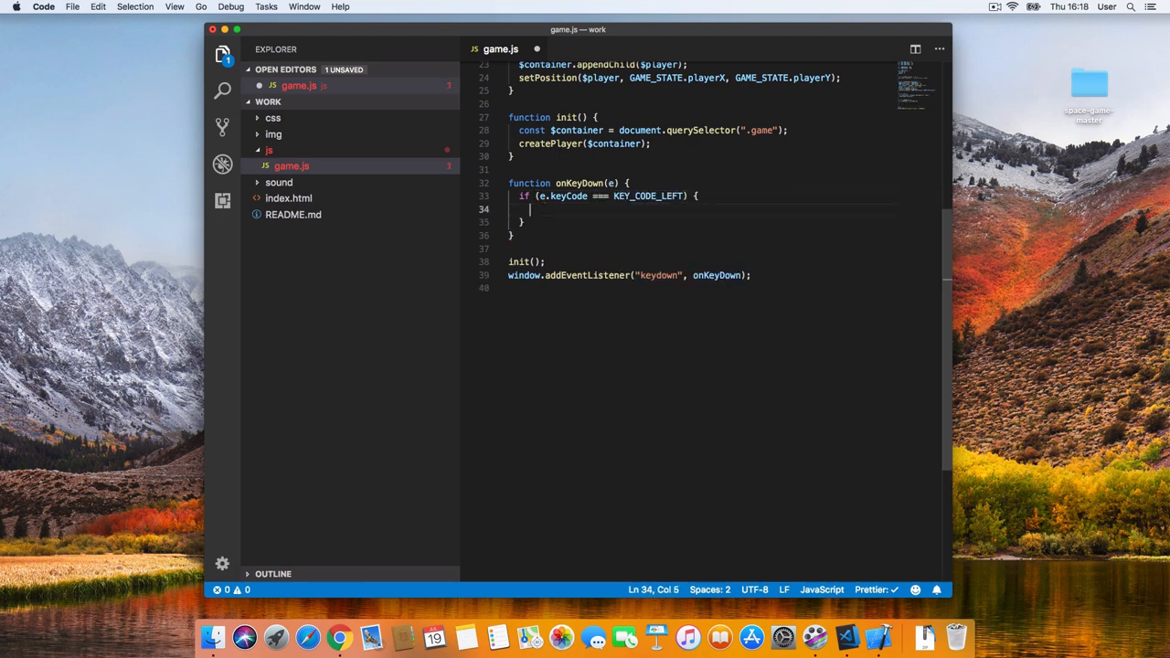
pyautogui.write('GAME_STATE.playerX -= 5;')
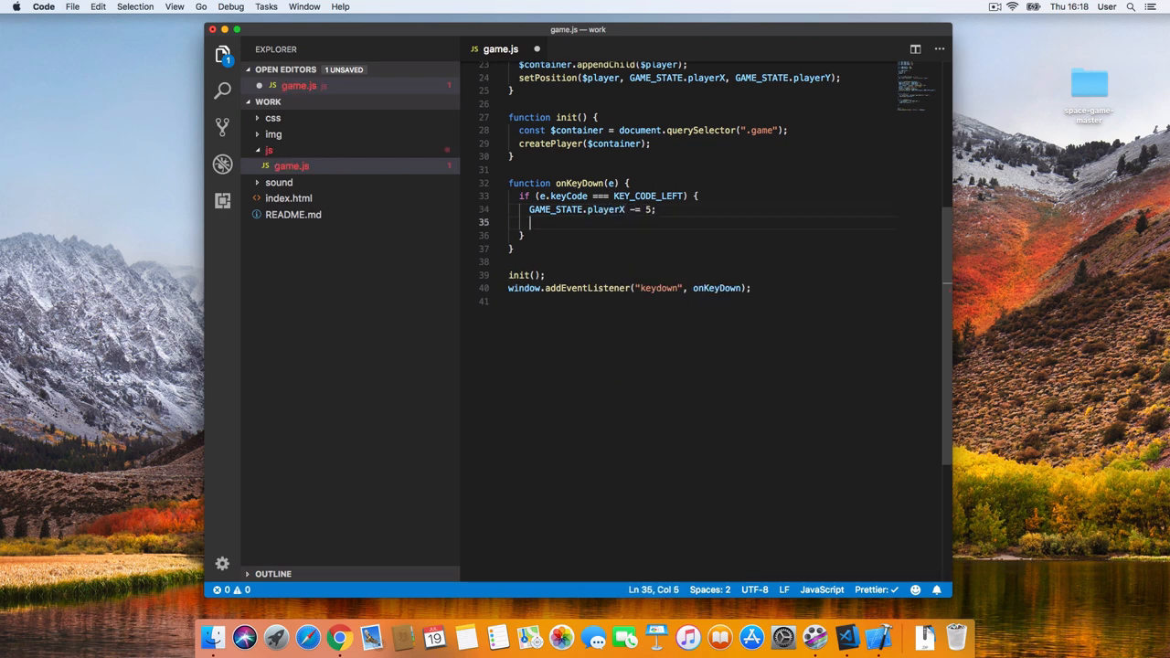
pyautogui.write('const $player = document.querySelector(".player");')
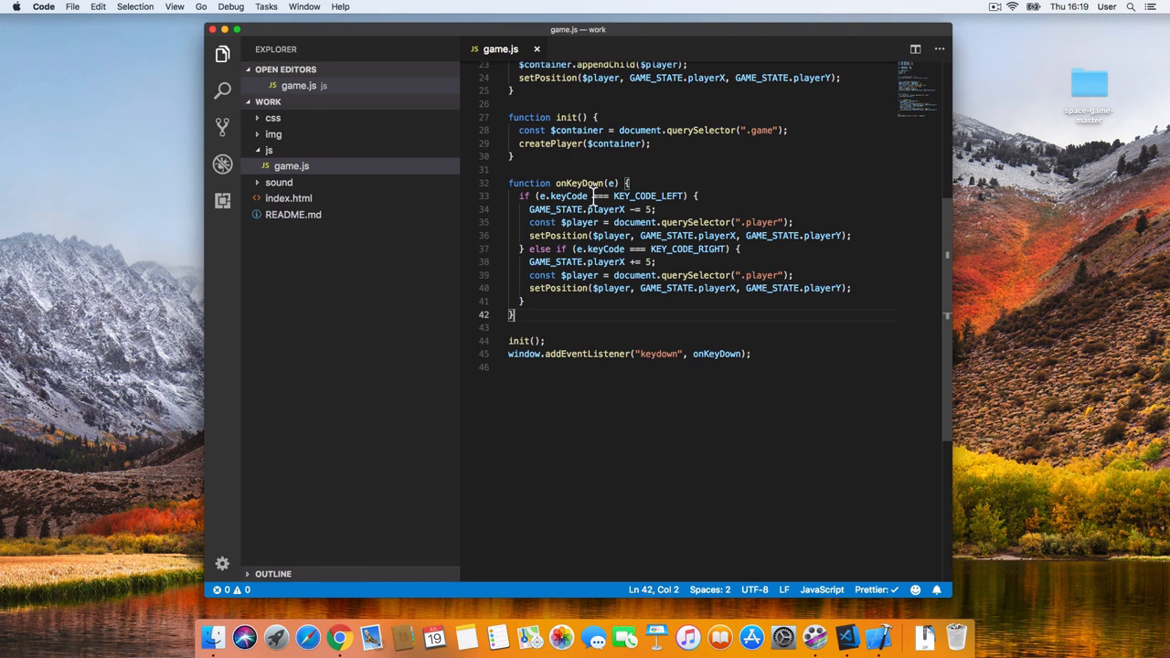
# Reload the game page in Chrome and close the developer tools panel.
pyautogui.click(351, 634)
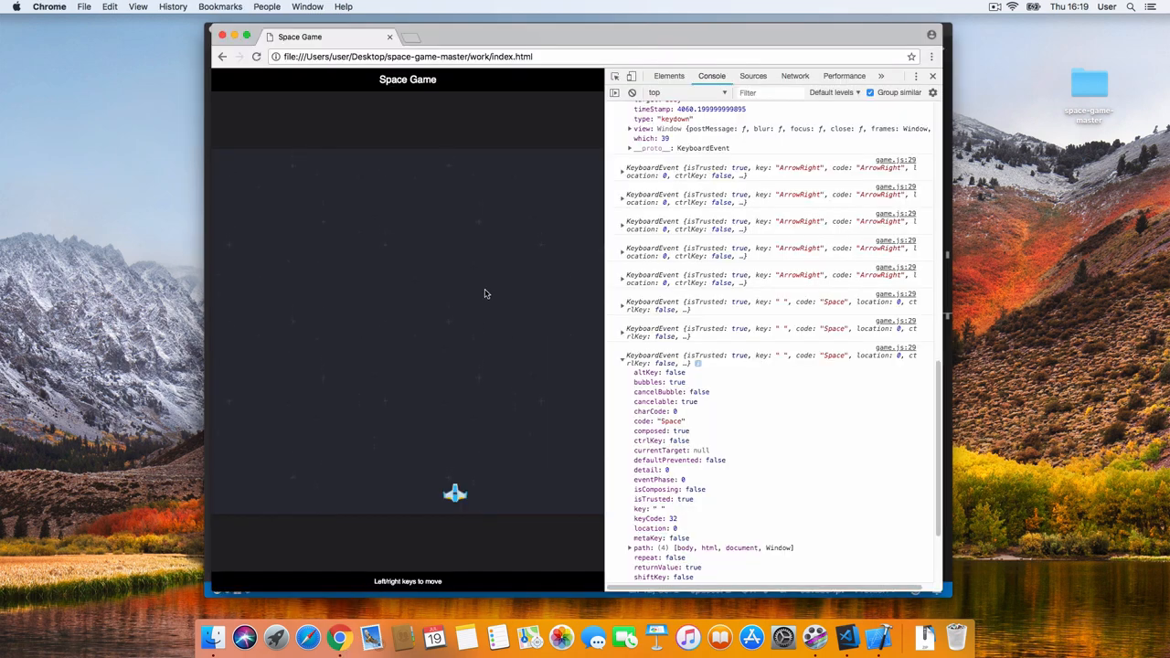
pyautogui.click(633, 92)
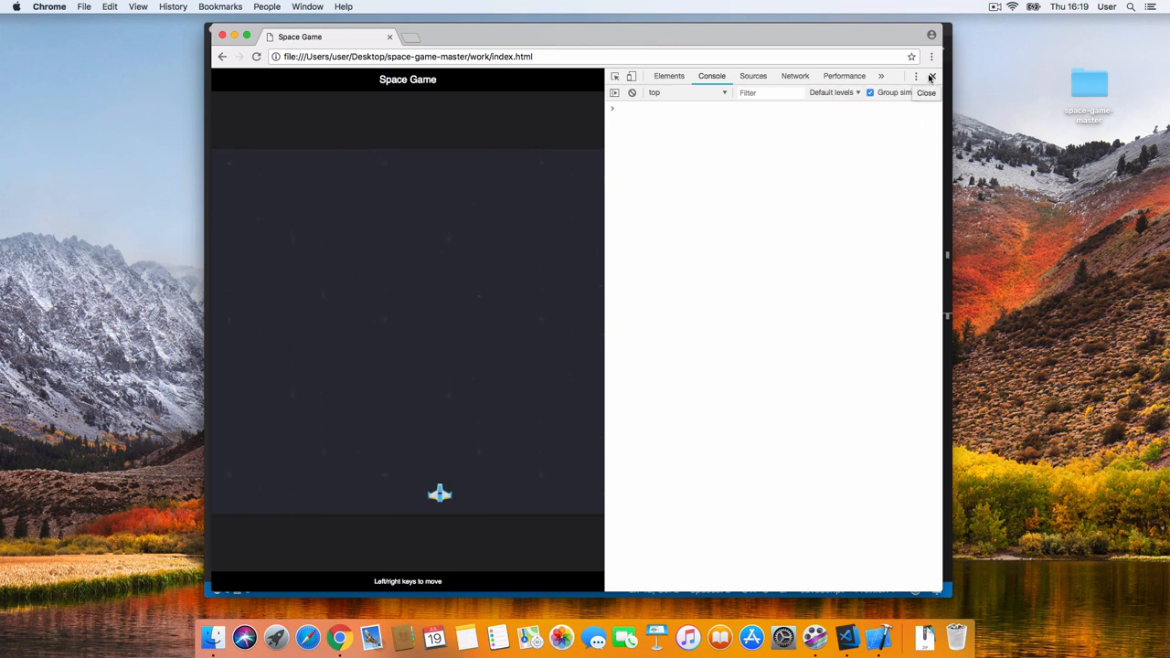
pyautogui.click(935, 76)
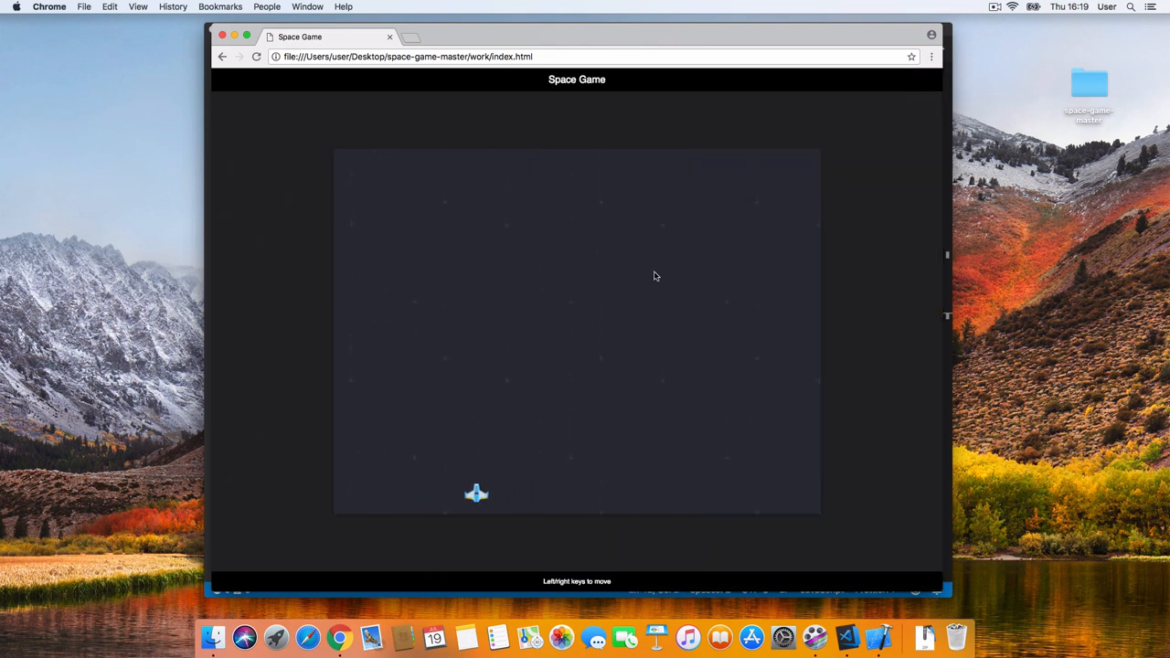
# Move the spaceship right, left, and back toward the centre with the arrow keys.
pyautogui.press('Right')
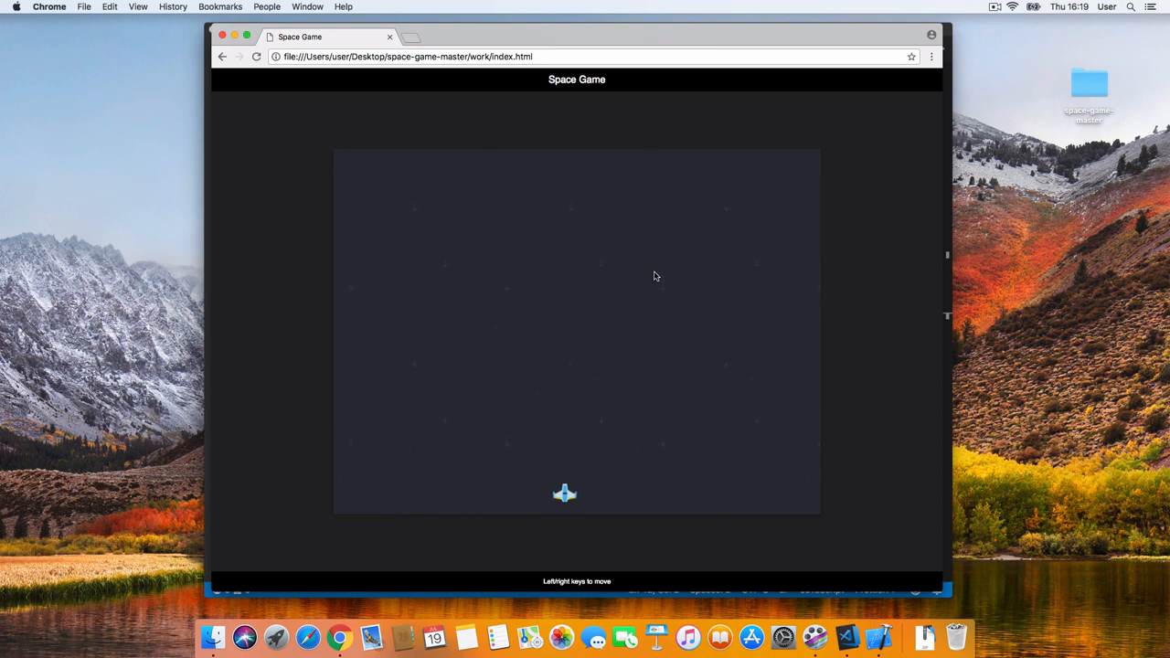
pyautogui.press('Right')
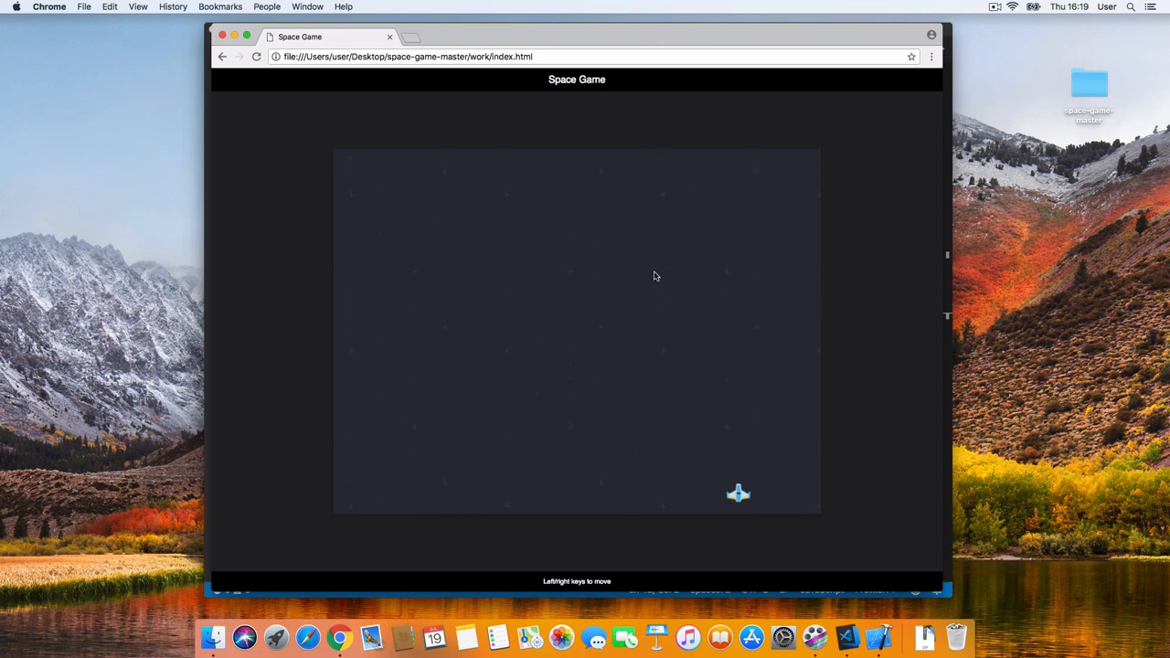
pyautogui.press('Left')
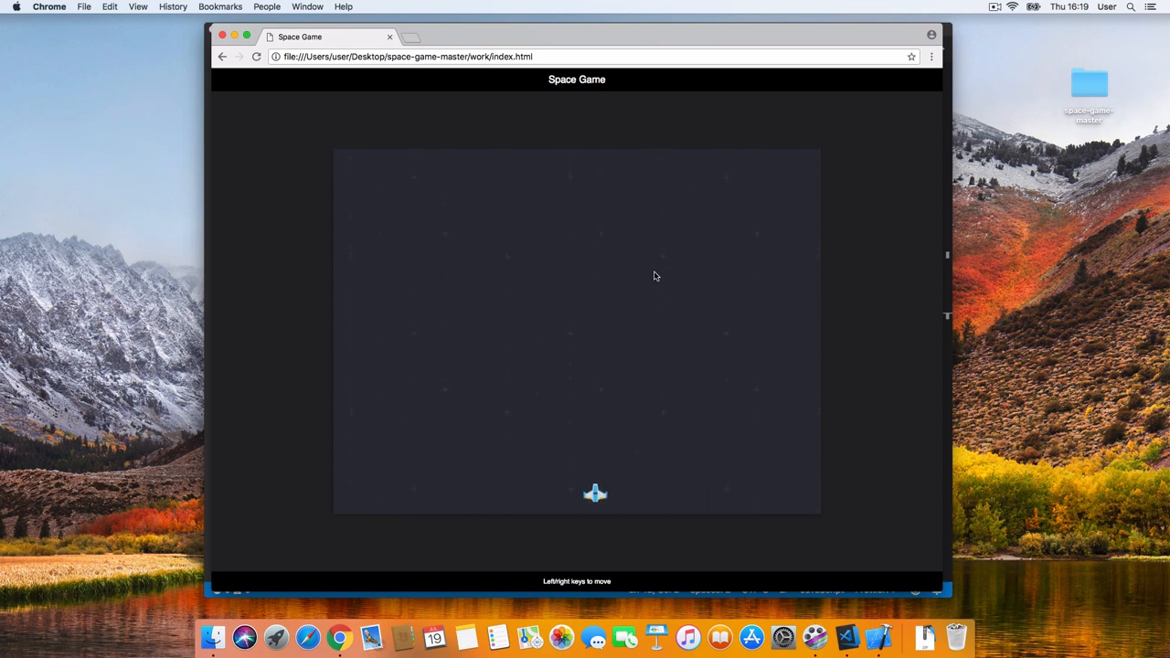
pyautogui.press('Left')
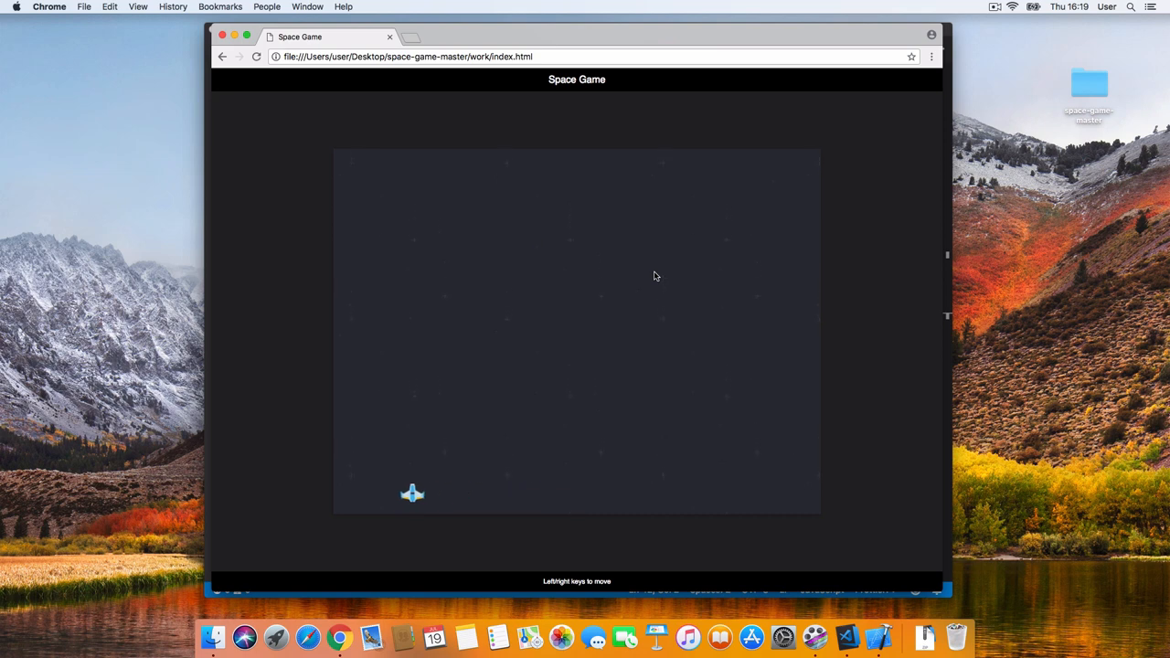
pyautogui.press('Right')
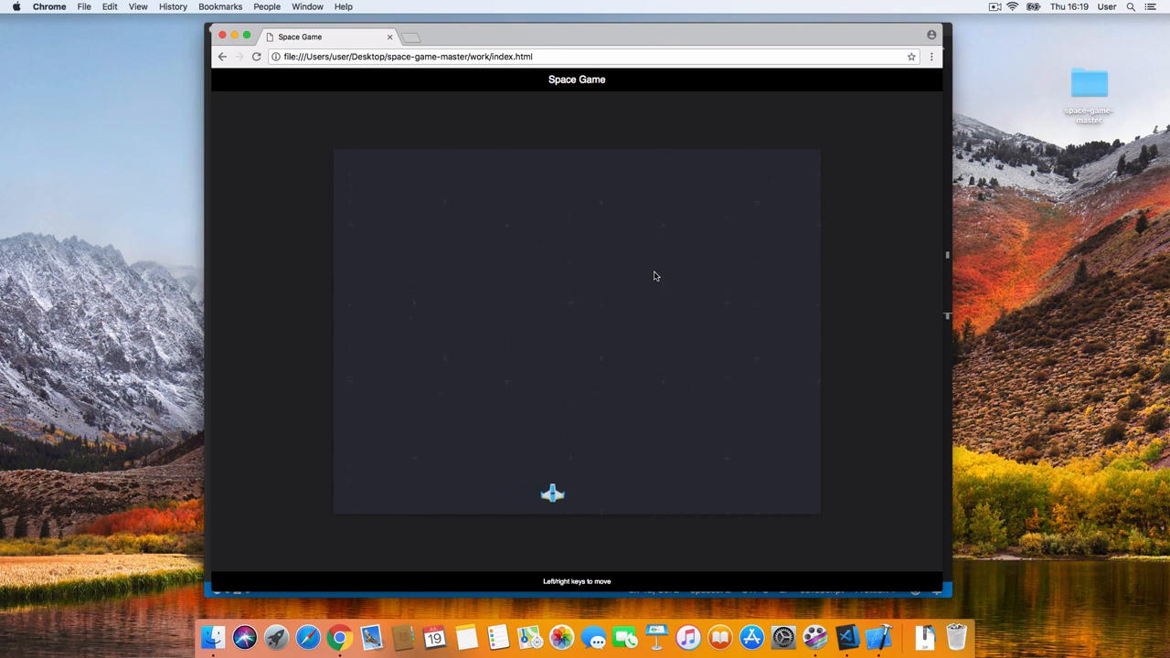